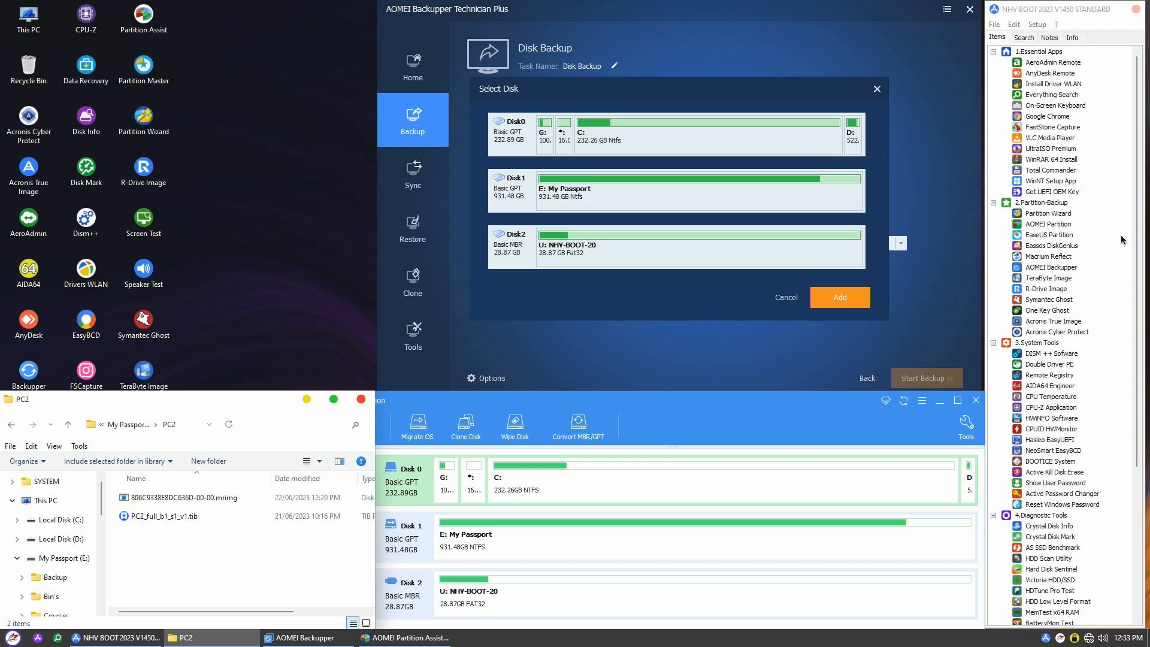
Relaunch AOMEI Backupper from the NHV Boot toolkit and return to its Home page.
click(1050, 267)
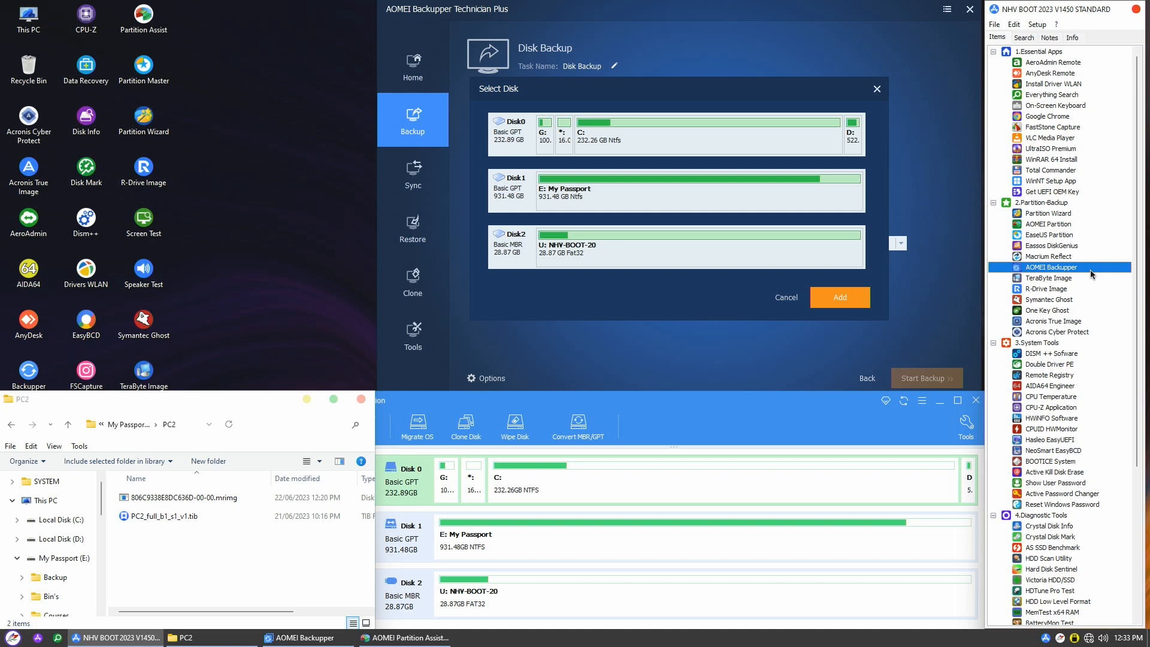
click(412, 66)
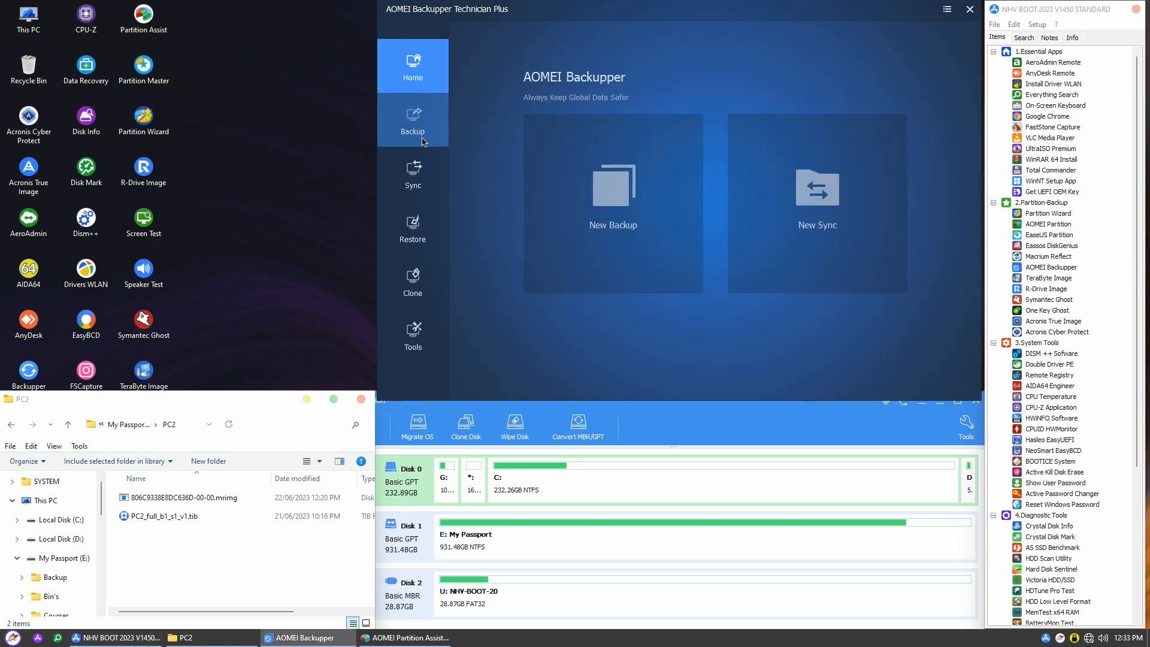
Start a Disk Backup task named PC2 and pick Disk0 as the source disk.
click(412, 120)
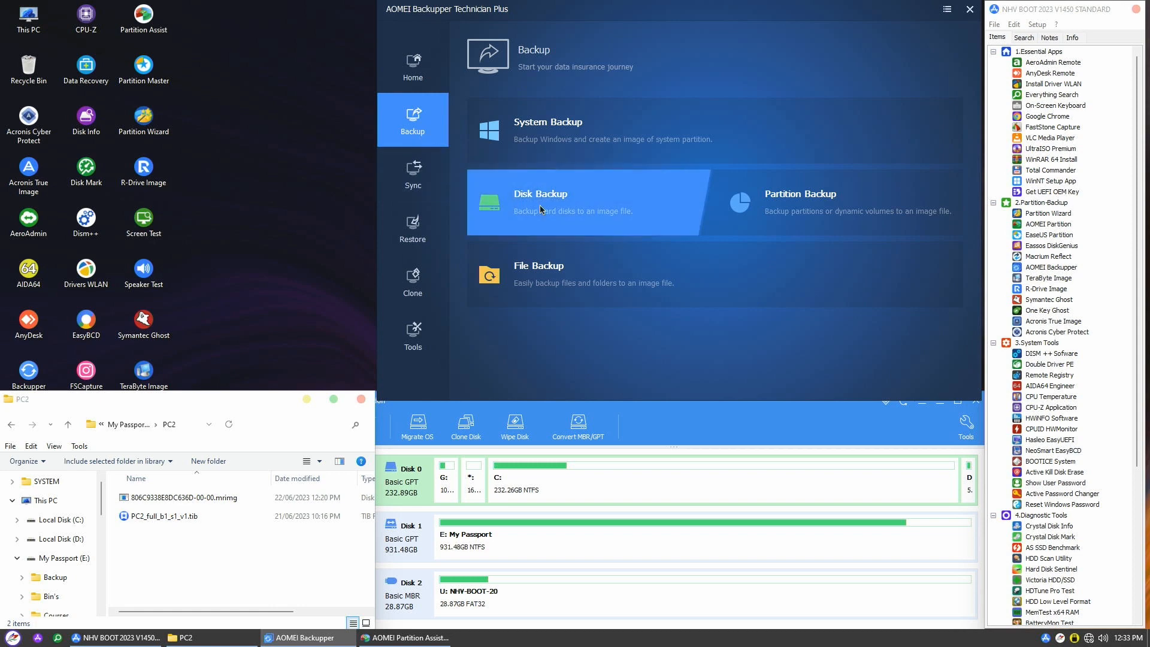
mouse_move(620, 226)
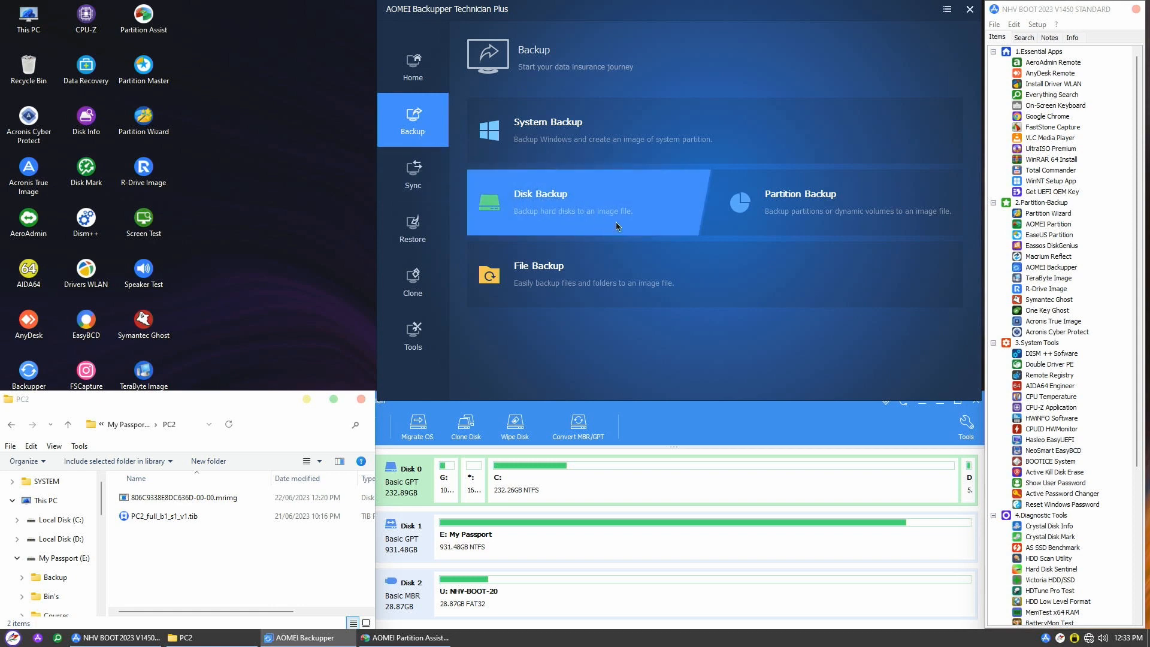
click(579, 203)
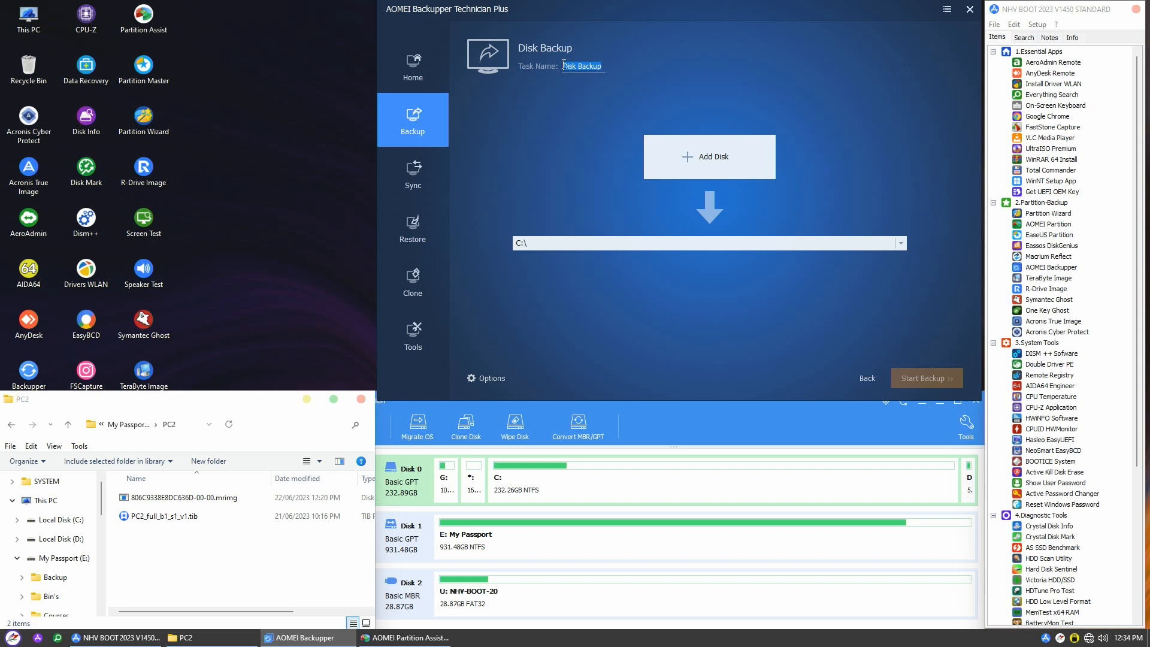
text(PC2)
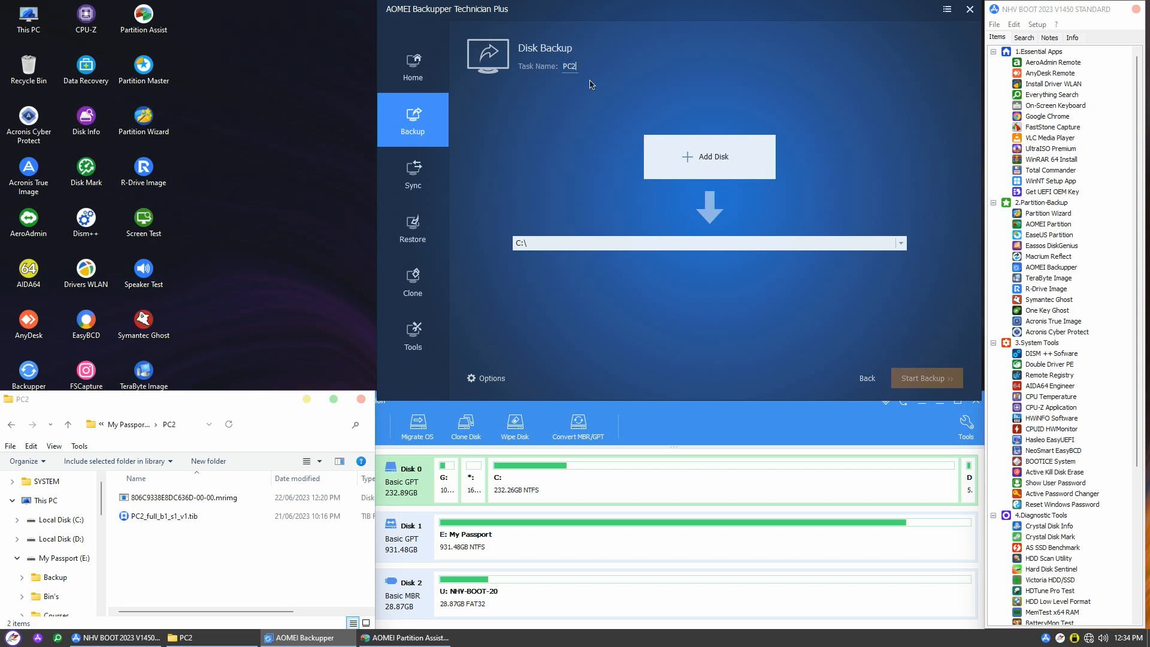
mouse_move(709, 156)
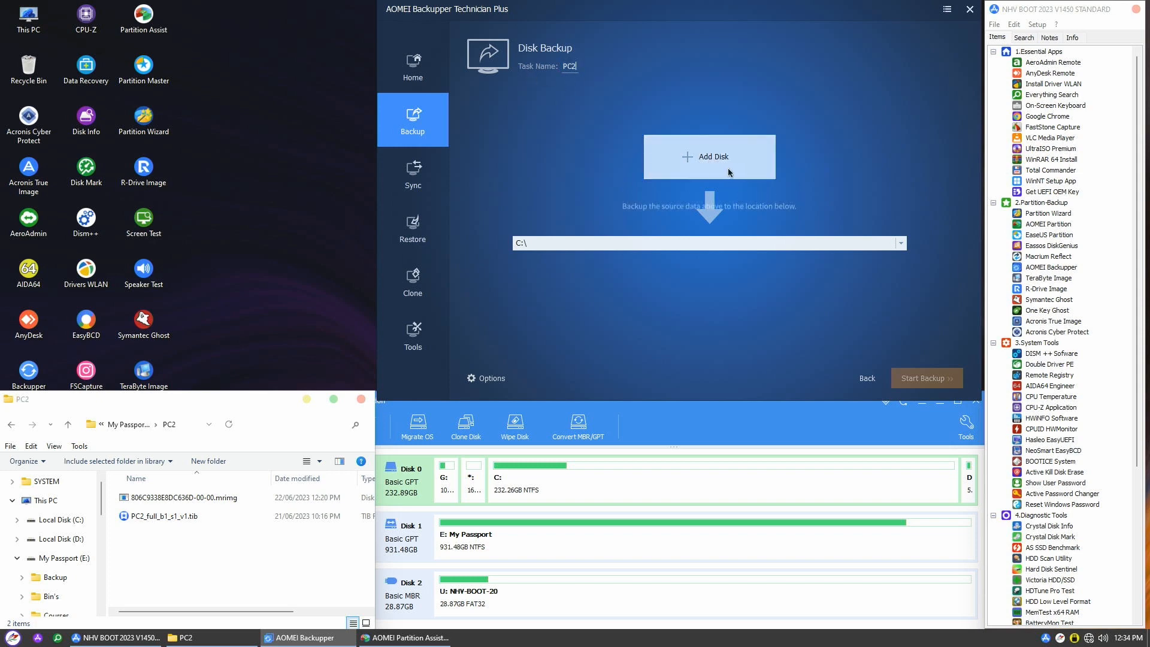
click(709, 157)
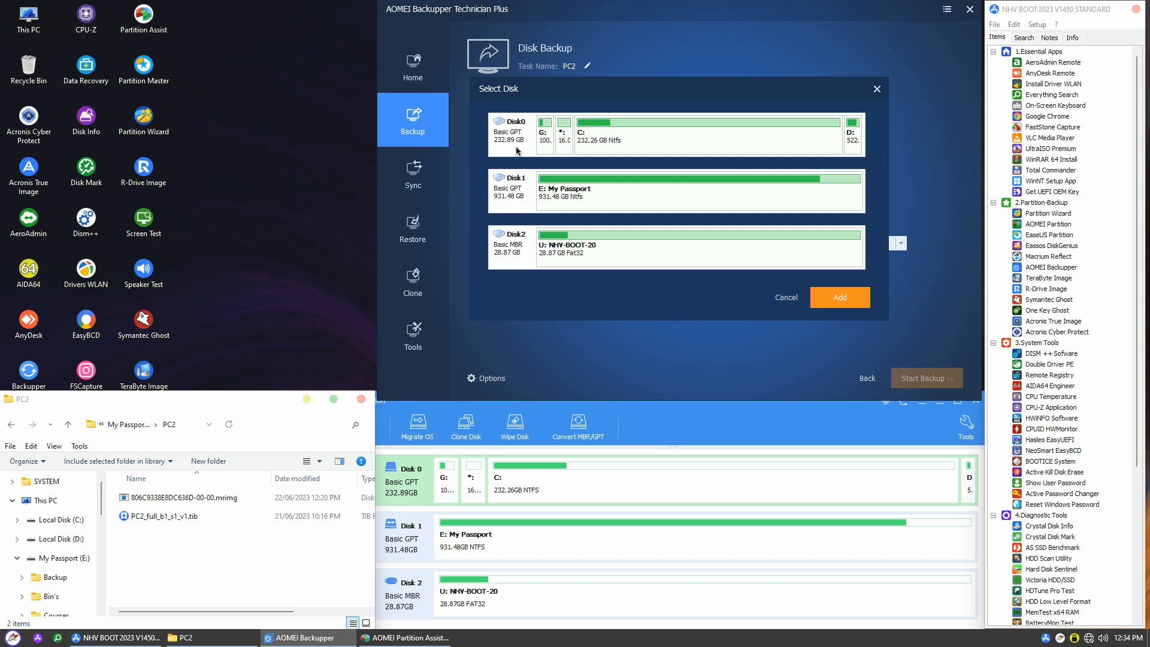
click(675, 134)
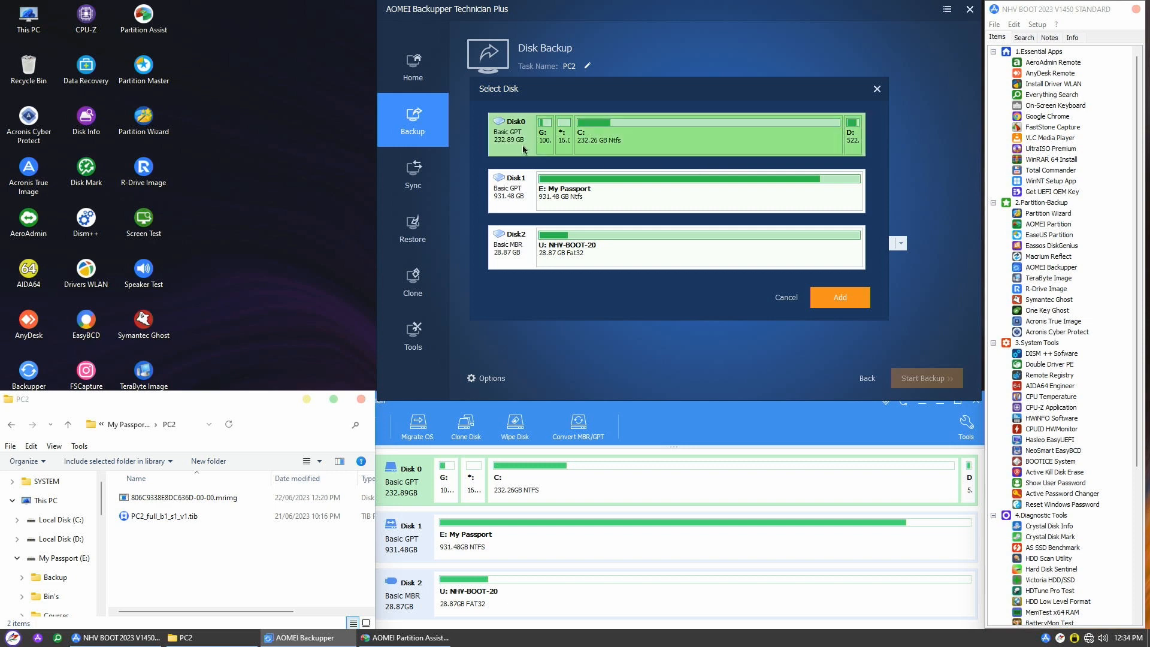
mouse_move(863, 147)
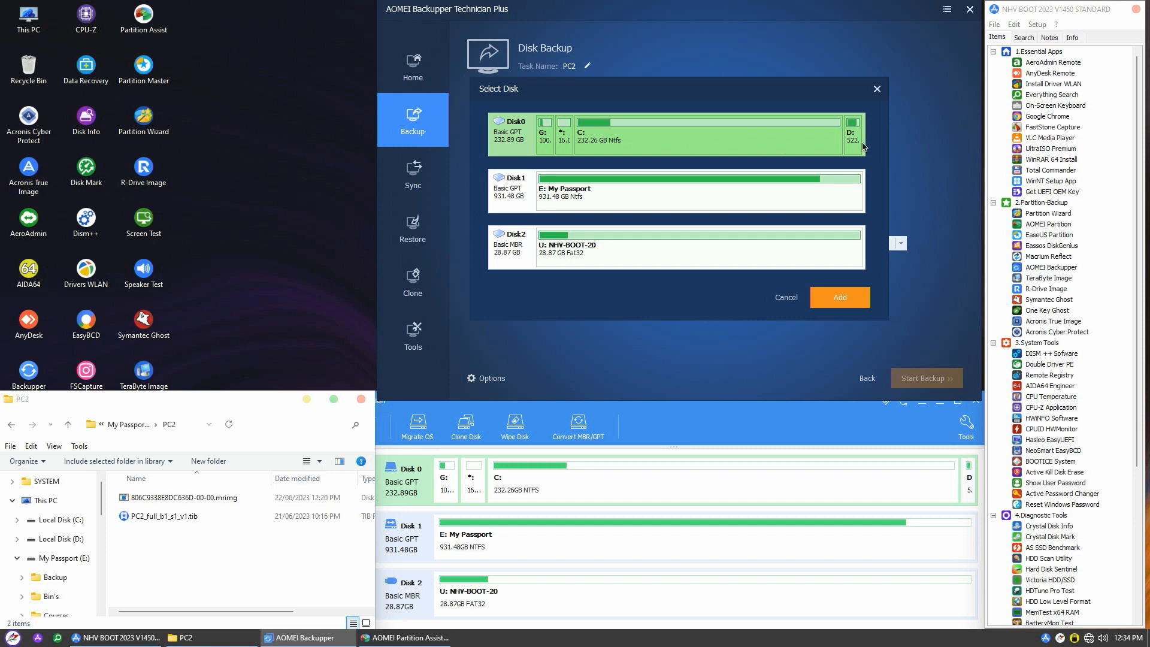
mouse_move(839, 297)
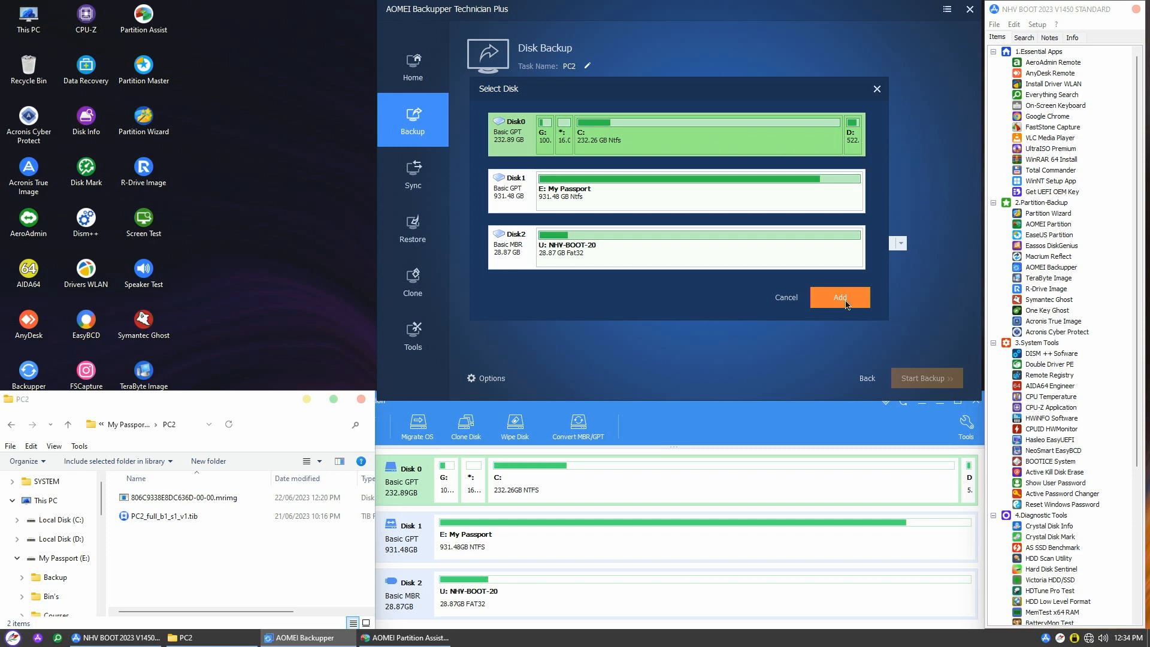
Add Disk 0 as the source and set the local folder E:\PC2 as destination.
click(840, 297)
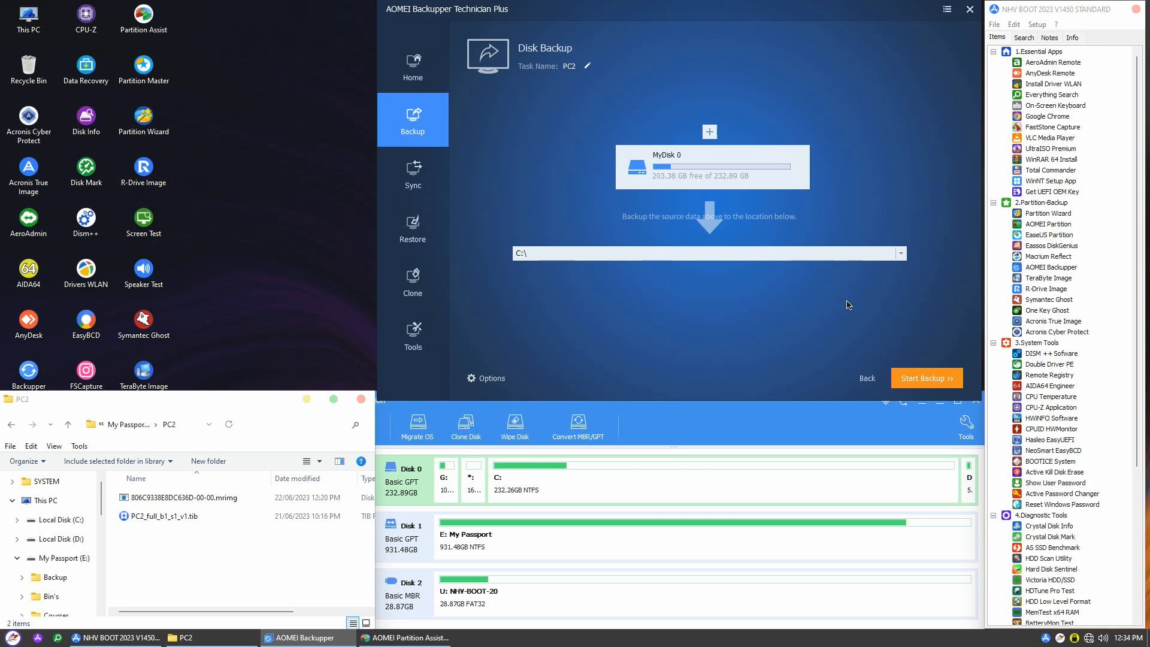
mouse_move(637, 226)
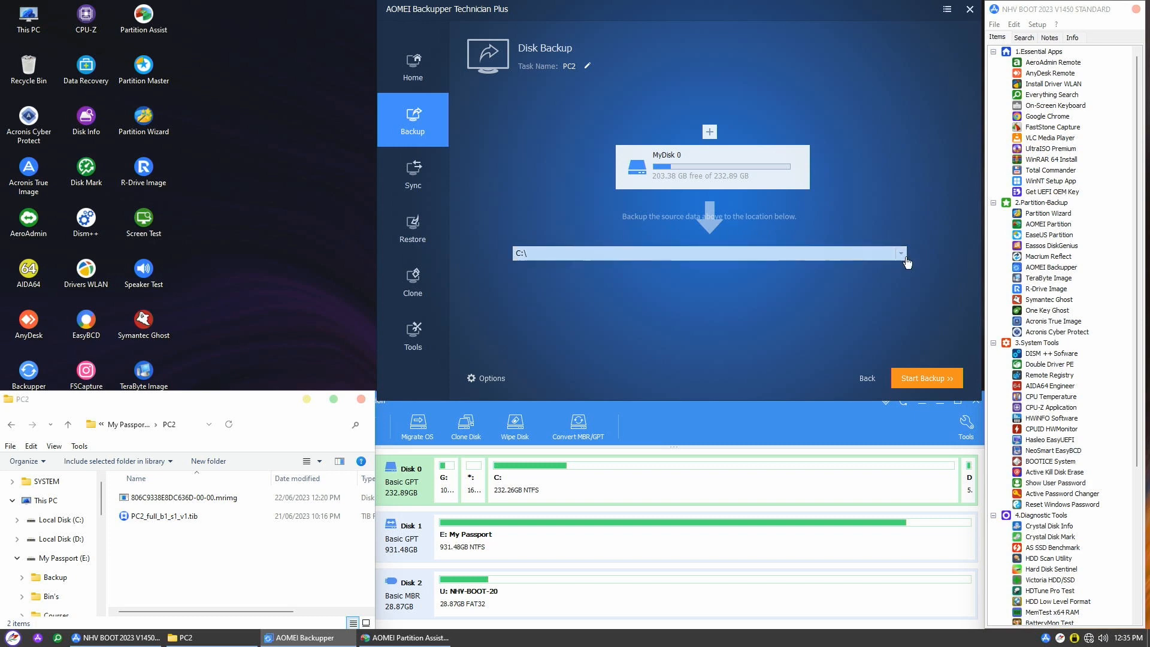
click(901, 253)
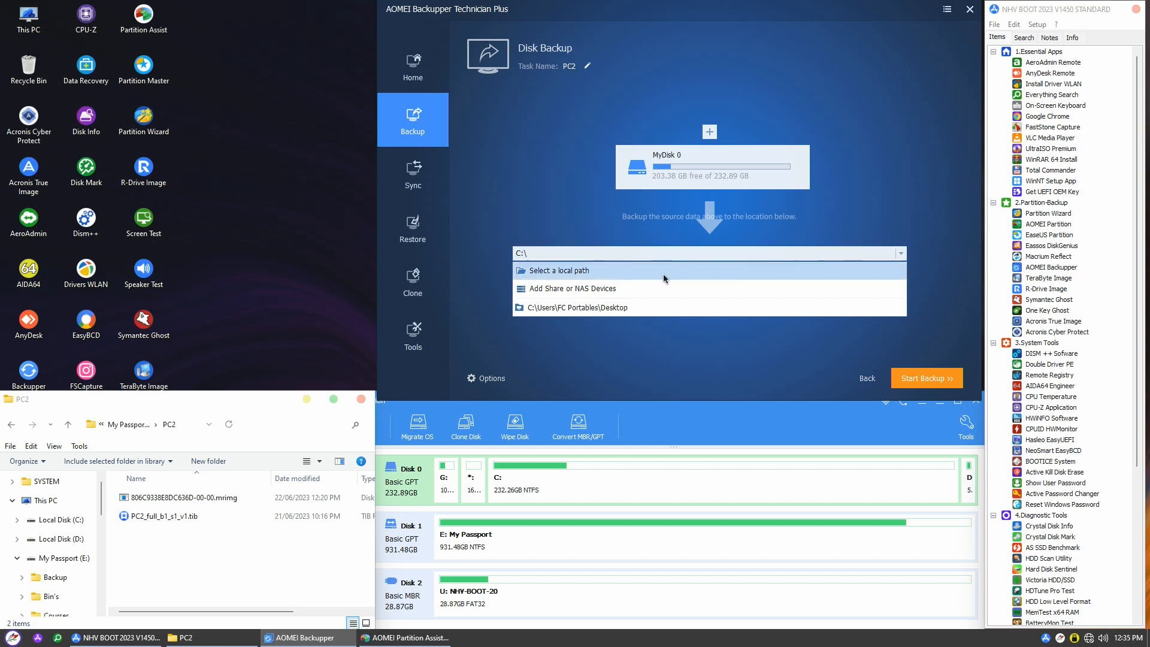
click(559, 271)
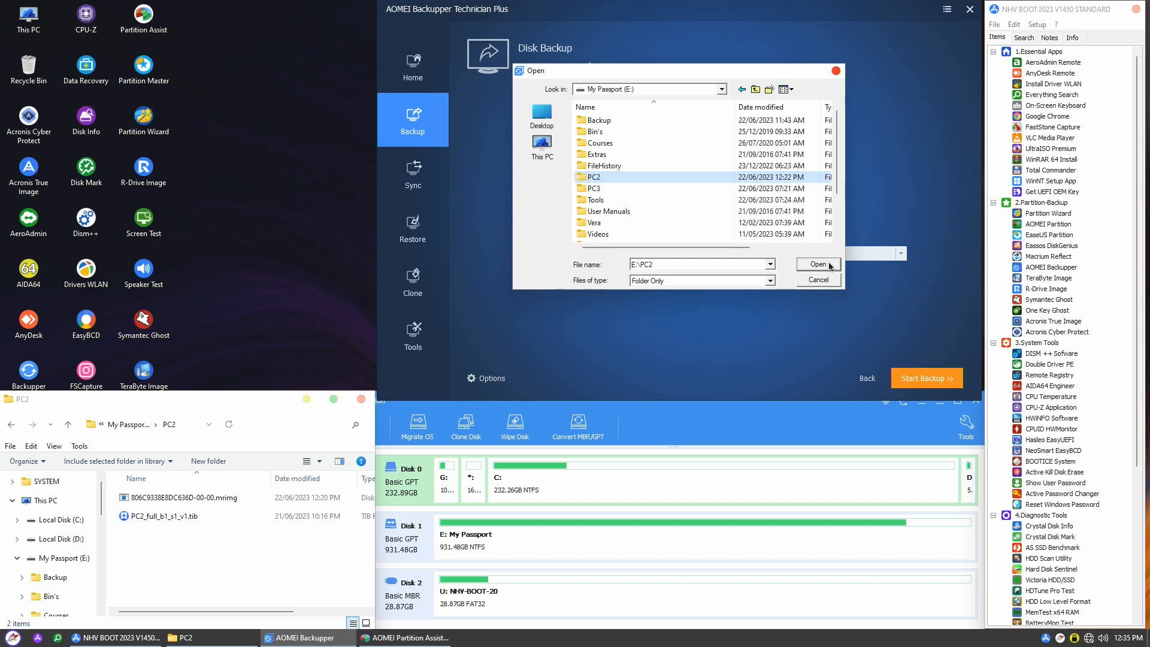
click(816, 265)
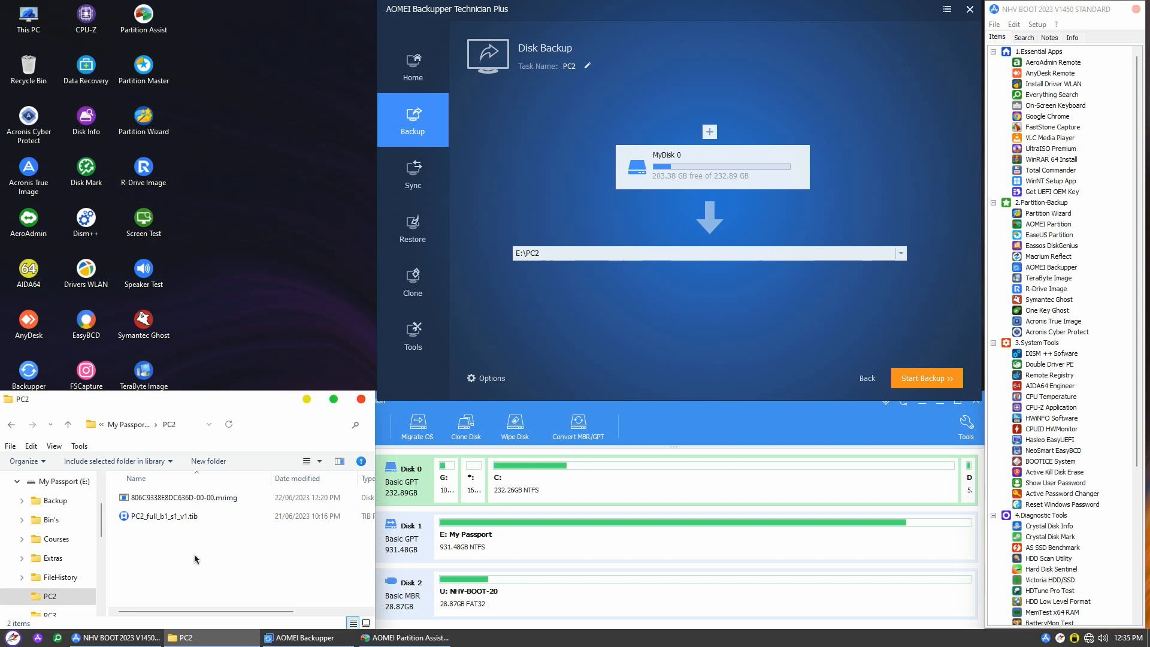
mouse_move(791, 413)
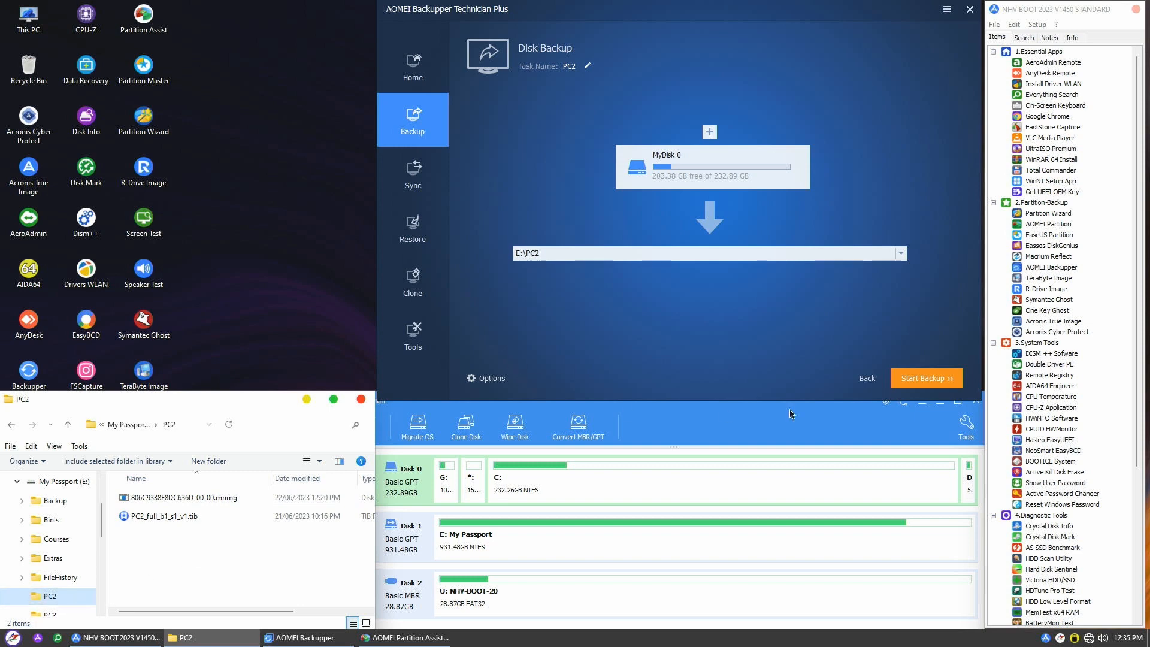
mouse_move(495, 385)
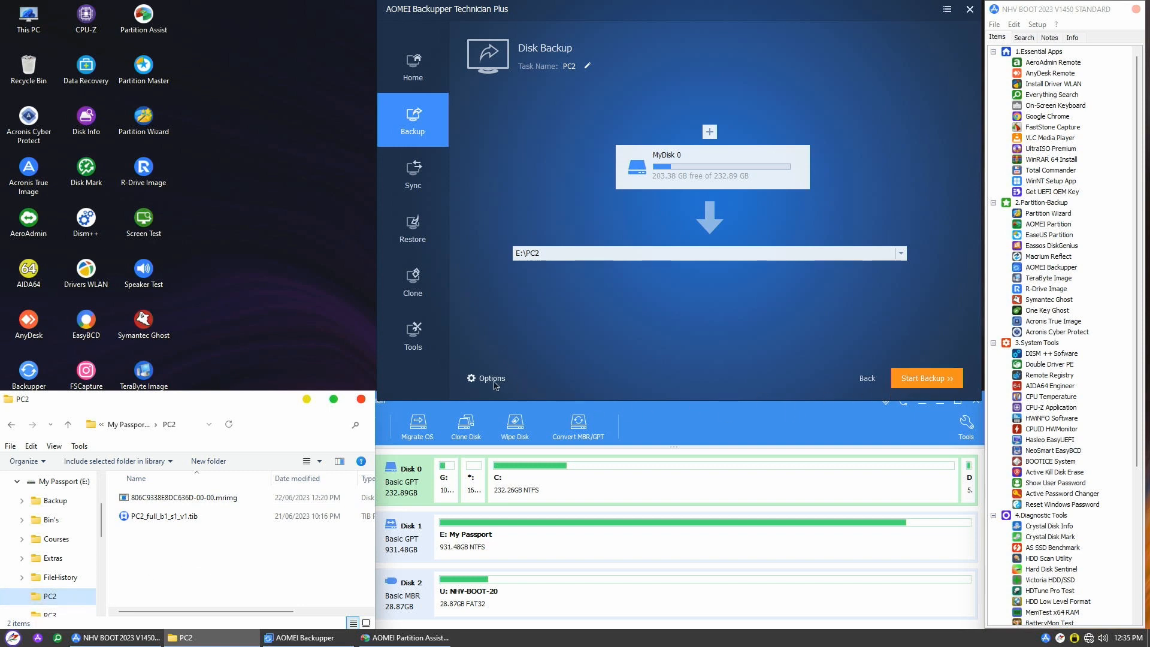
In backup options, disable auto folder creation, keep Normal compression, and save to global settings.
click(486, 378)
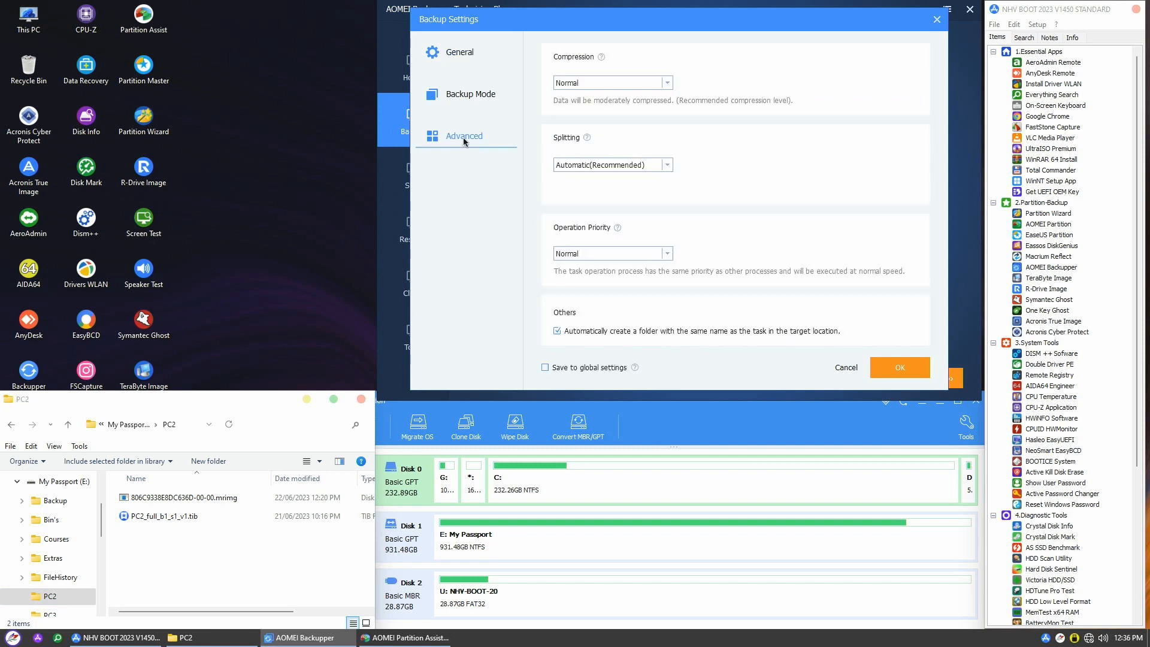
mouse_move(616, 341)
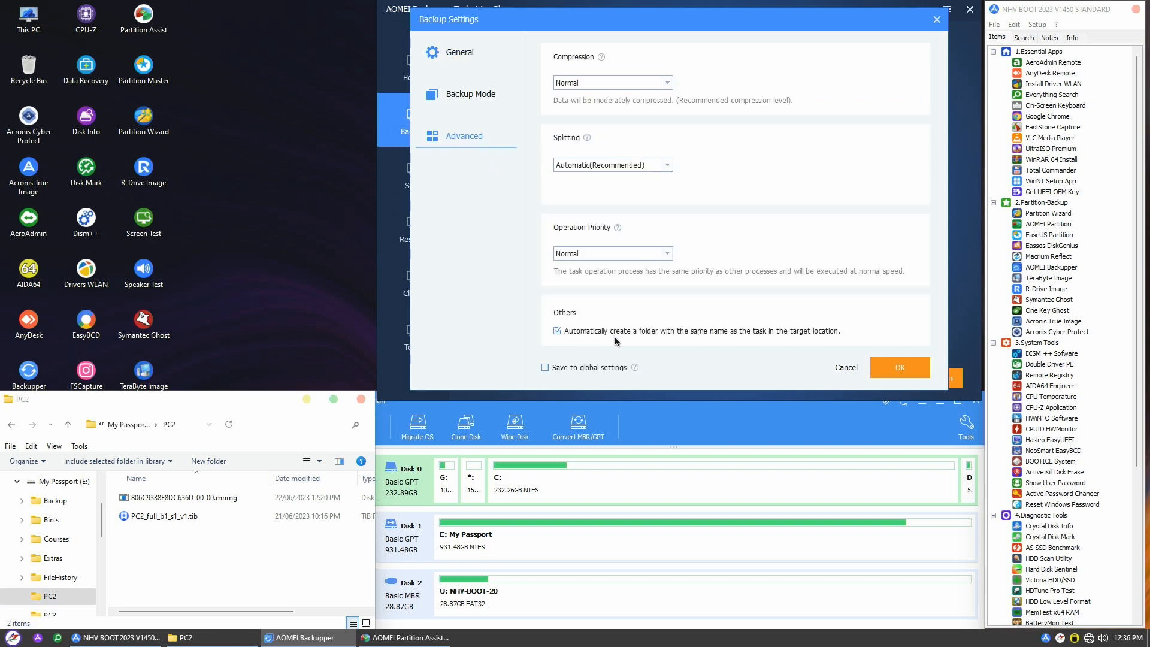
mouse_move(781, 346)
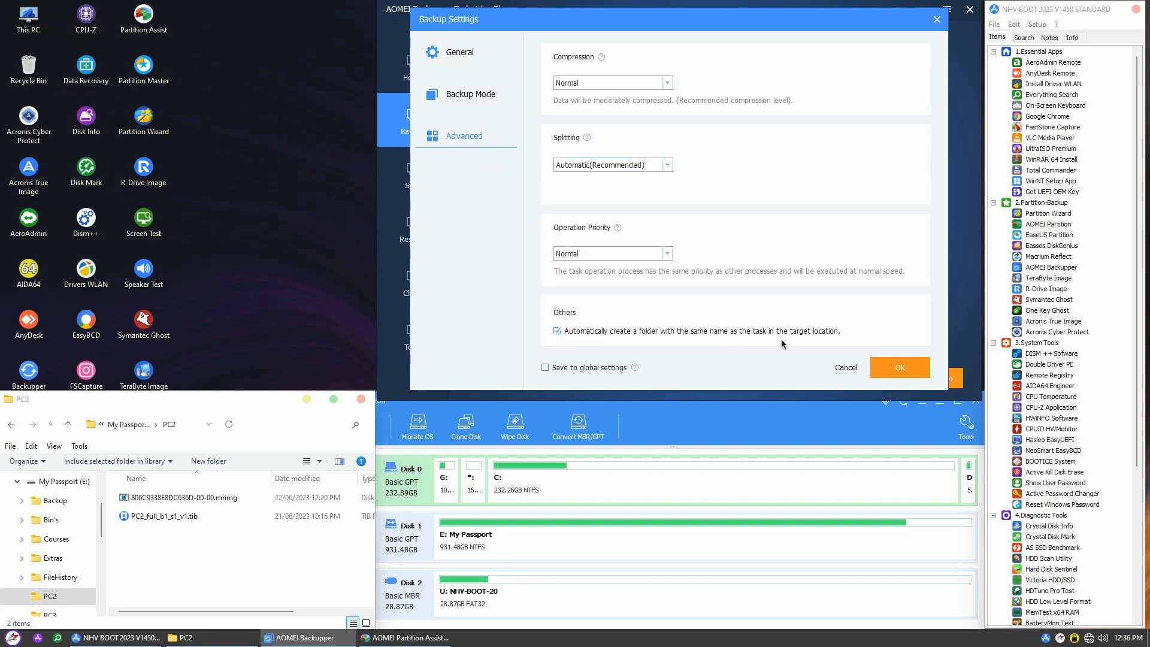
click(557, 331)
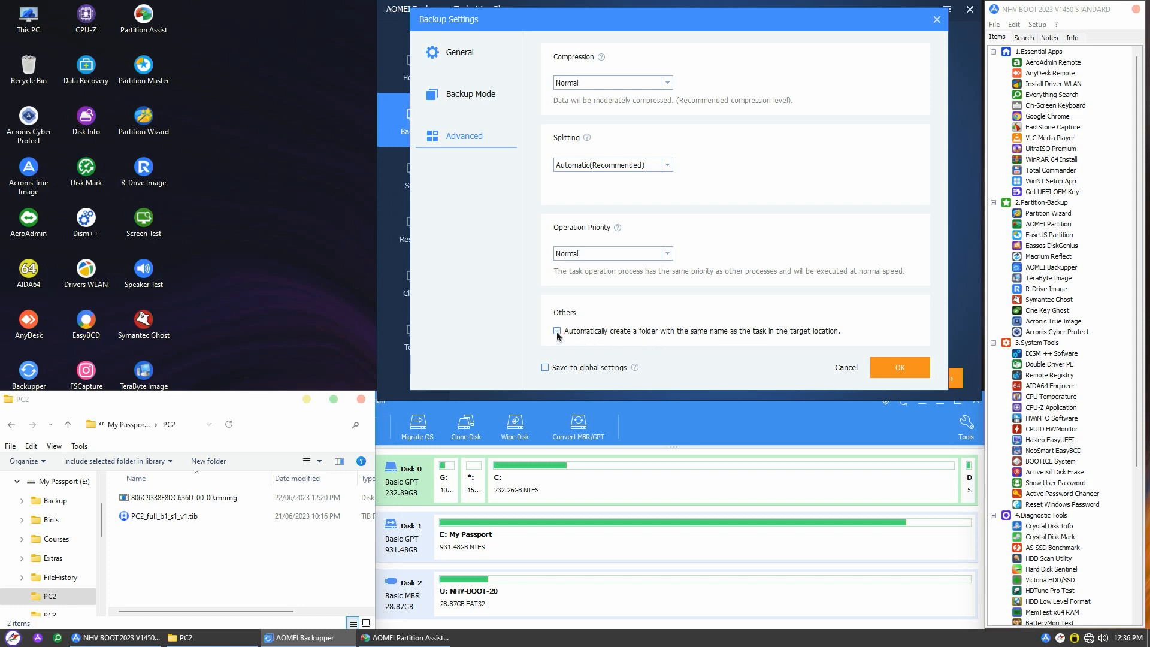
click(666, 82)
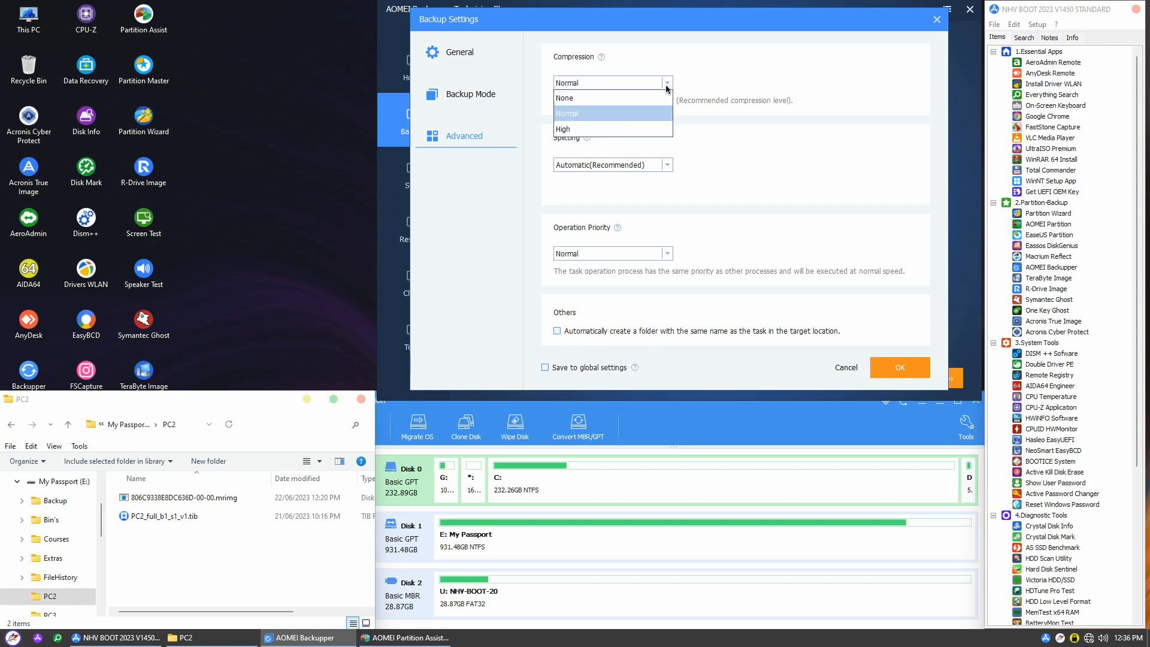
mouse_move(594, 121)
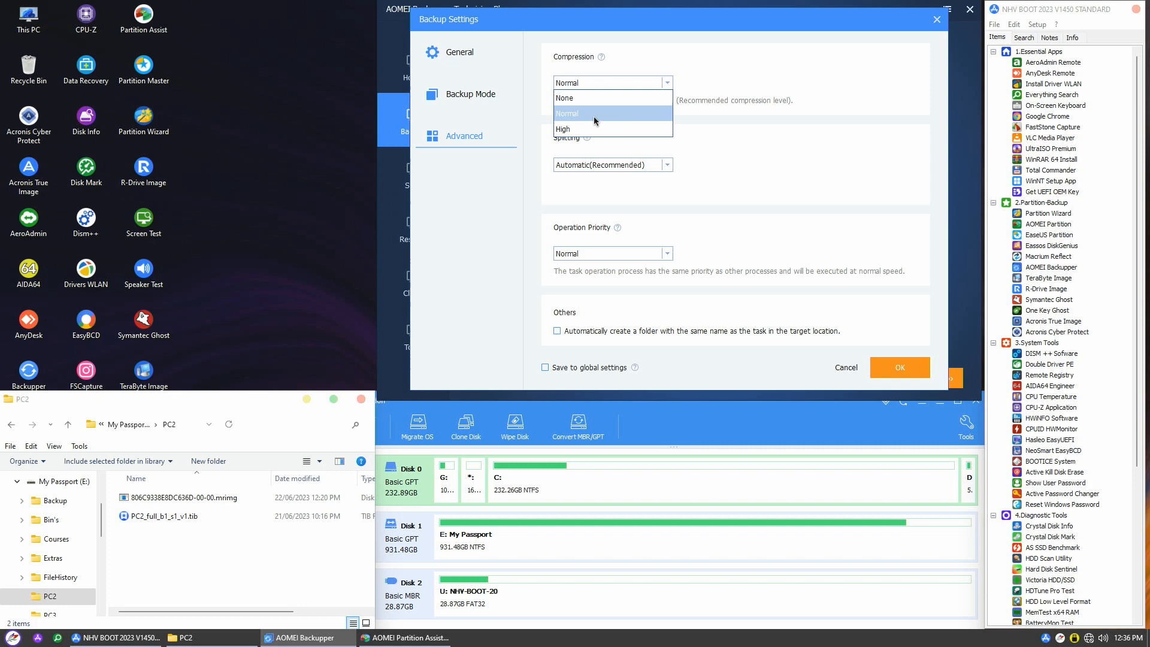
click(612, 114)
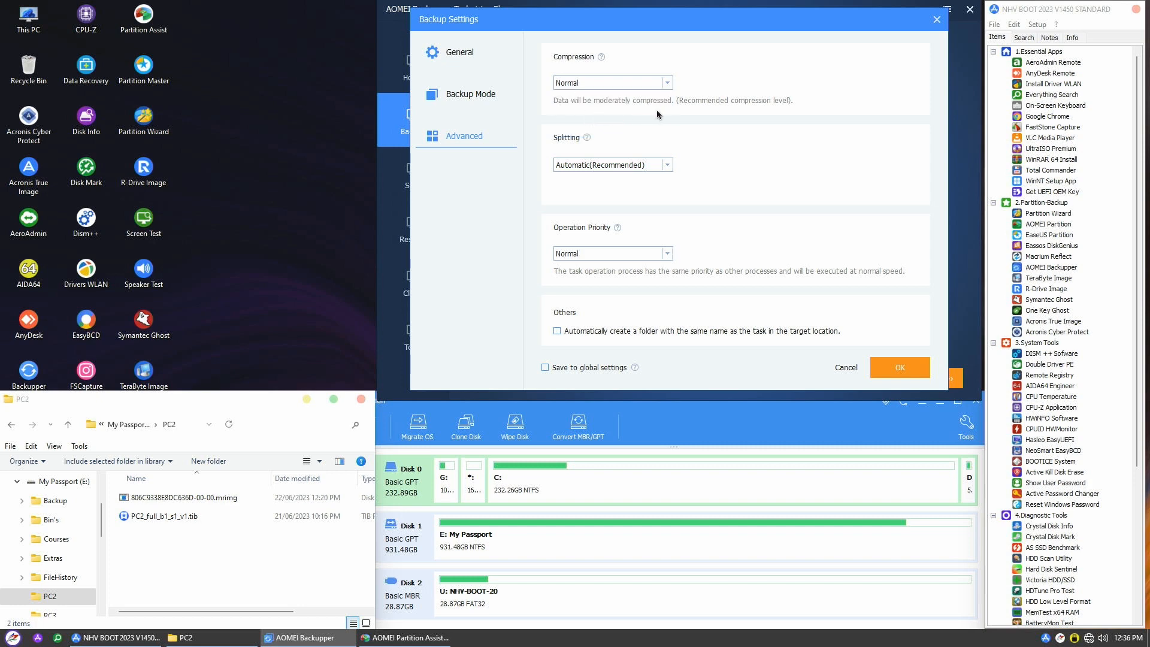
mouse_move(588, 137)
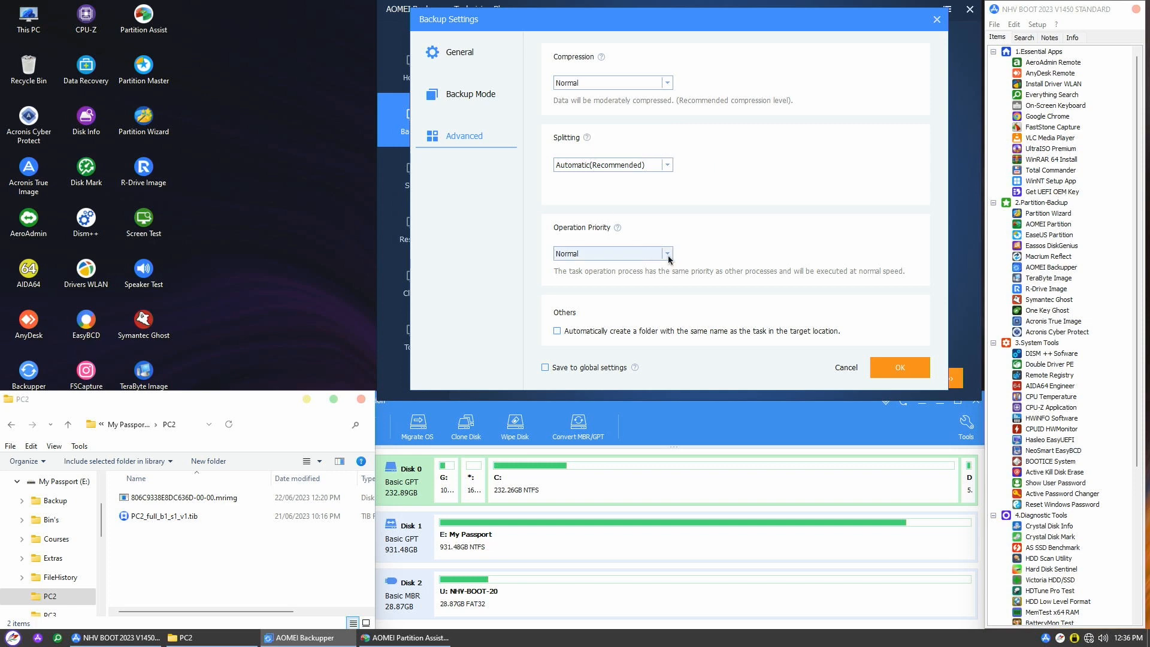
click(545, 367)
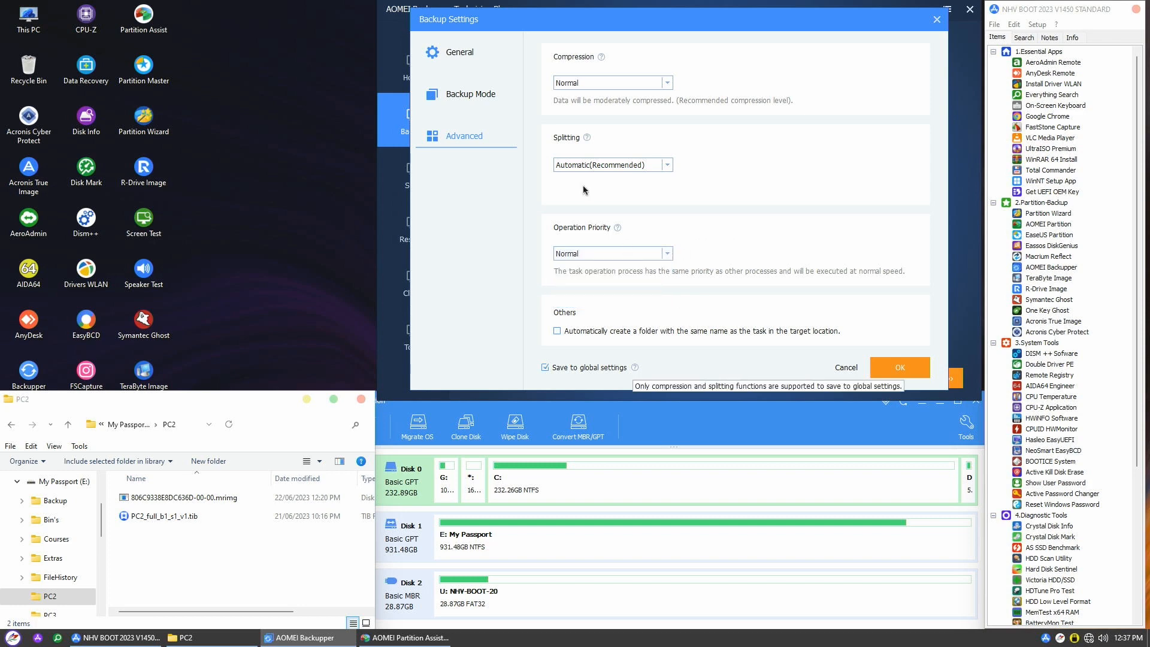
click(471, 94)
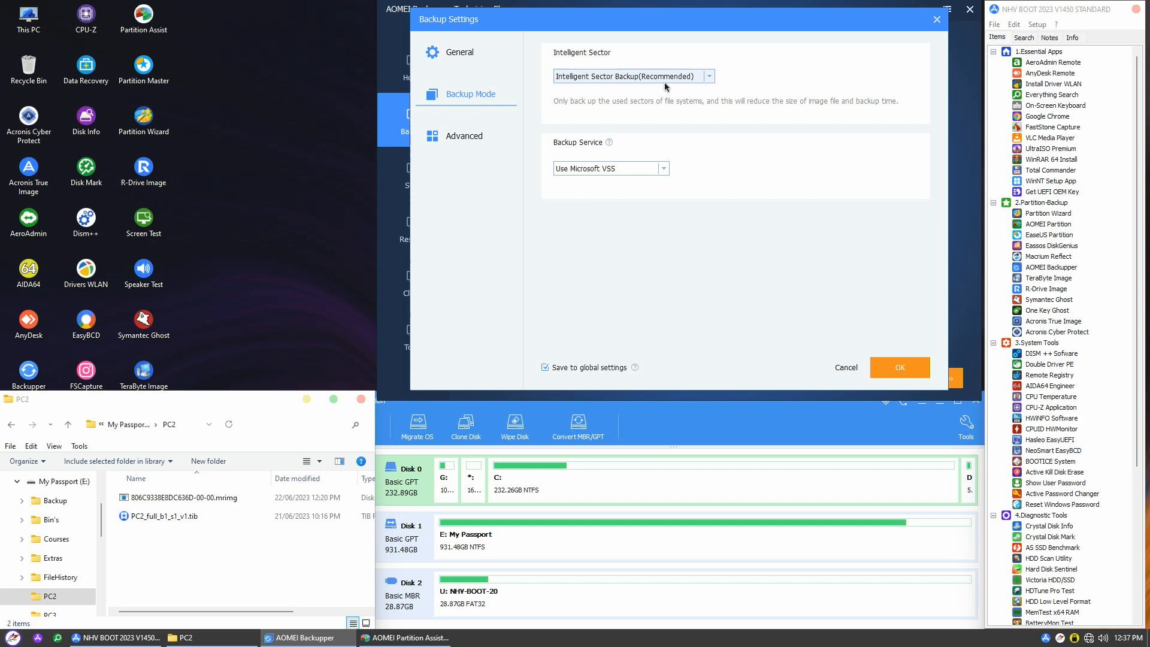
Keep Intelligent Sector Backup mode and Microsoft VSS as the backup service.
click(706, 76)
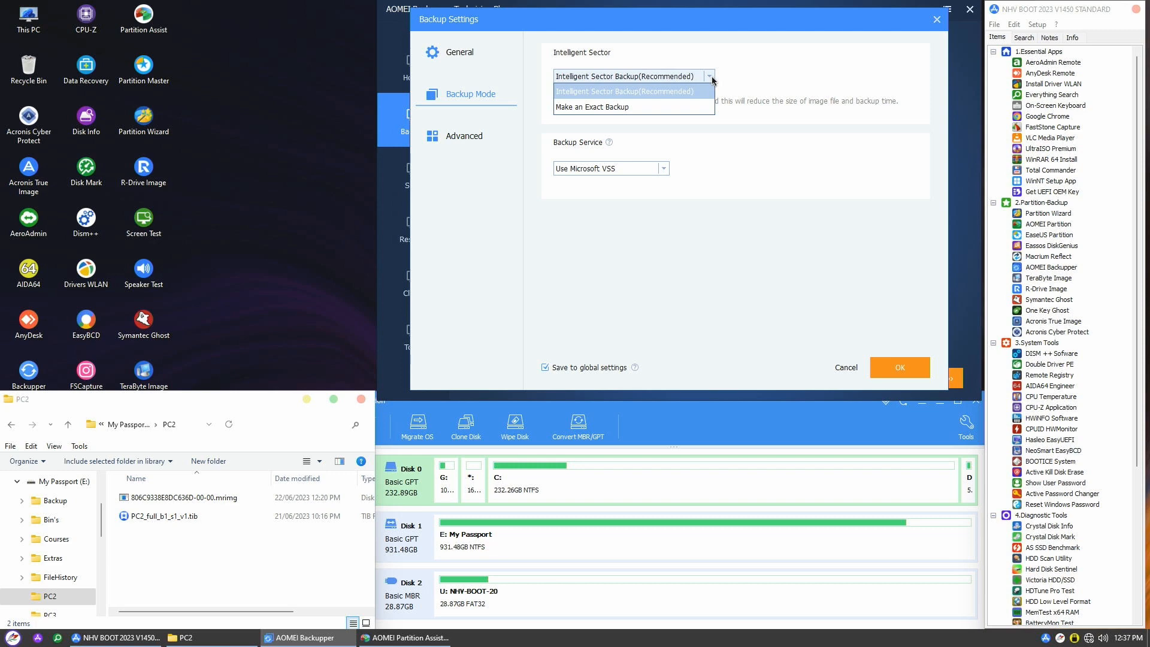
click(625, 91)
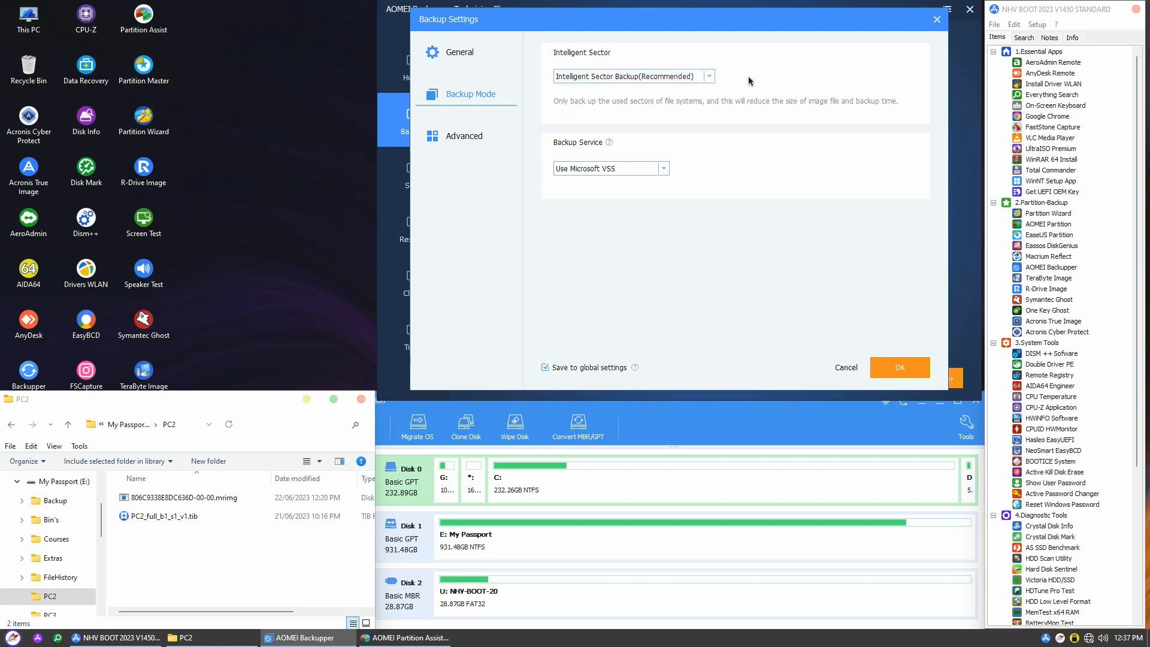
mouse_move(586, 184)
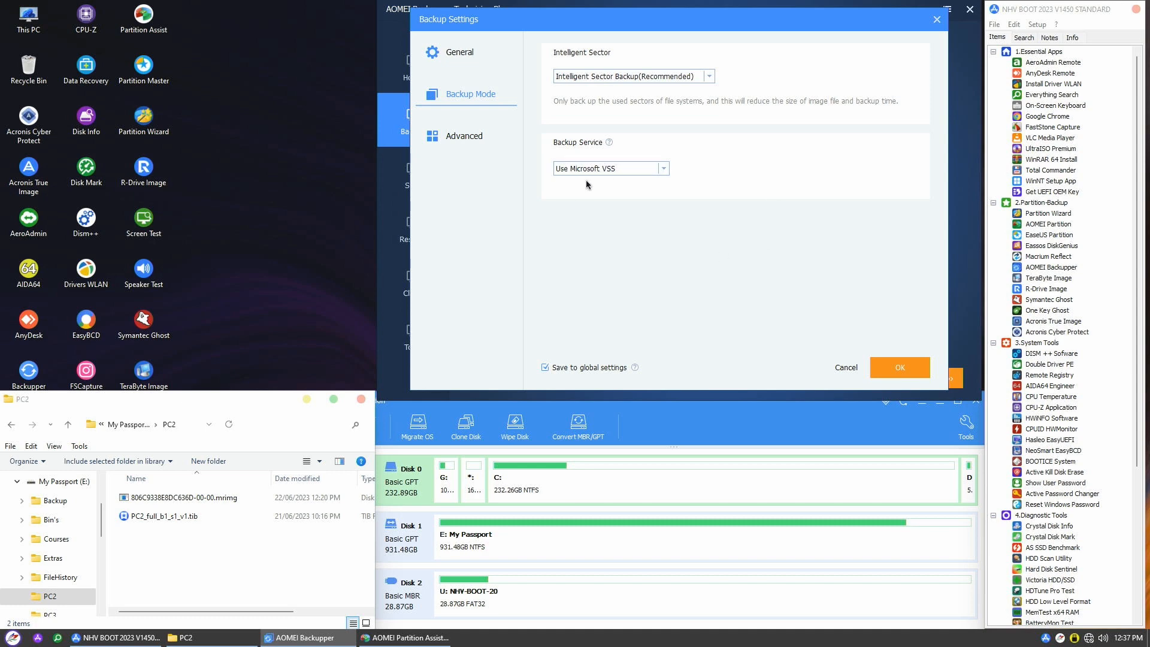
click(661, 168)
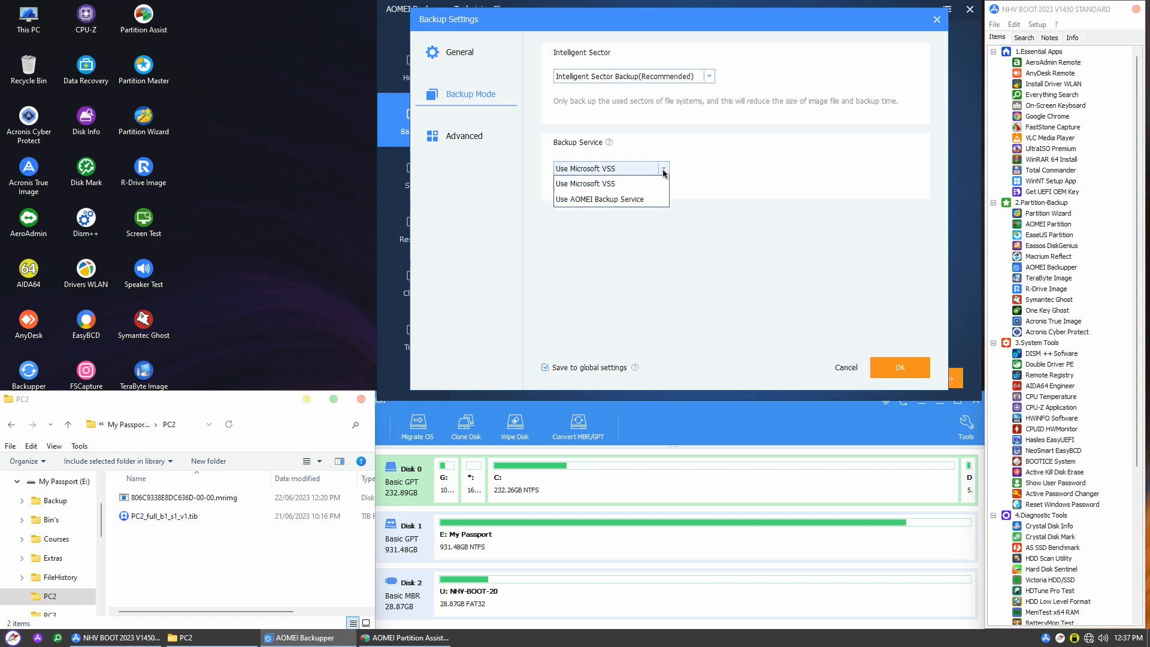
click(585, 184)
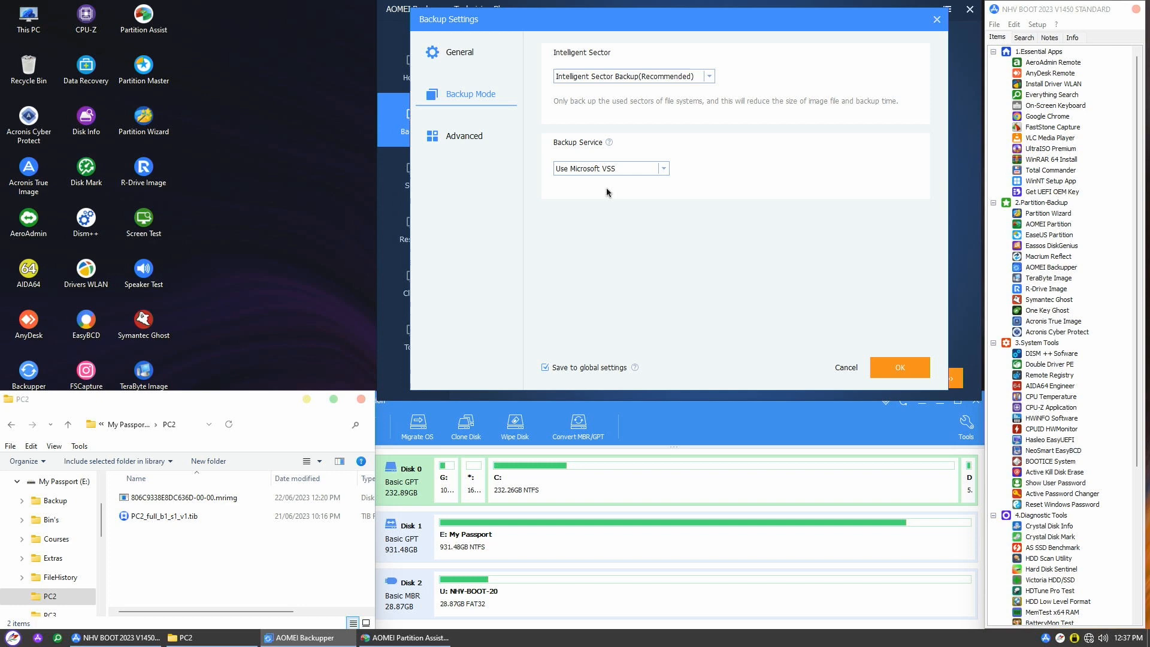
mouse_move(610, 142)
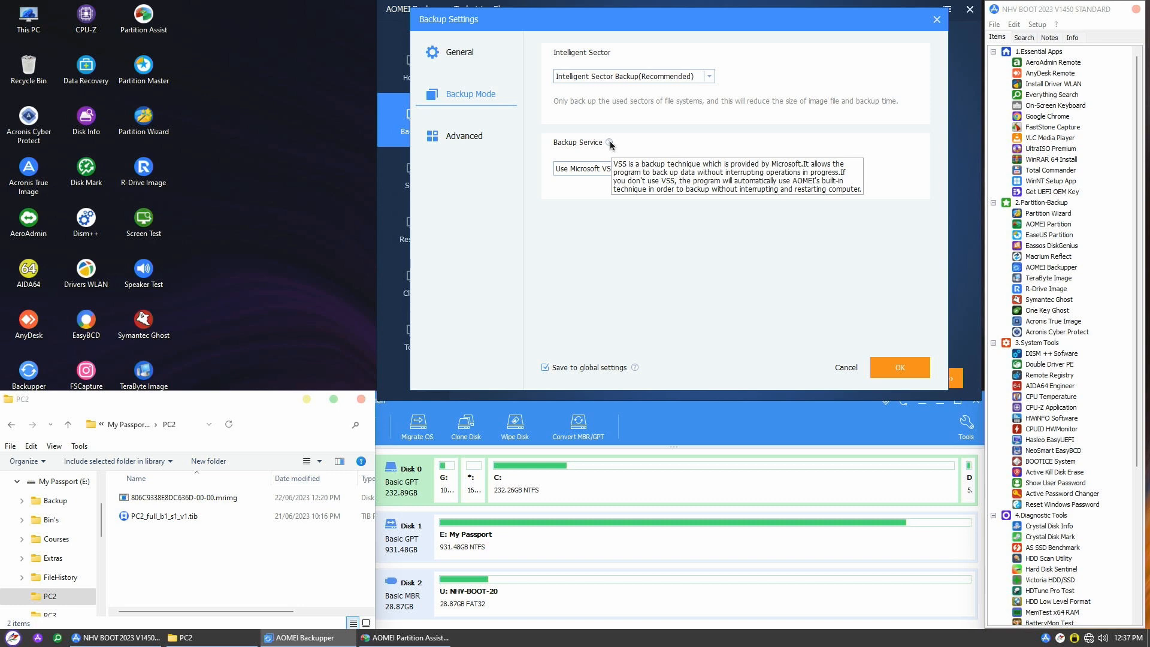
mouse_move(610, 143)
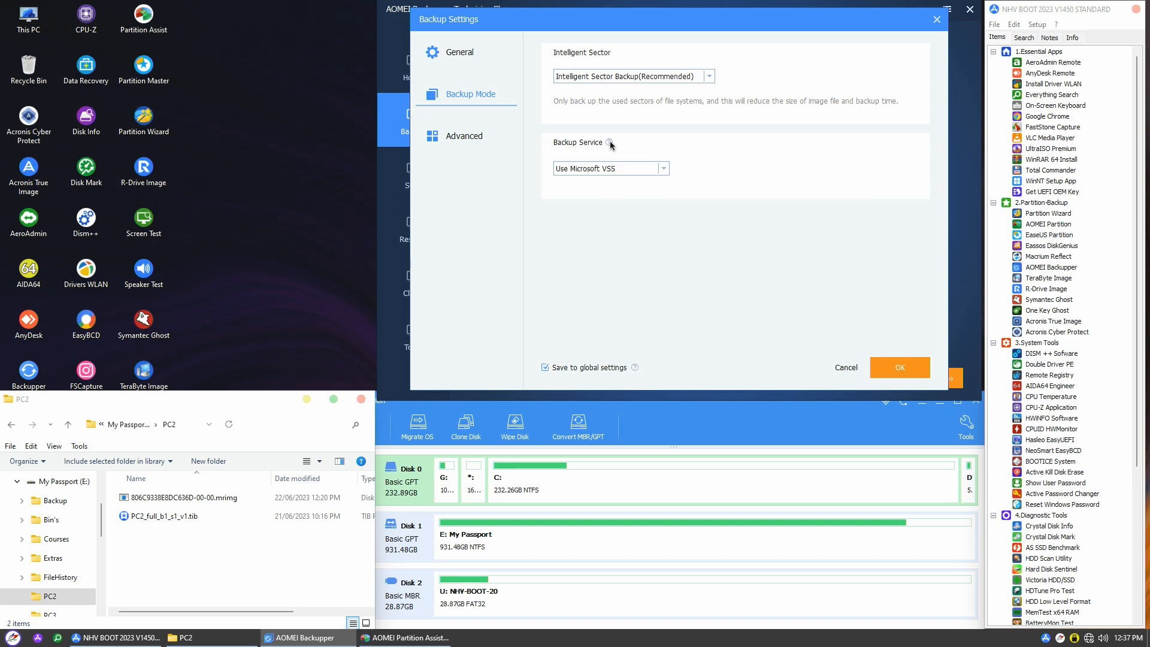
click(459, 52)
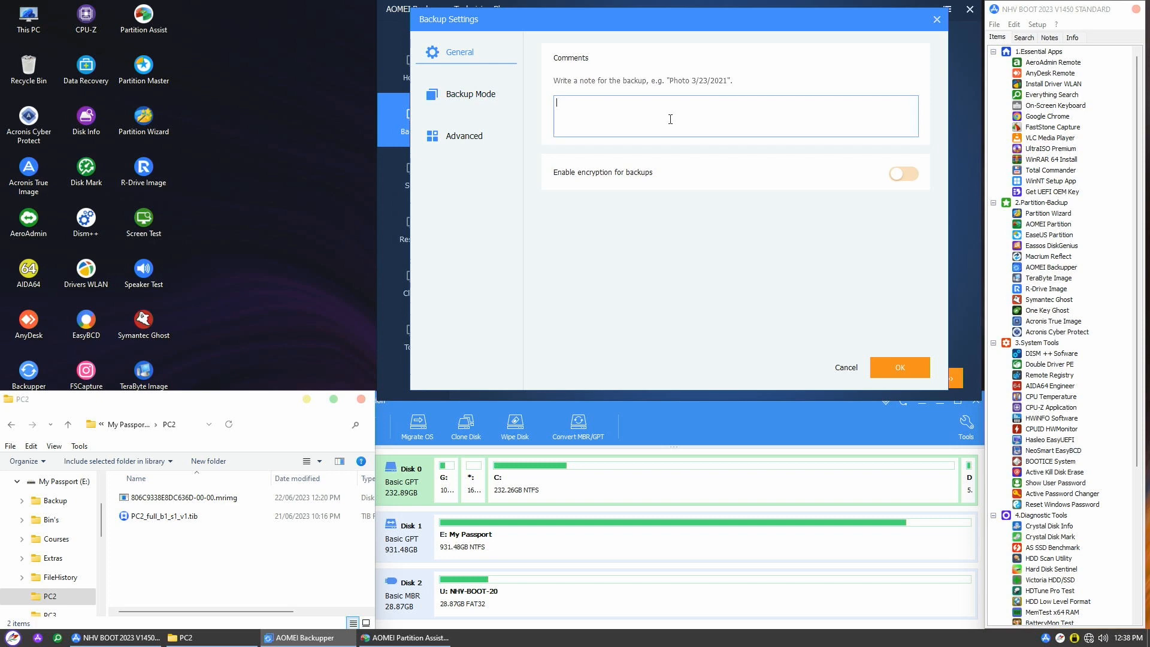
Add the comment 'test', leave encryption off, and confirm the backup settings.
text(test)
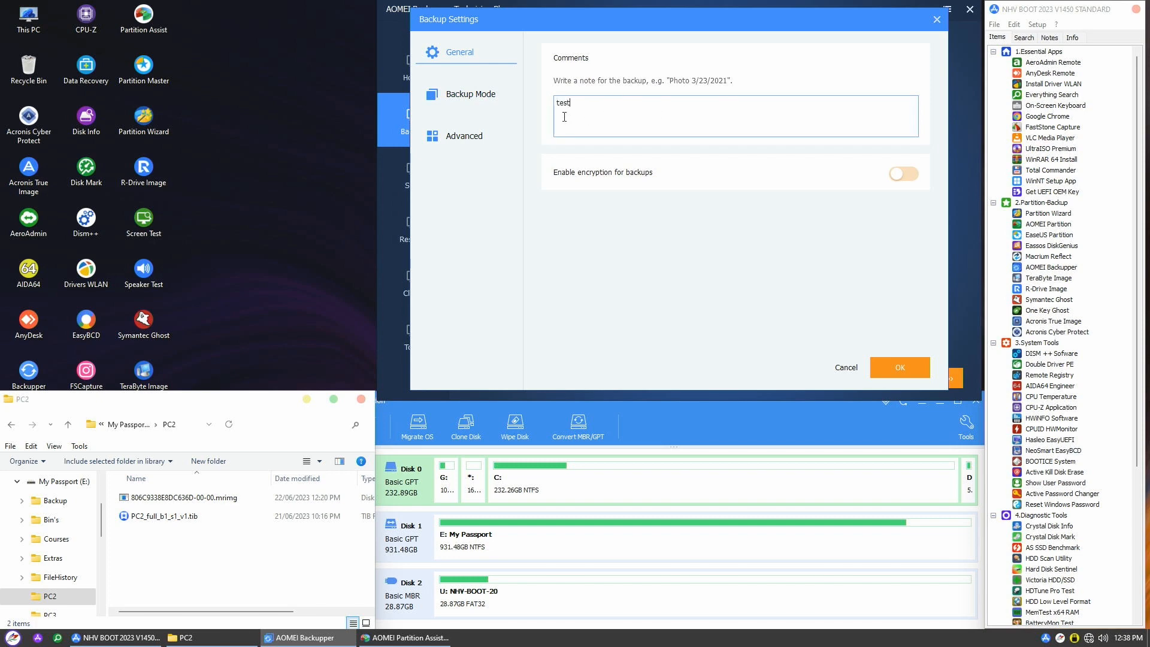
mouse_move(569, 184)
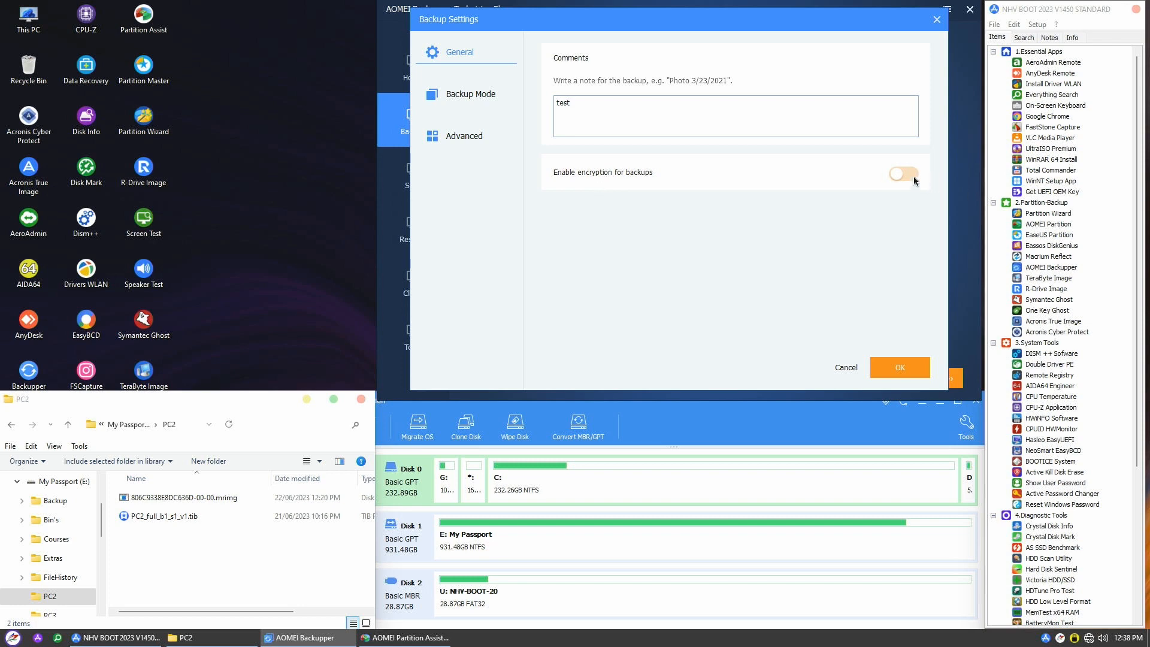
click(903, 174)
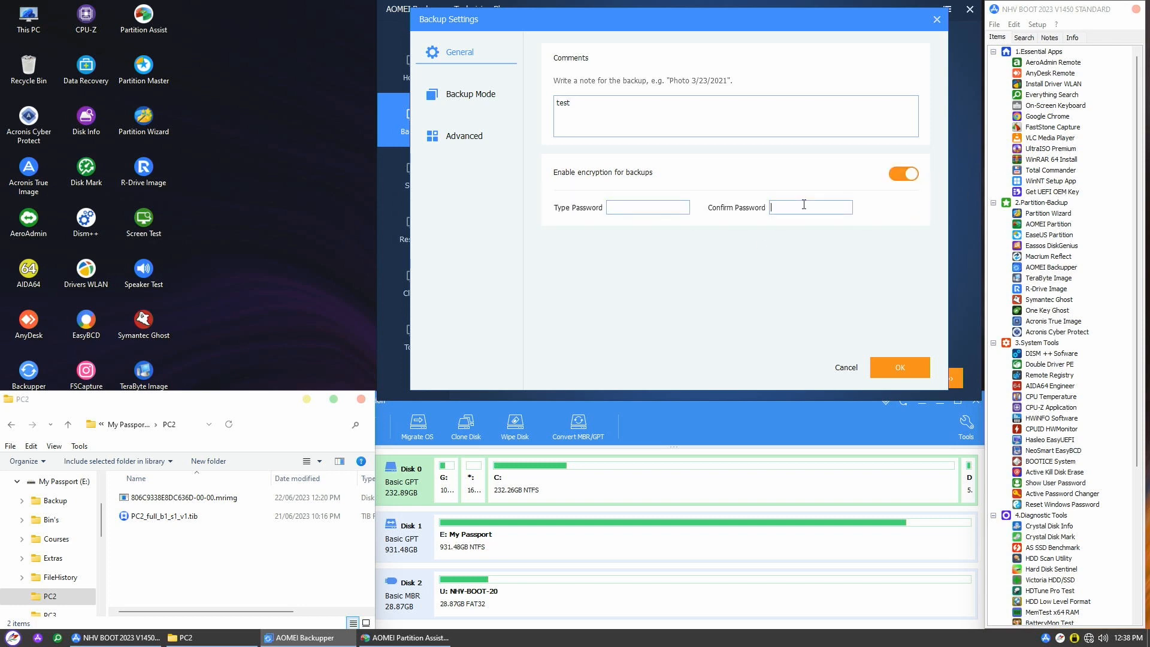
click(903, 174)
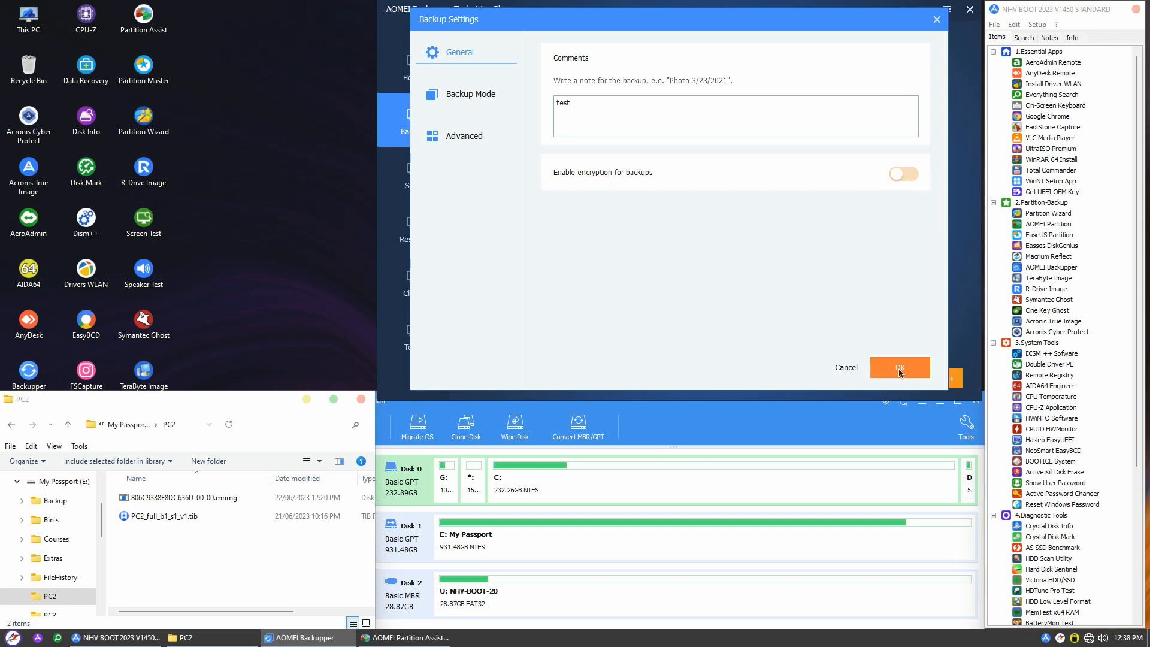
click(899, 367)
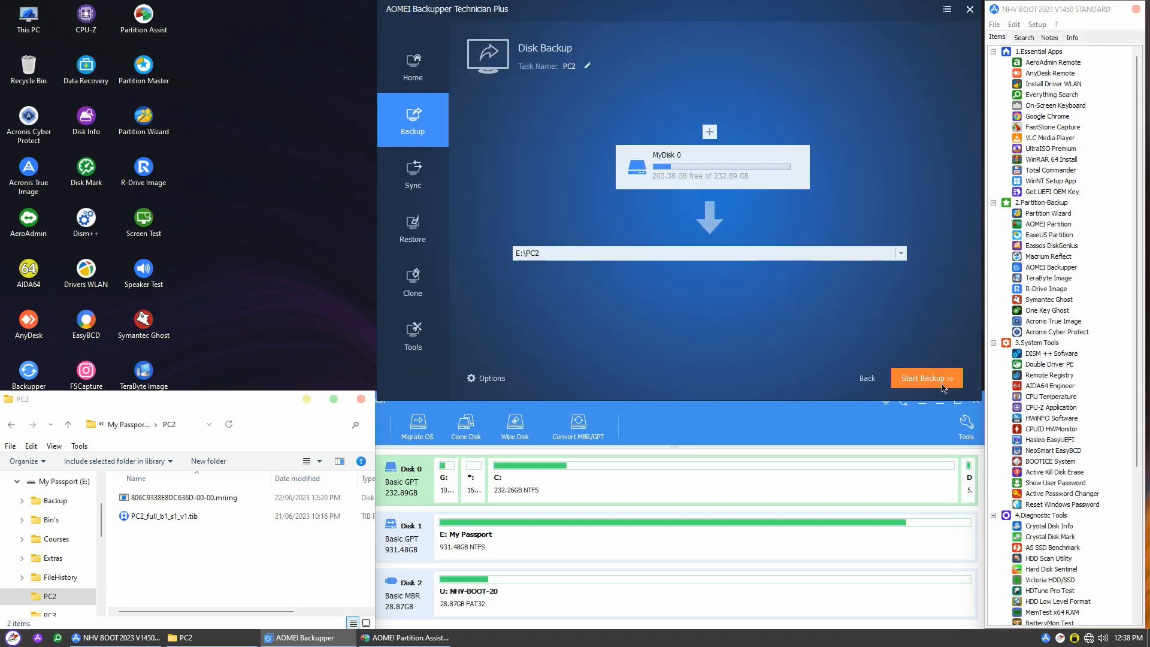
Run the PC2 backup of Disk 0 to E:\PC2 until it completes at 100%.
click(925, 378)
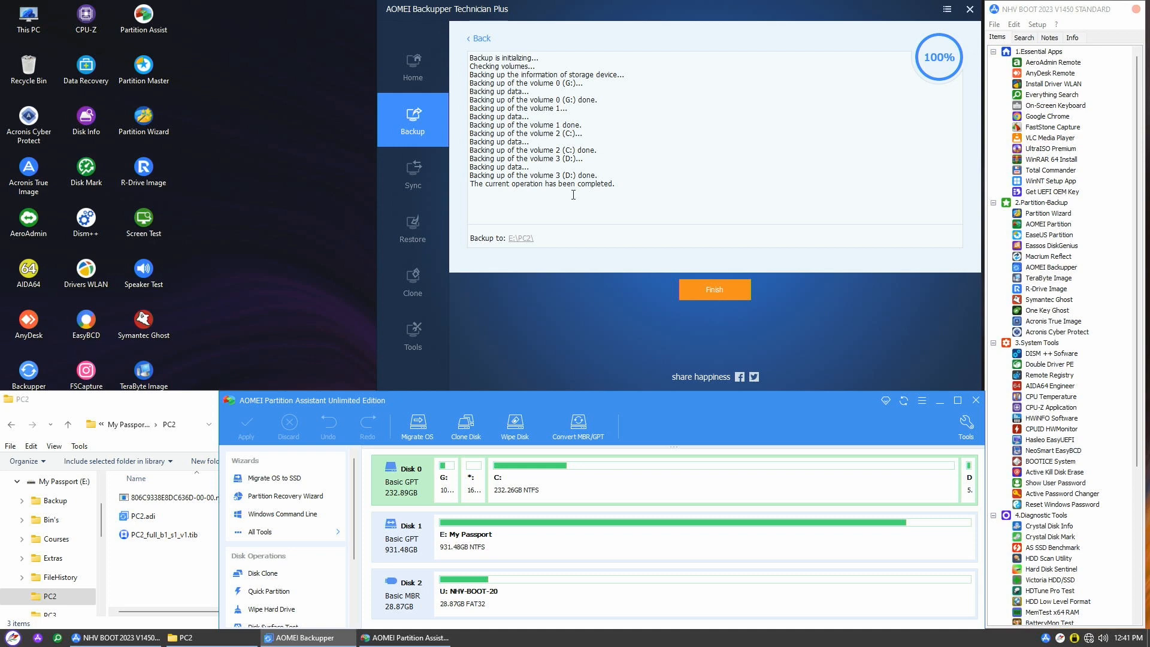
mouse_move(623, 186)
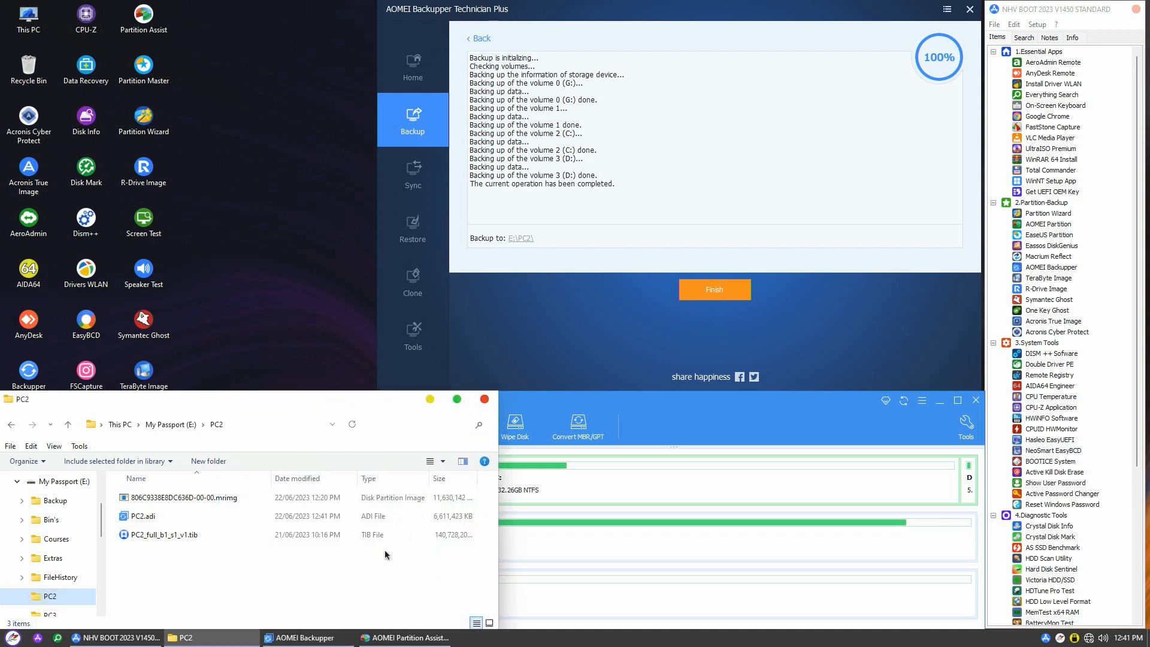
mouse_move(152, 521)
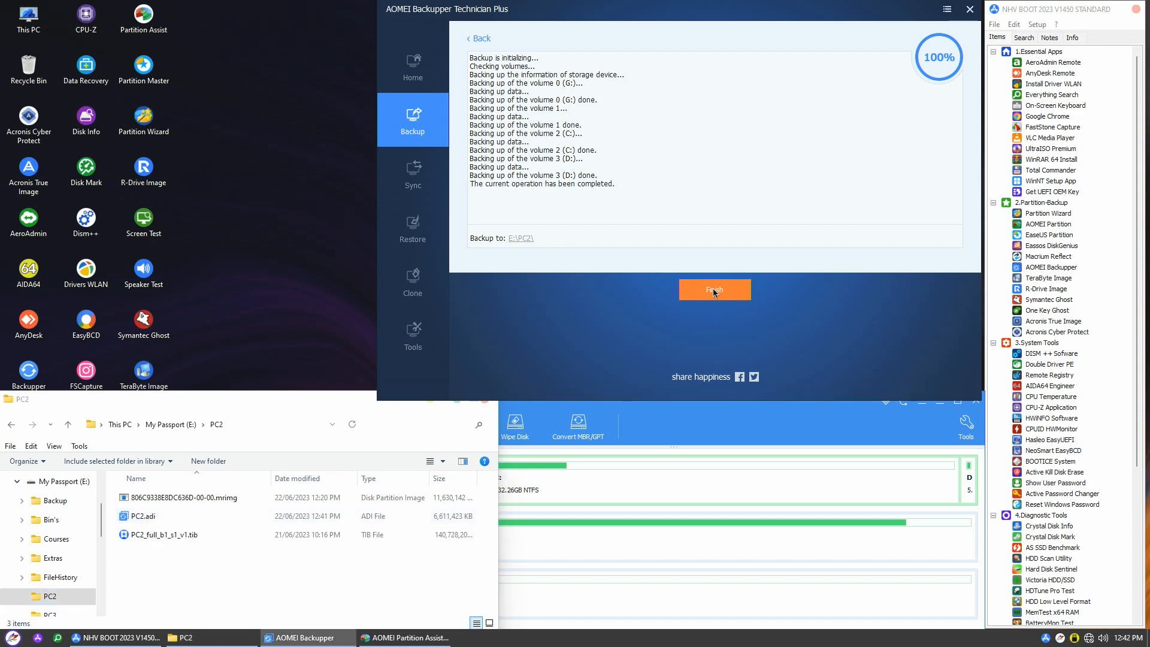
click(713, 288)
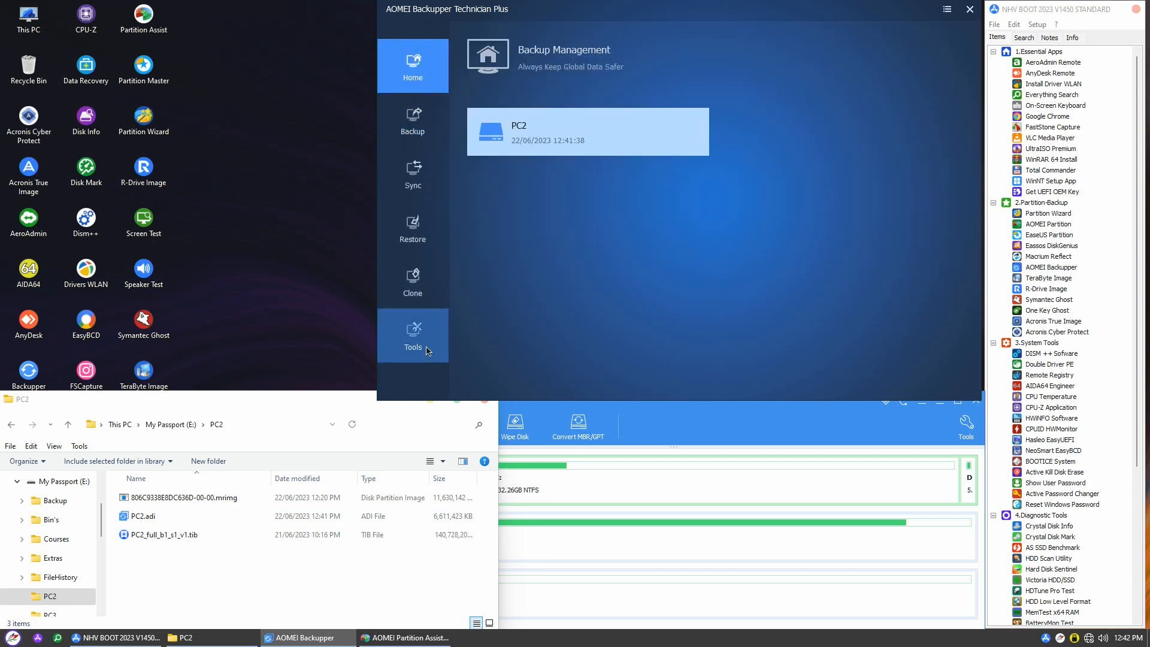
click(412, 334)
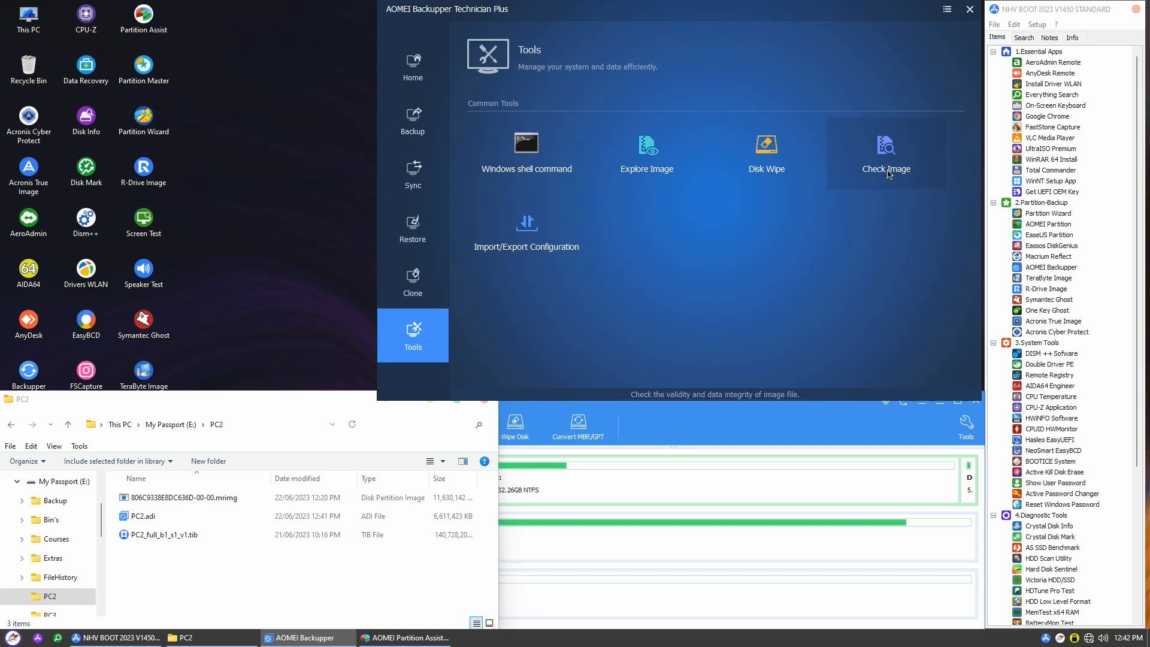
Check the PC2 image's full backup point until it reports valid and integrated.
click(885, 152)
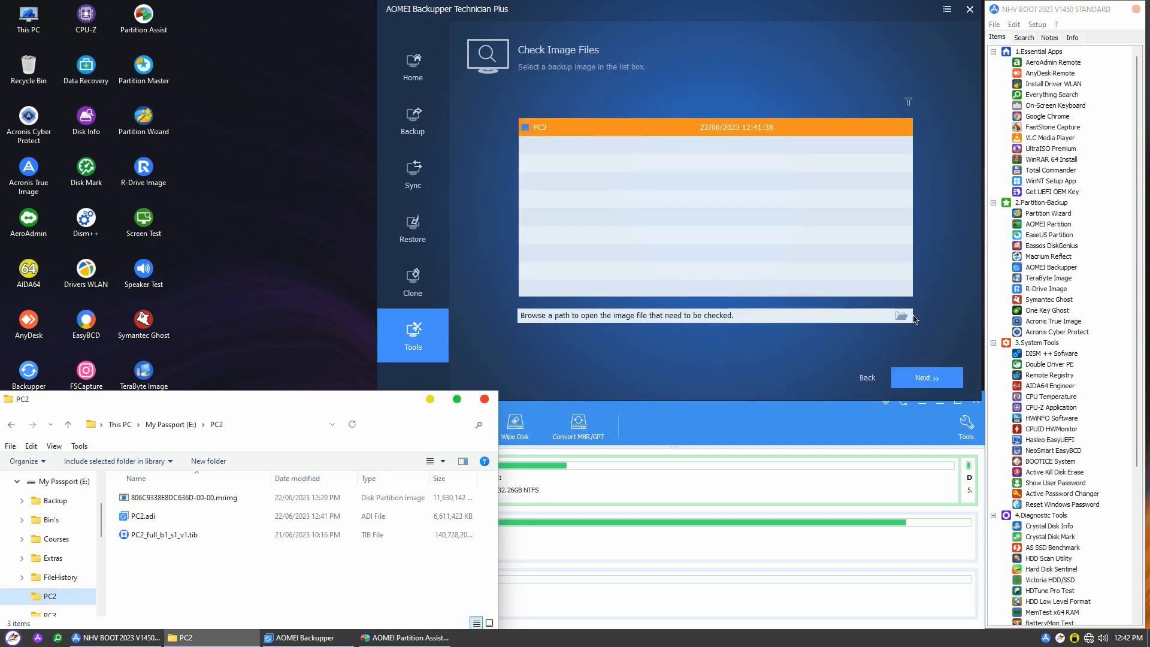
click(902, 314)
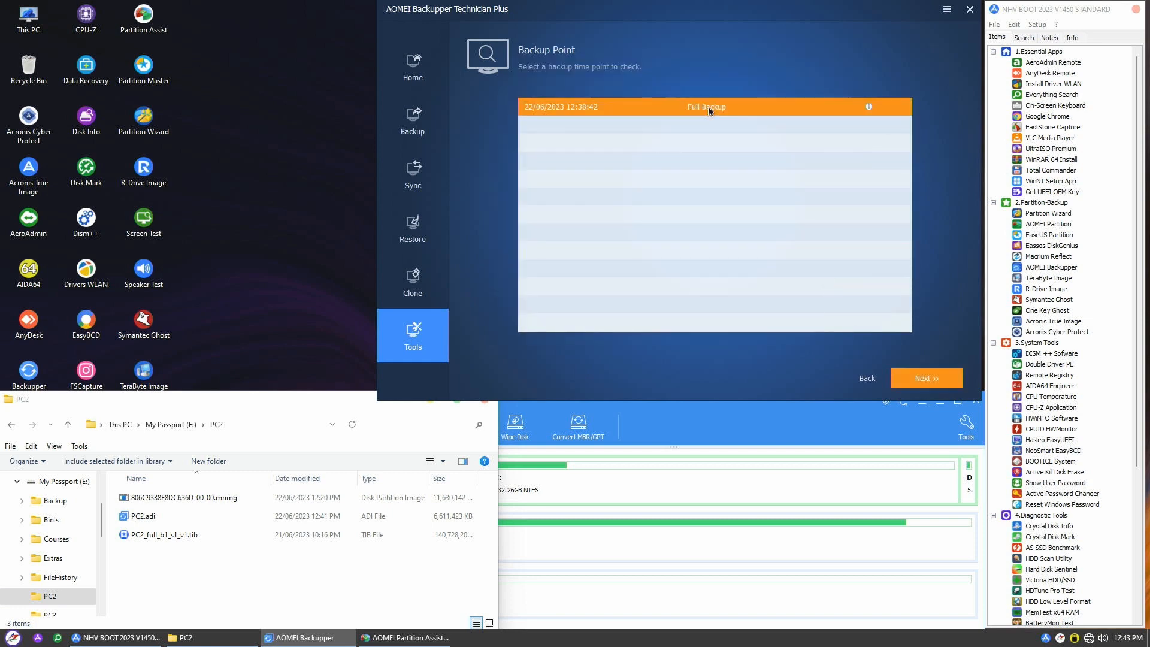
click(925, 378)
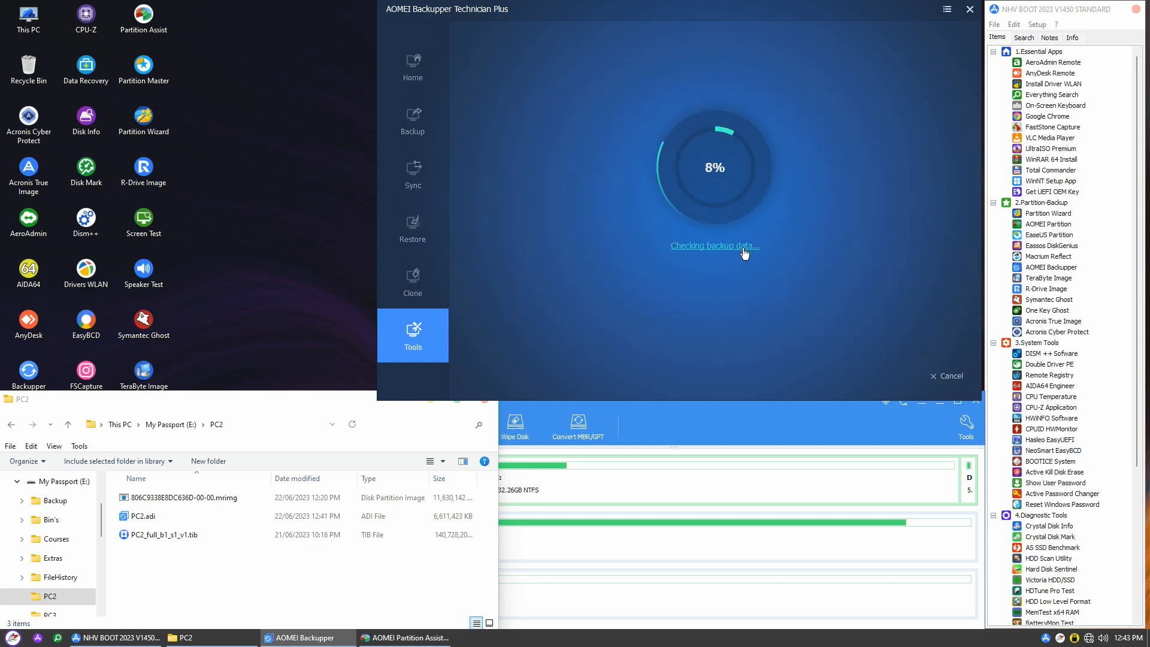
click(713, 245)
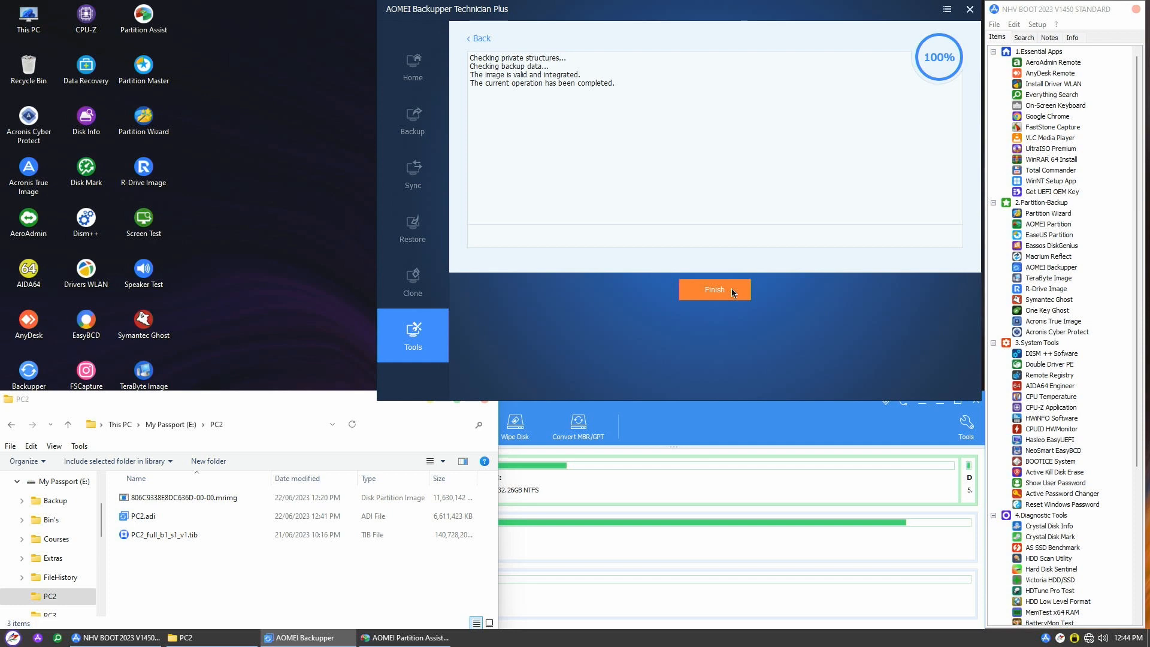
click(712, 288)
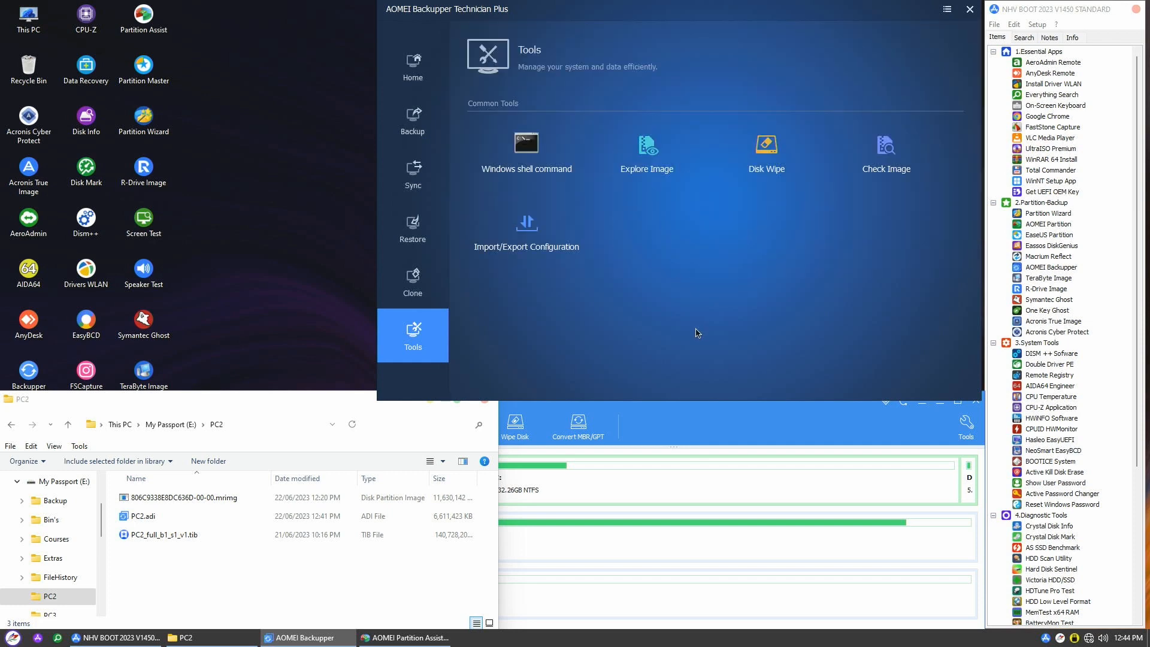
click(144, 516)
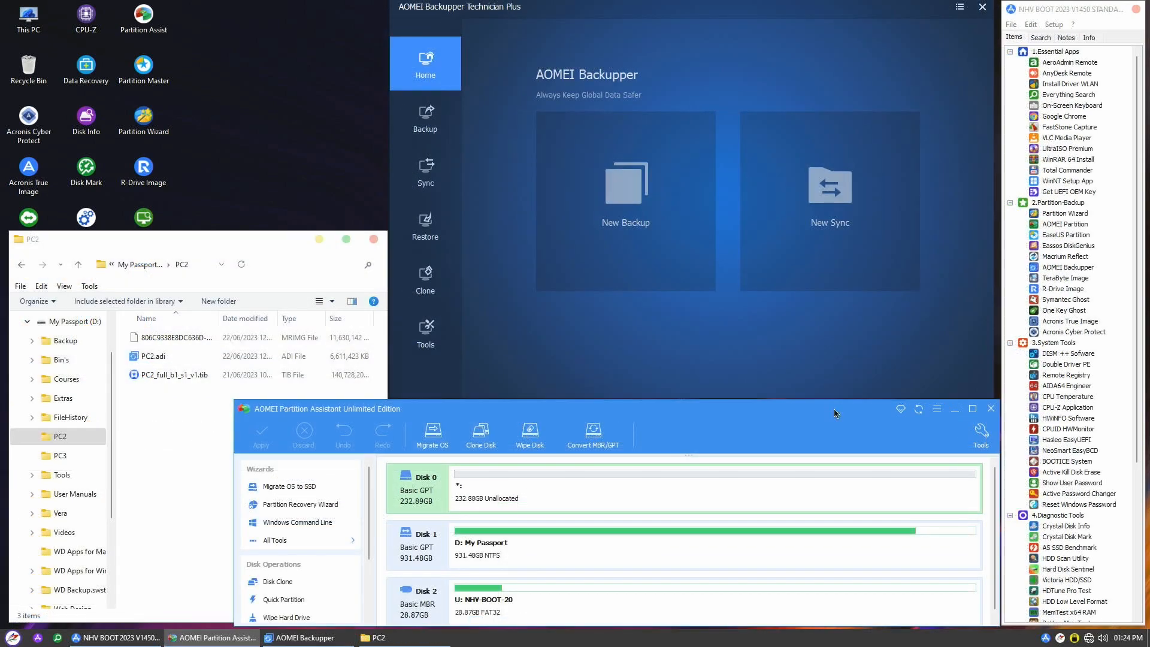
mouse_move(814, 423)
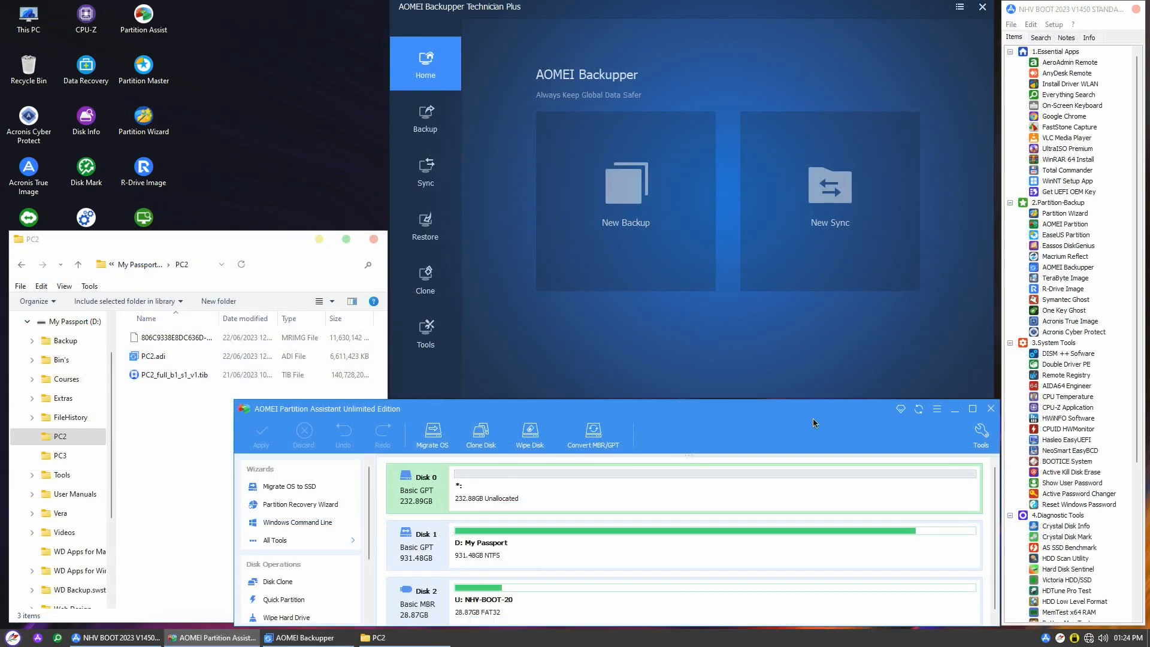
mouse_move(424, 506)
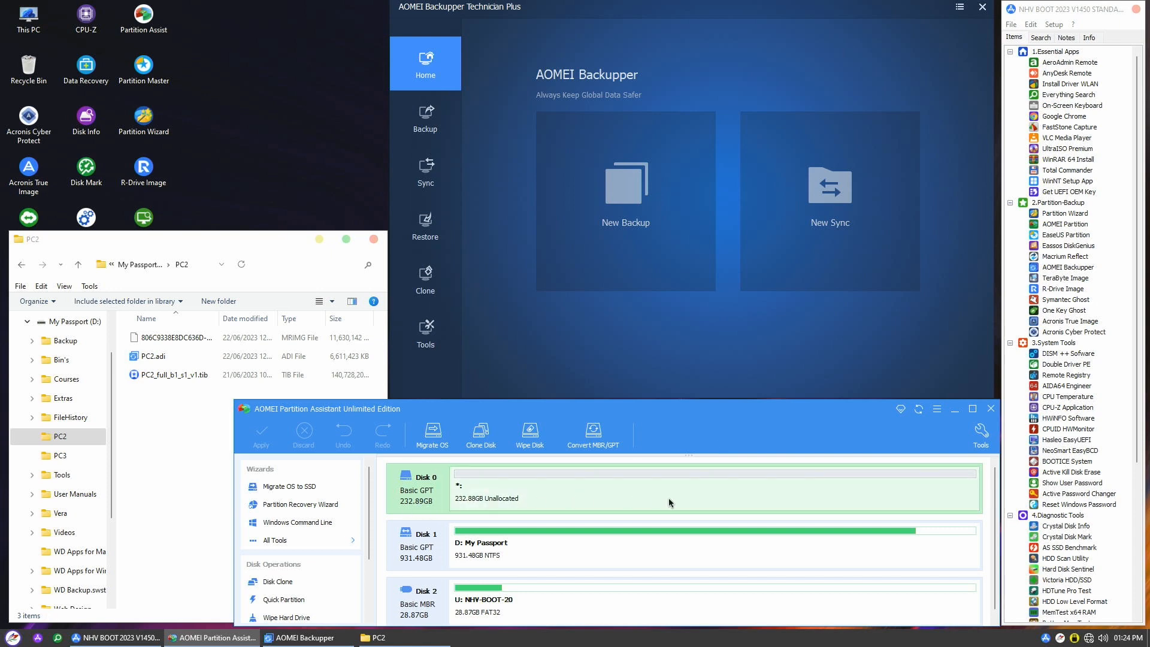
Select Disk 0 in Partition Assistant to confirm it is 232.88GB unallocated.
click(1069, 267)
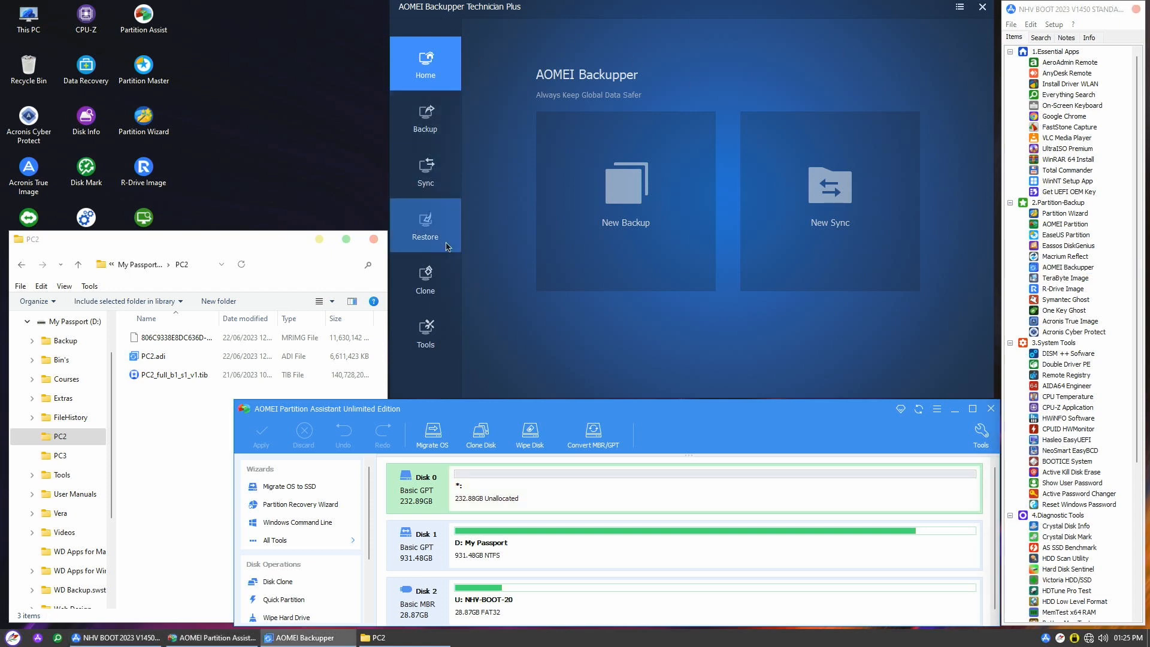
Load PC2.adi from the My Passport drive and choose to restore the entire disk.
click(425, 225)
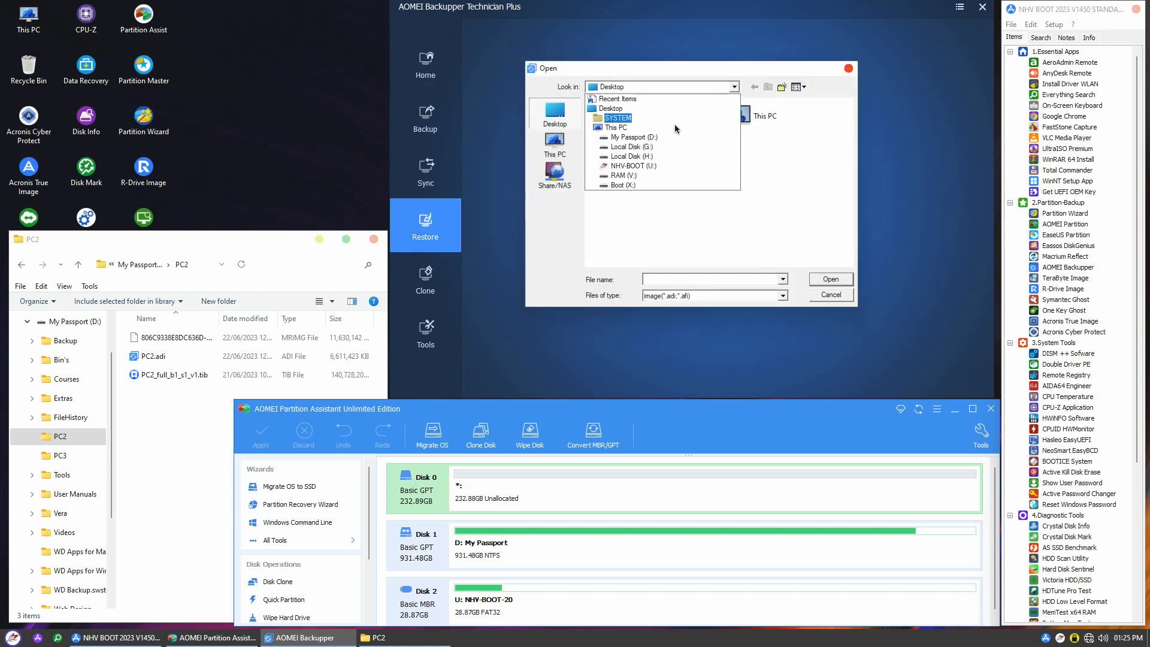
click(631, 137)
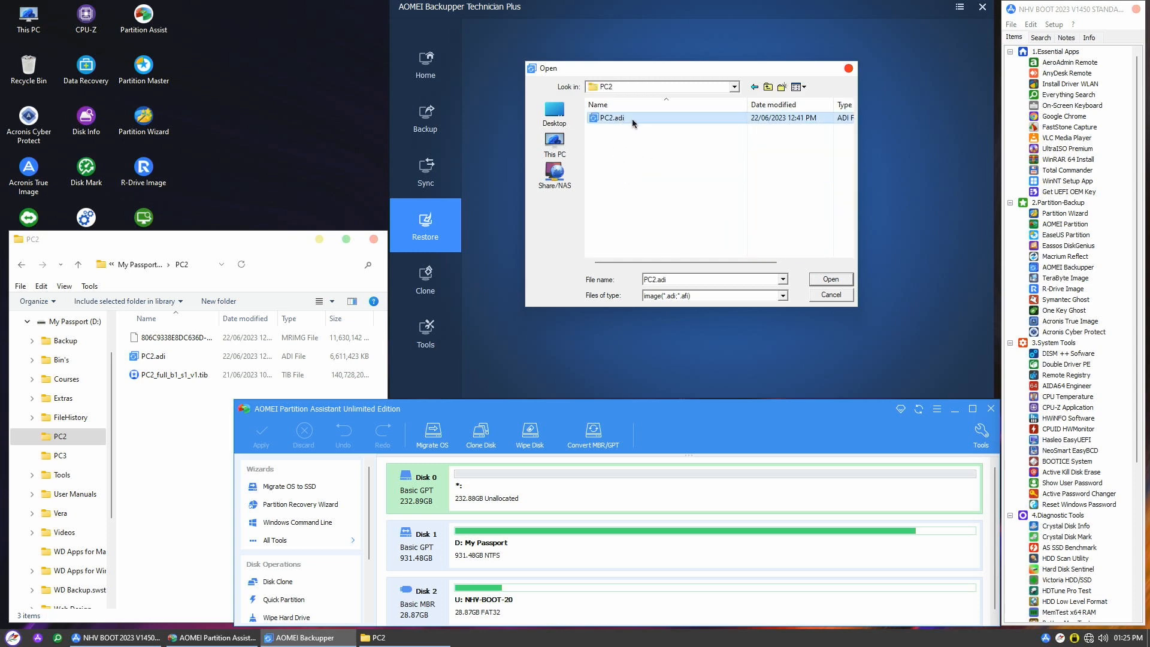
click(830, 278)
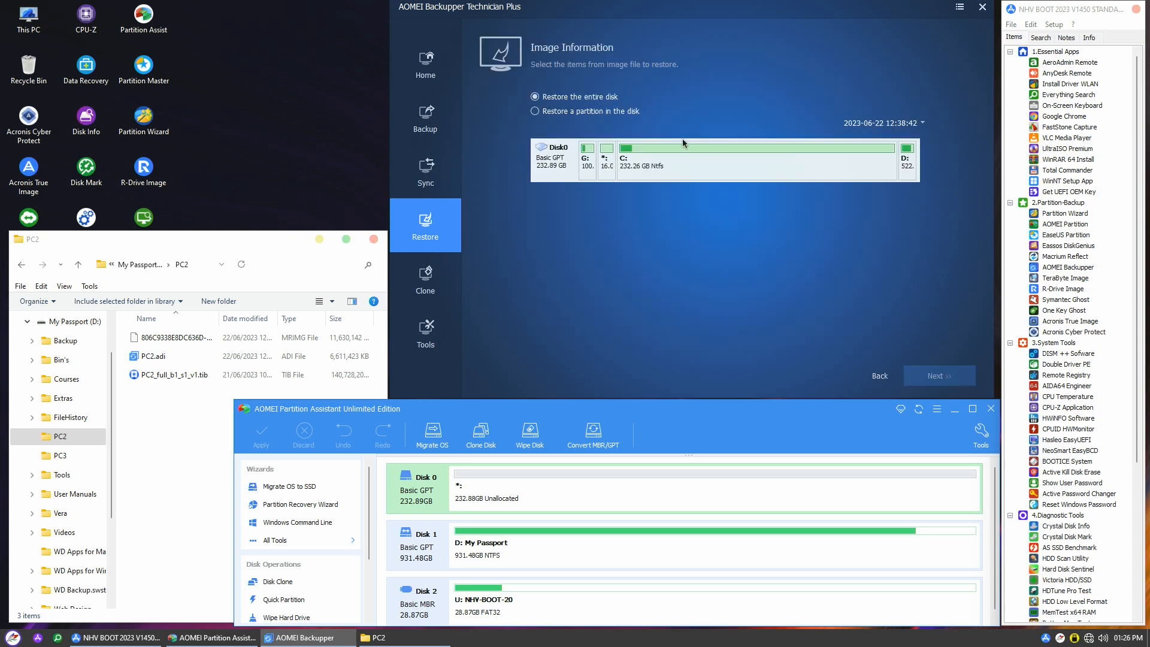
mouse_move(667, 75)
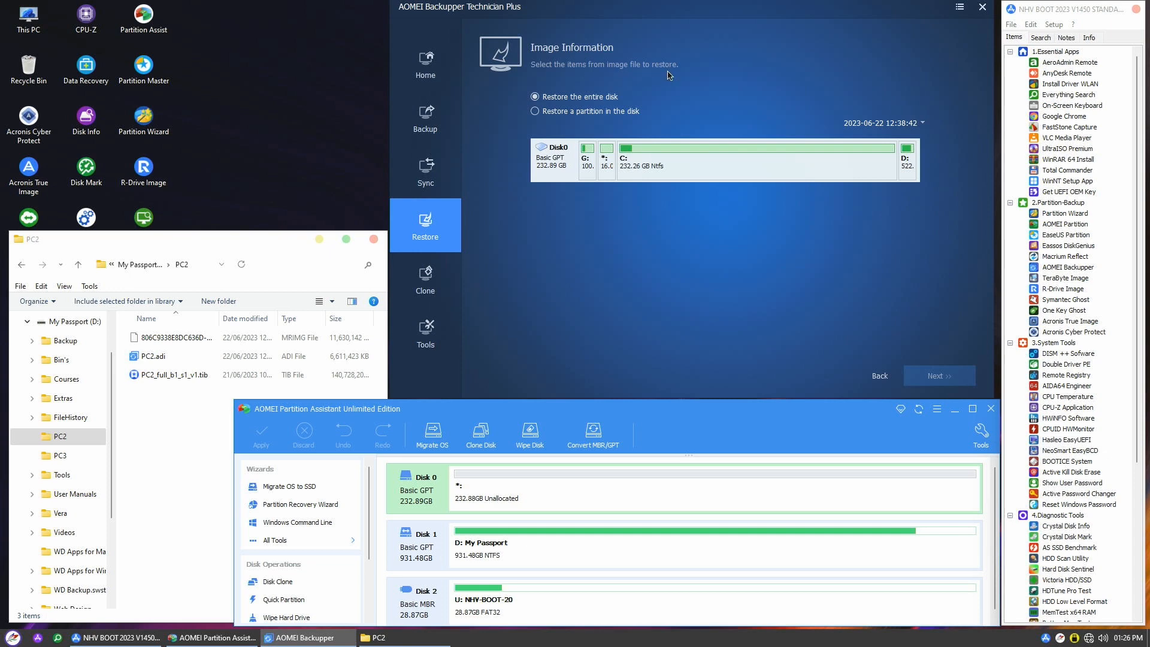
mouse_move(597, 105)
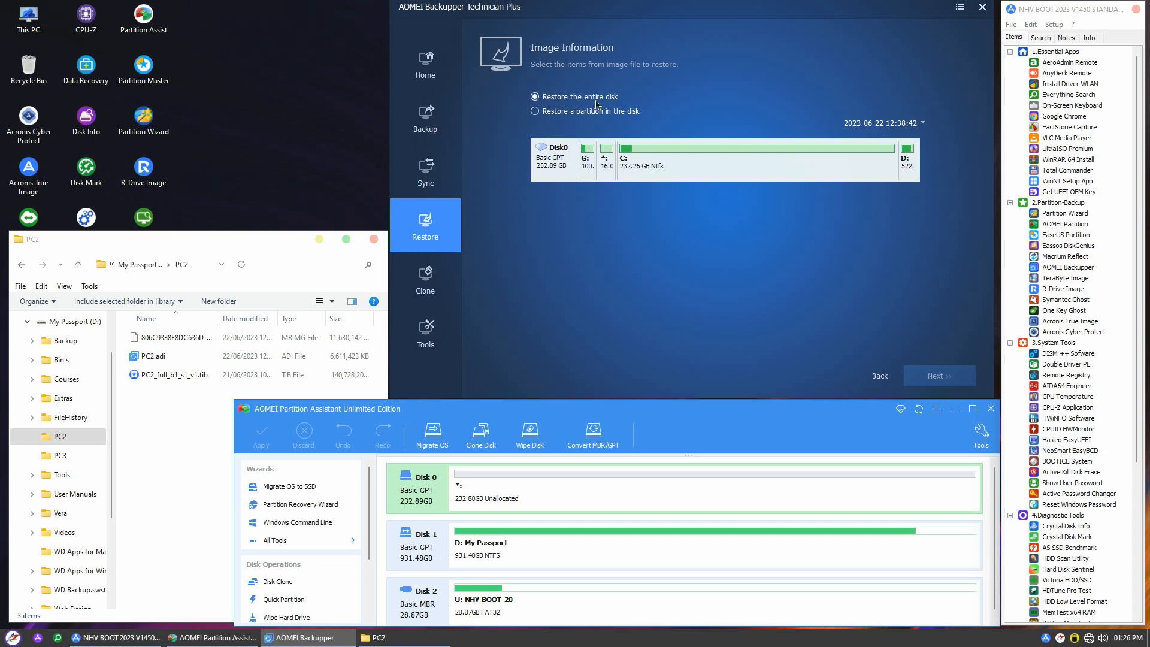
mouse_move(560, 181)
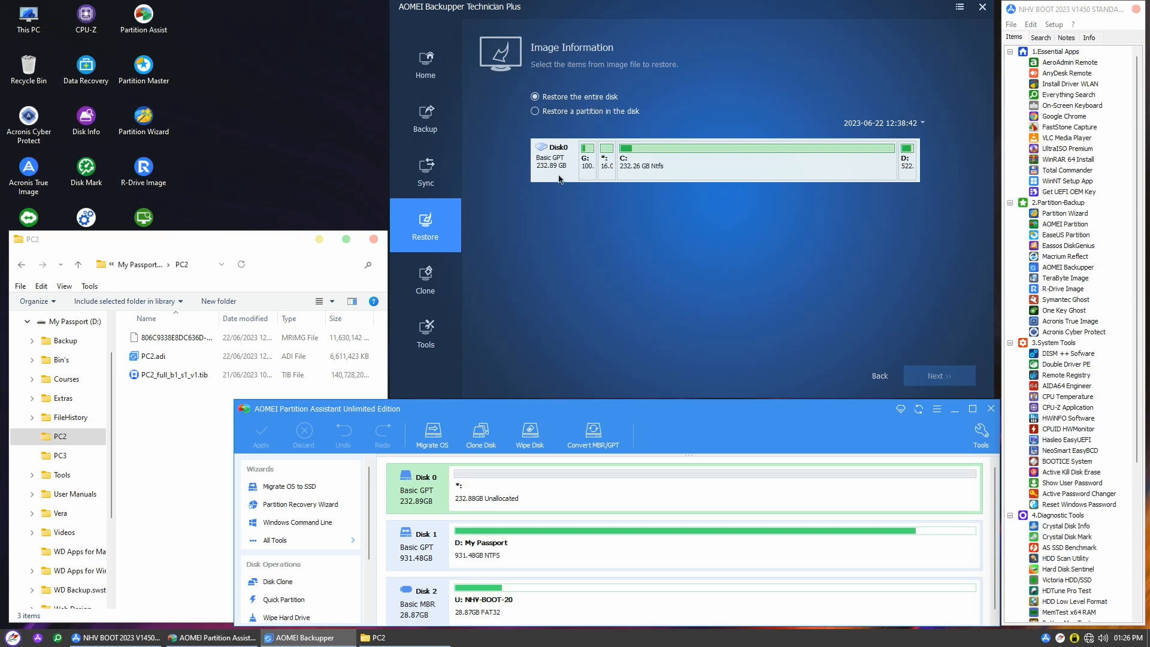
click(726, 159)
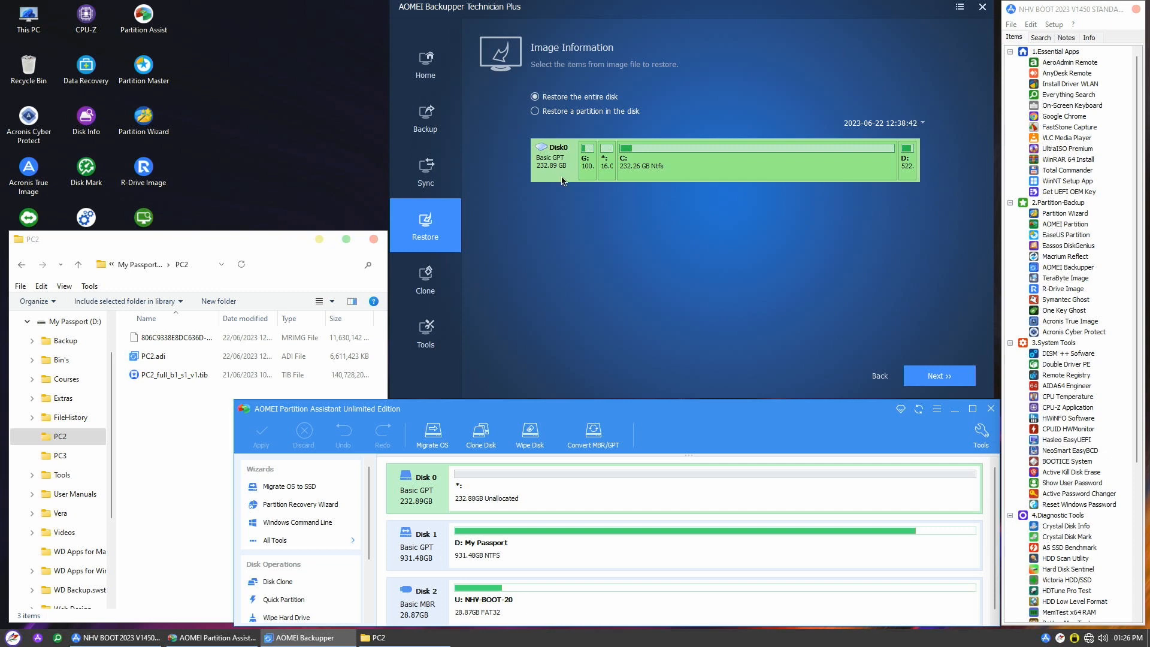
mouse_move(908, 162)
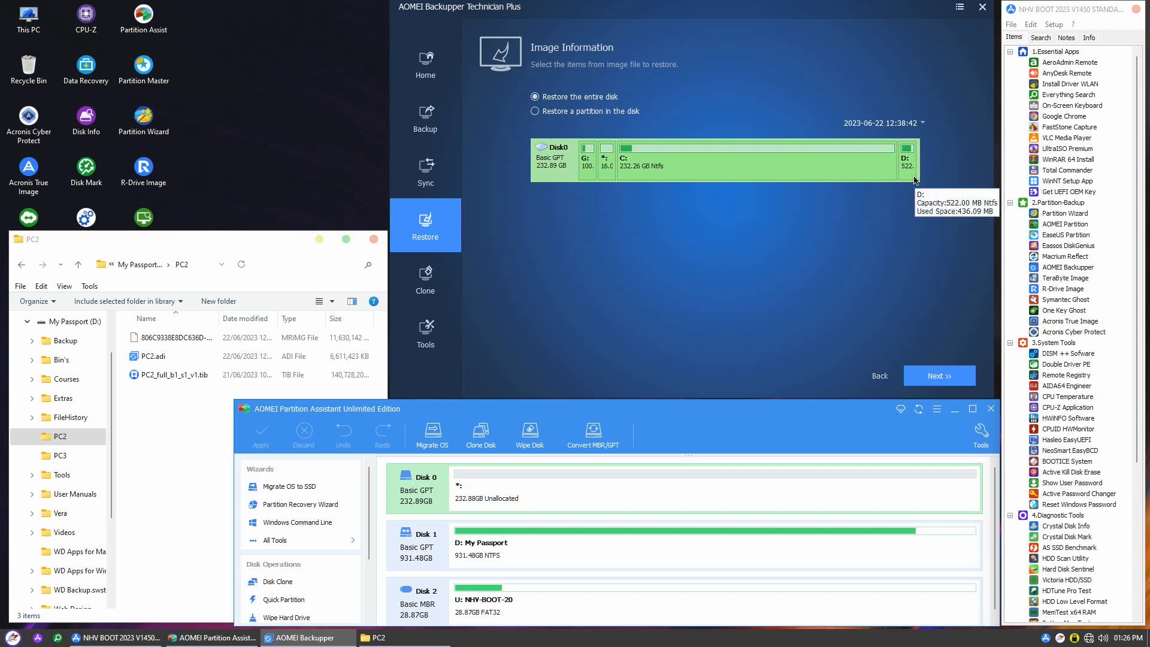
click(939, 376)
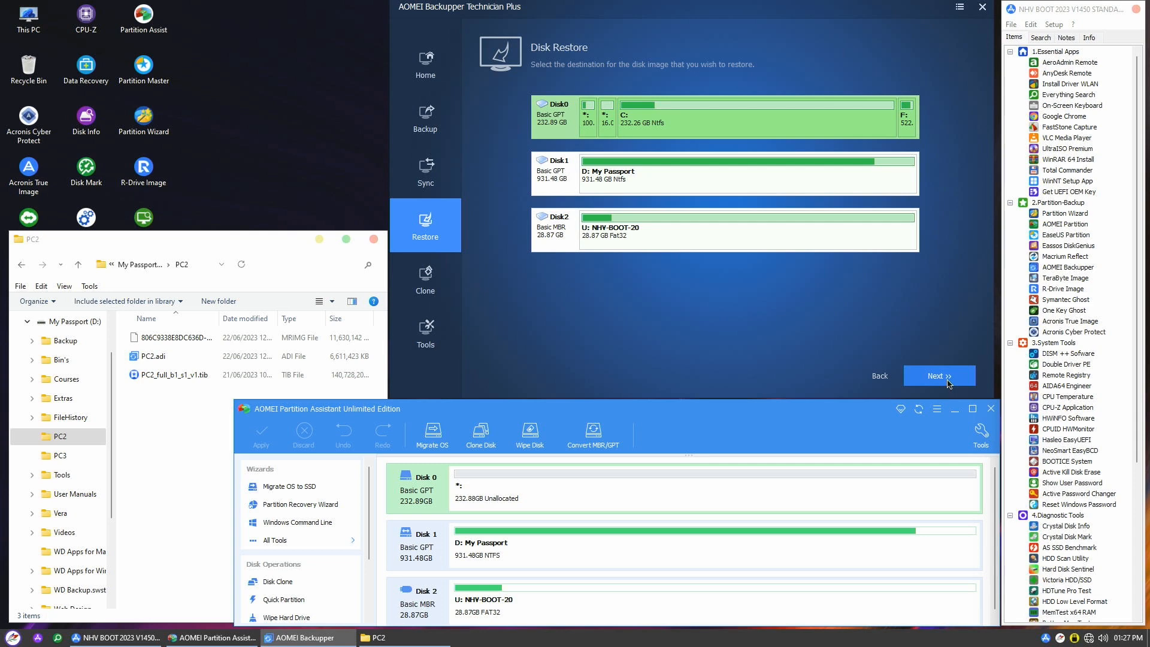
mouse_move(723, 79)
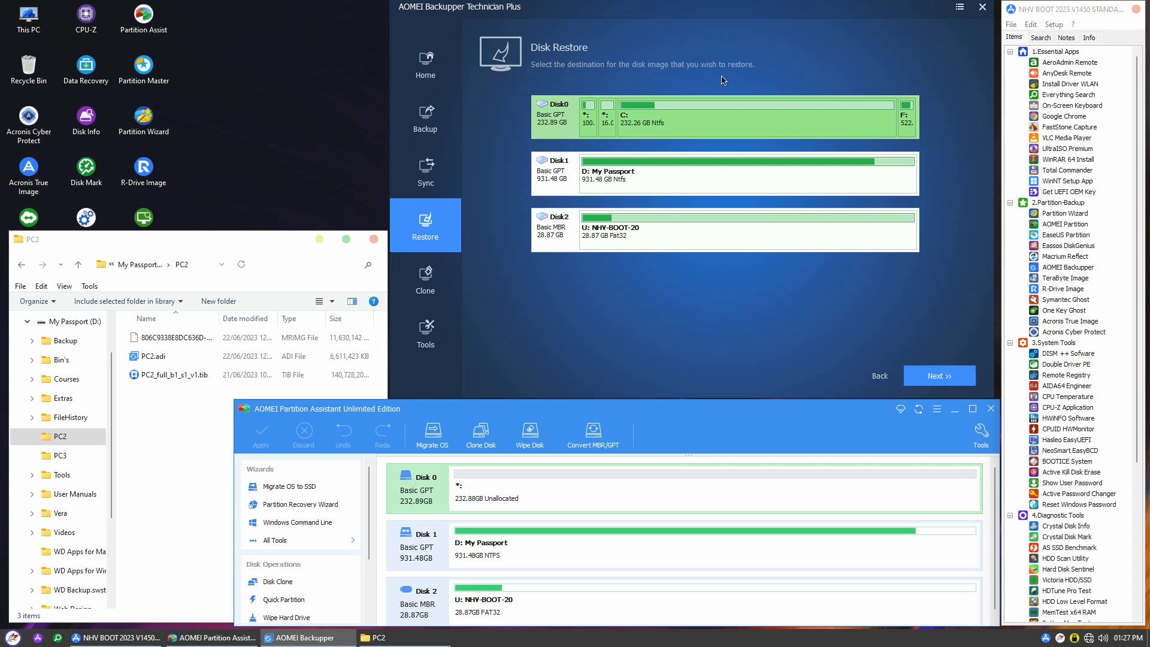
mouse_move(551, 133)
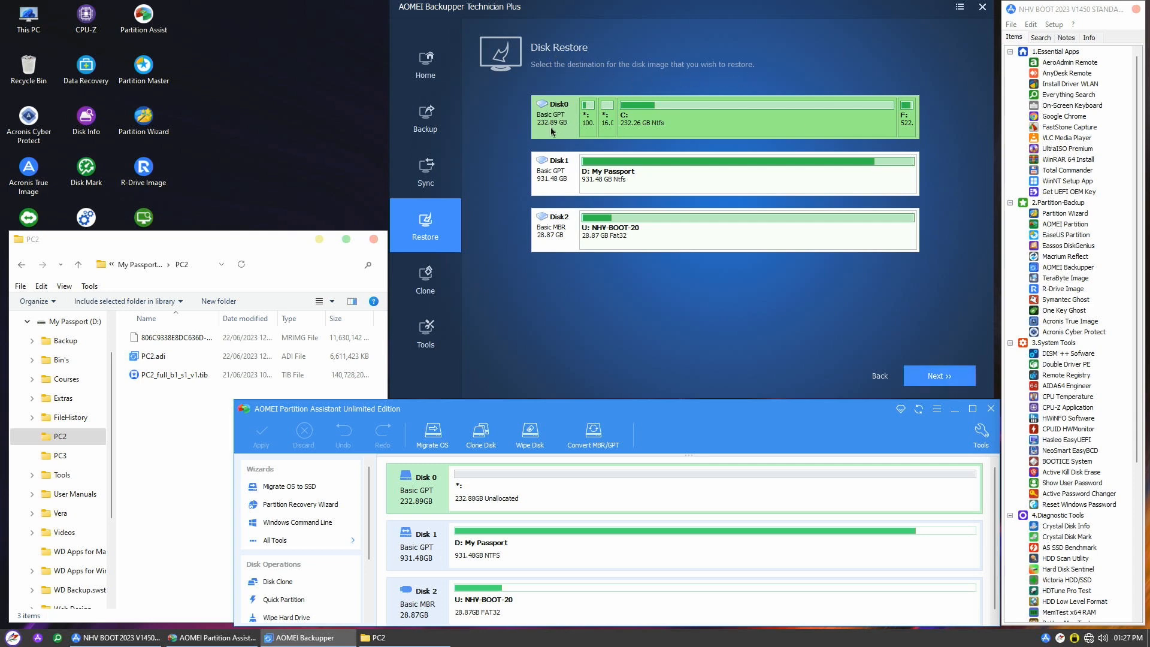
mouse_move(939, 375)
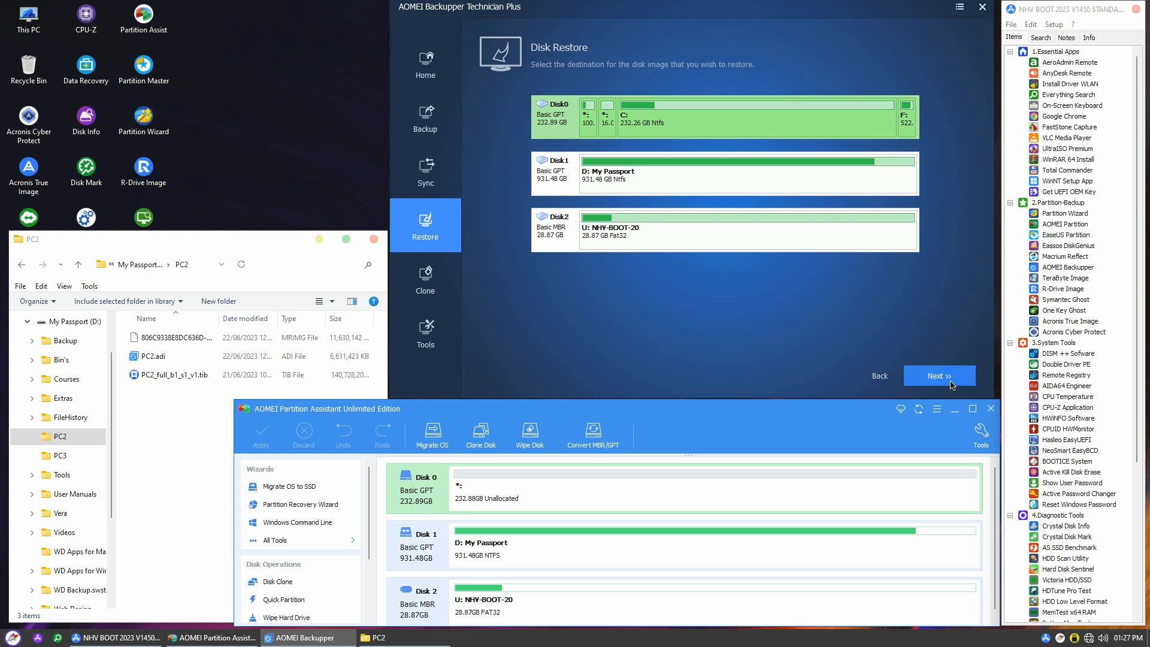
Confirm Disk 0 as the restore destination and accept overwriting its partitions.
click(939, 375)
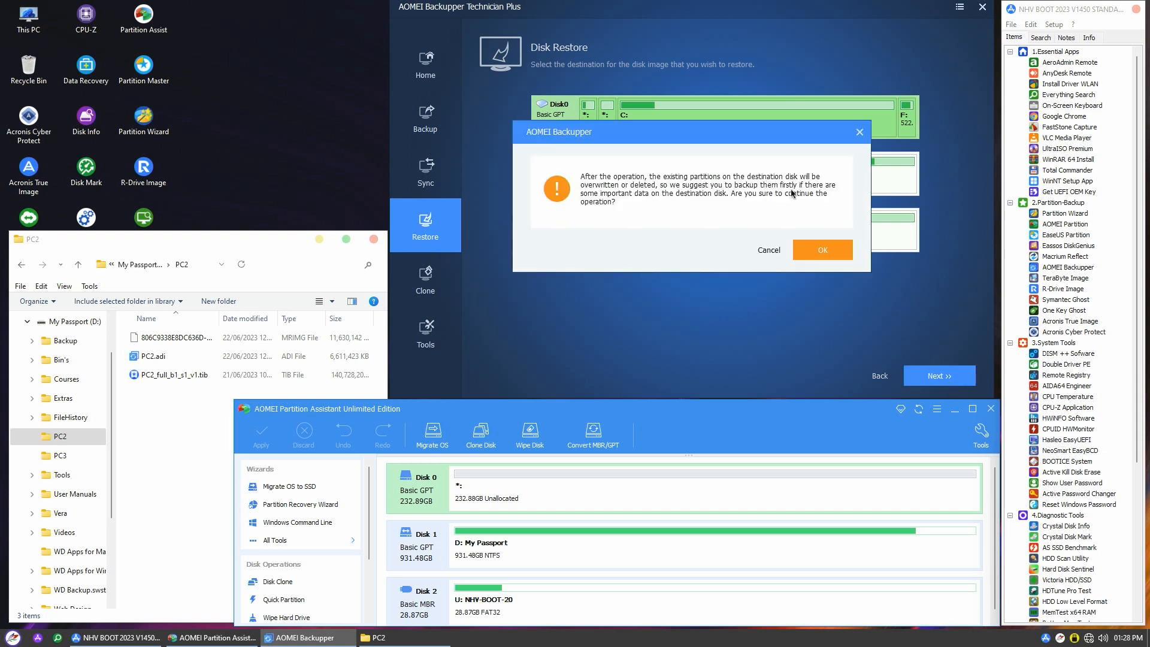
mouse_move(802, 204)
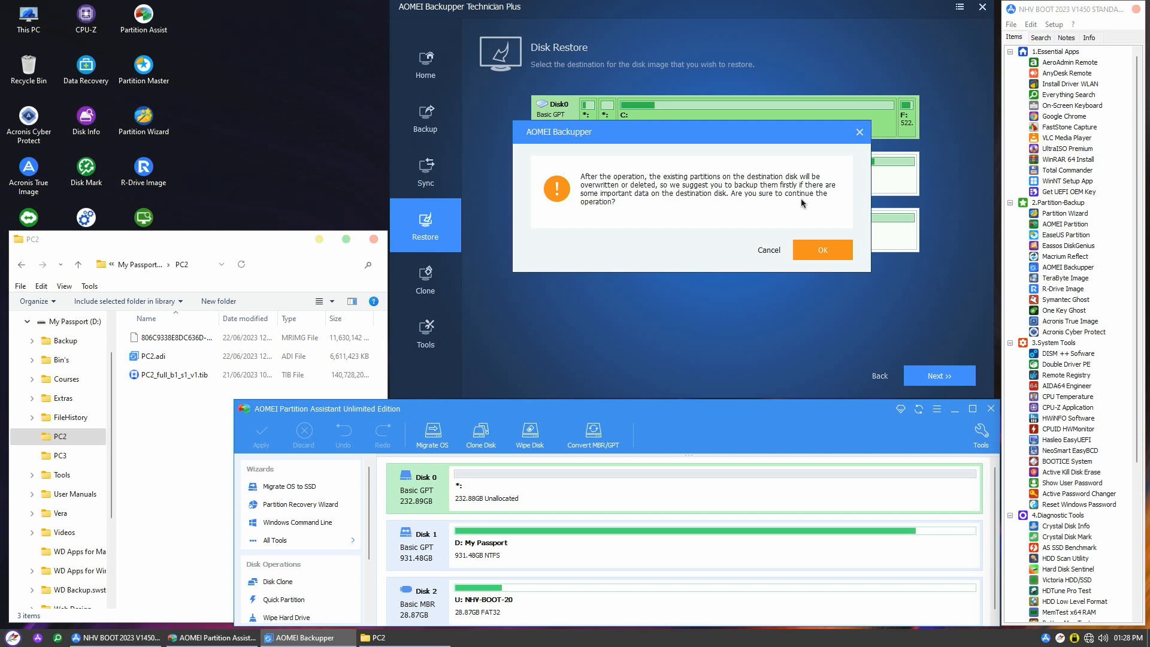
click(822, 250)
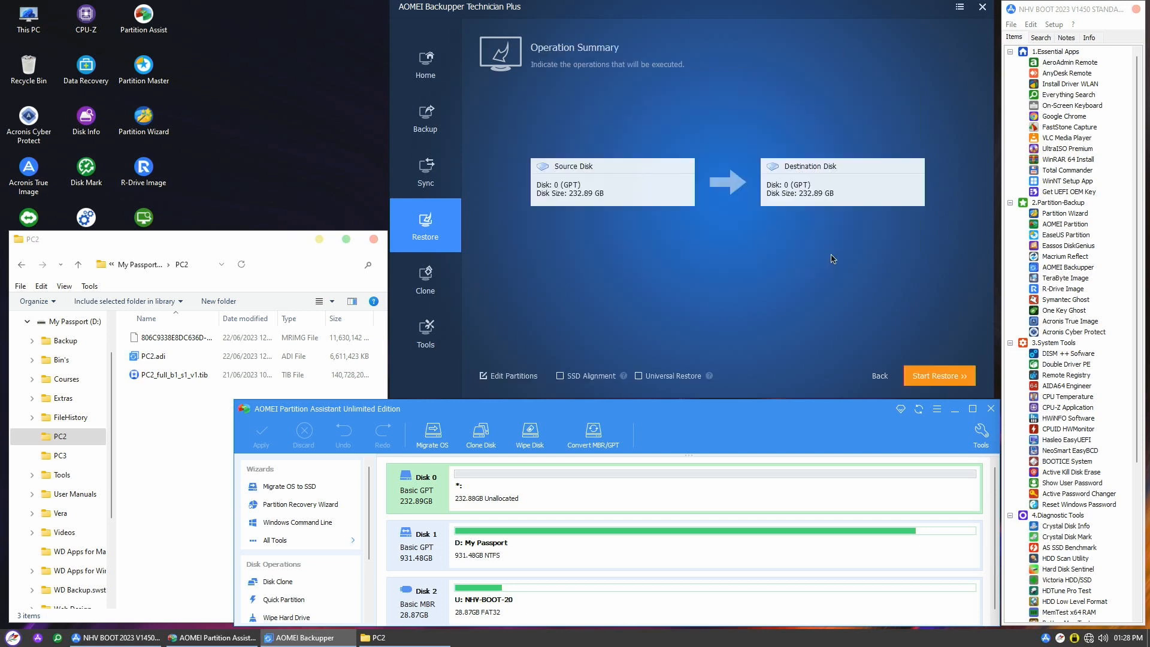
mouse_move(677, 77)
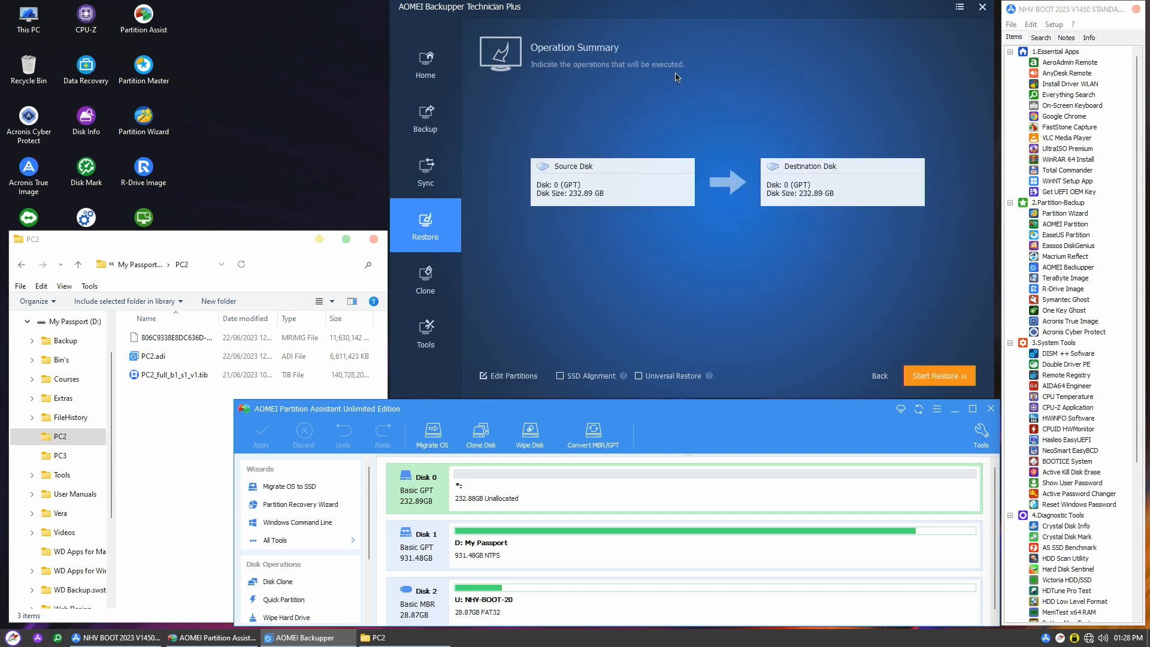
mouse_move(577, 205)
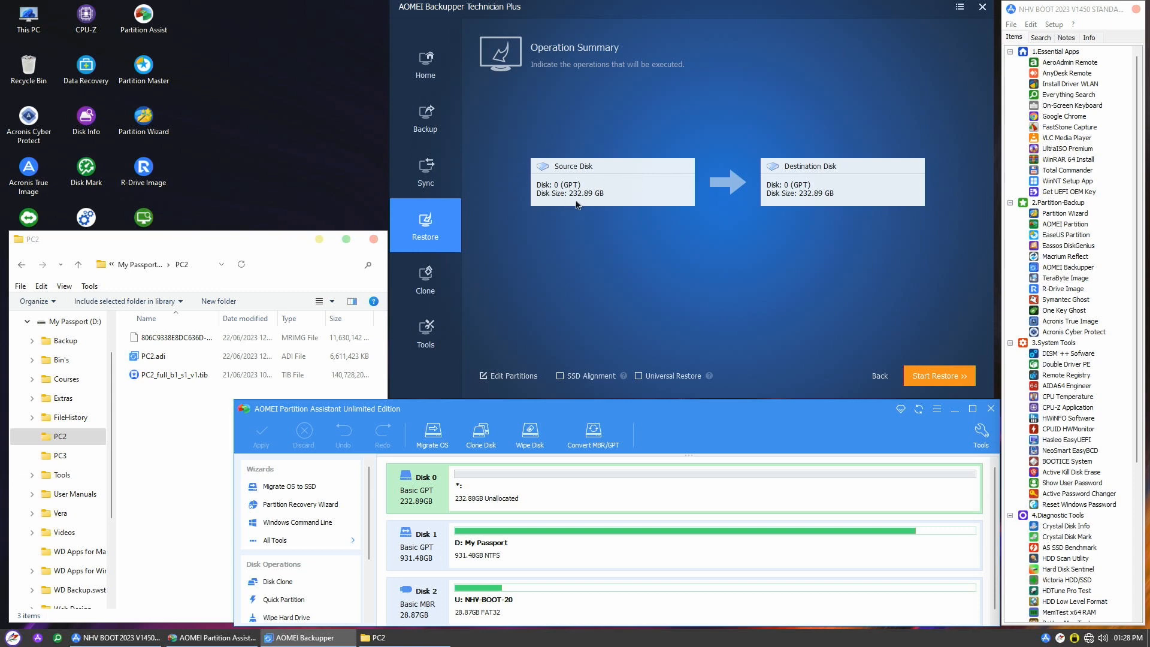
mouse_move(812, 173)
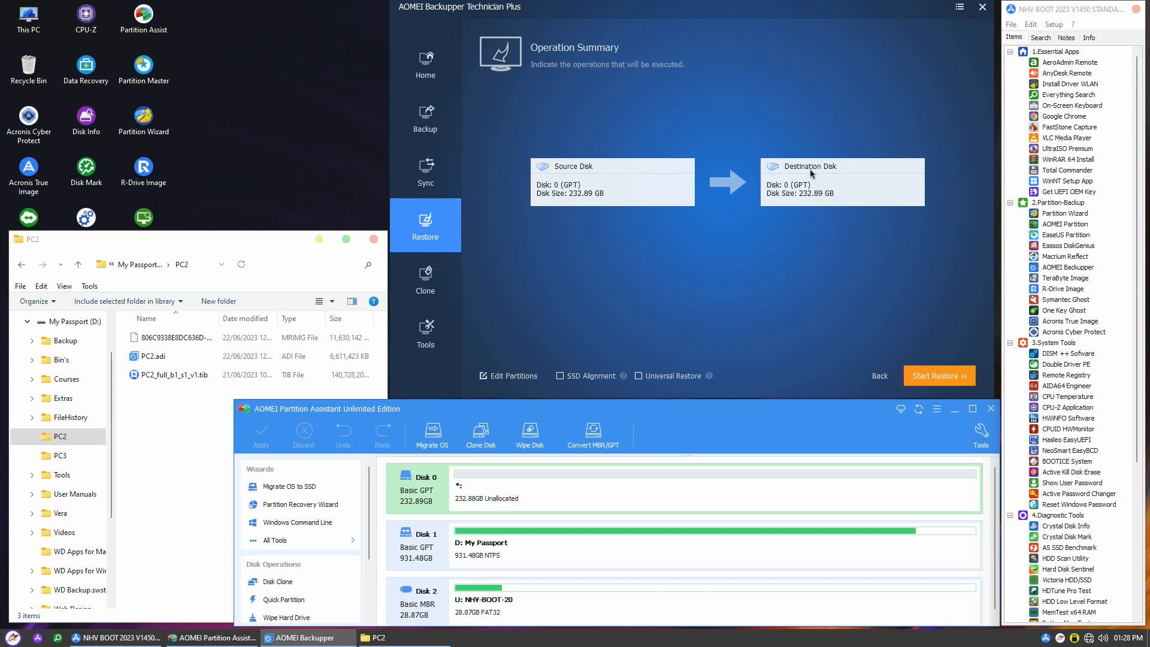
mouse_move(437, 503)
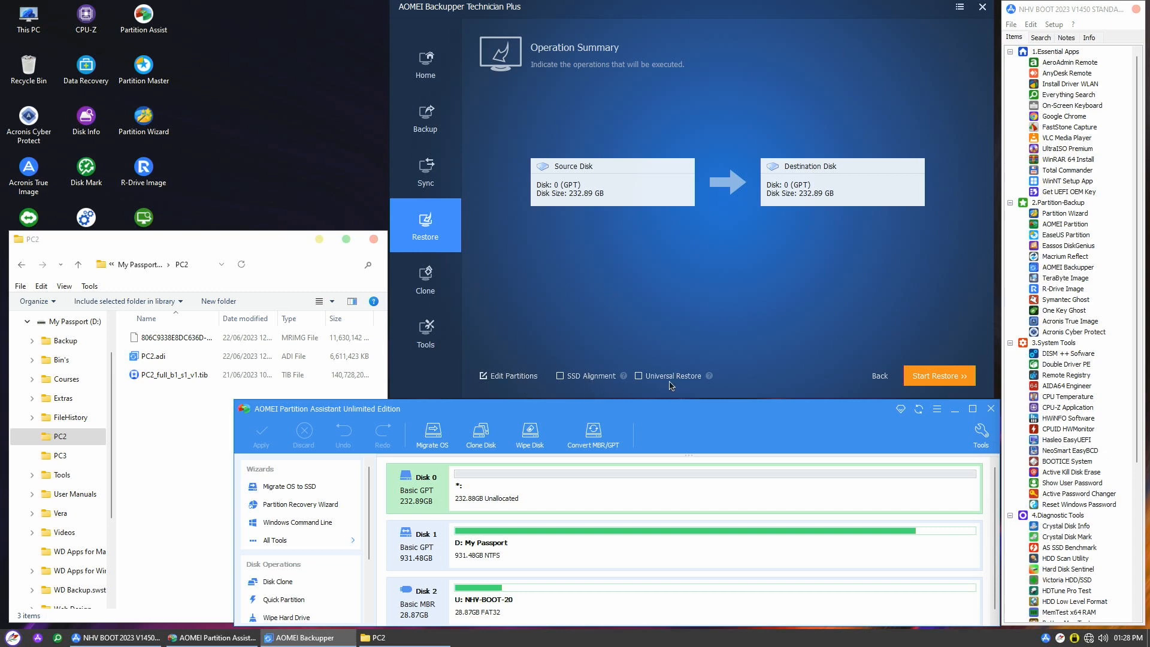
mouse_move(708, 377)
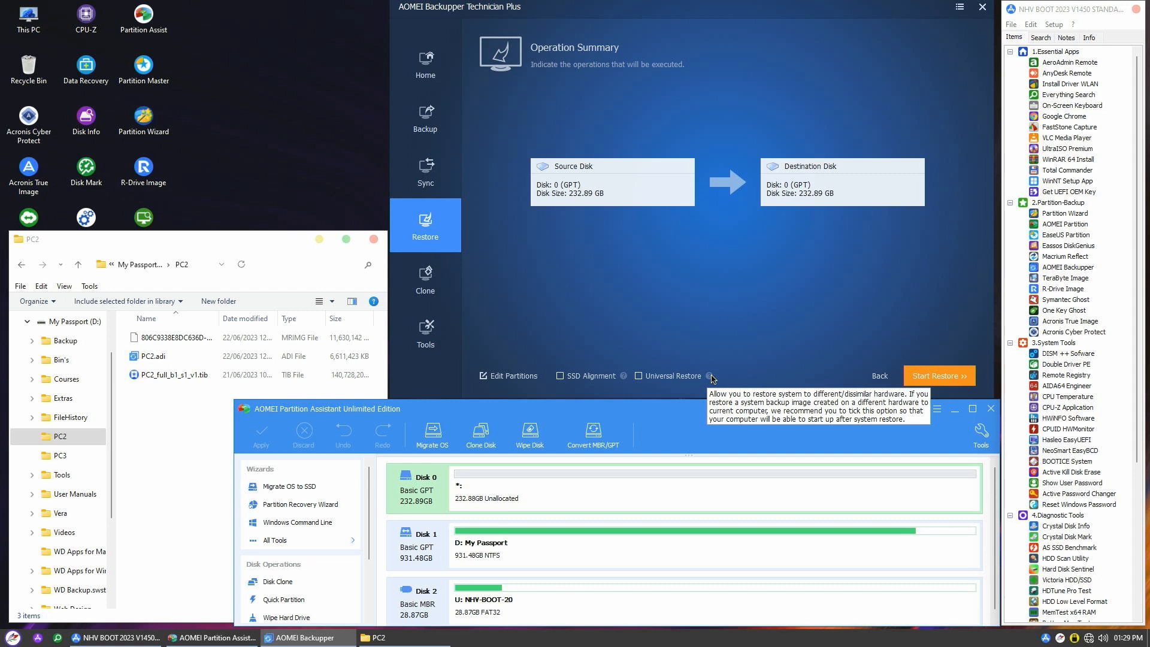
mouse_move(563, 382)
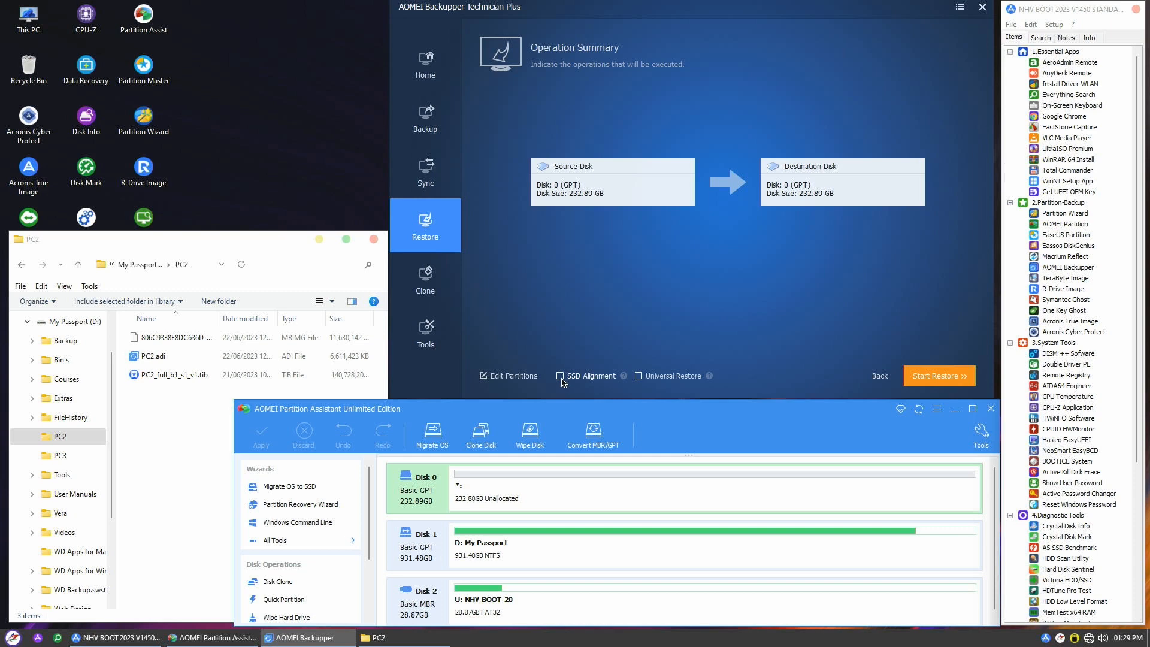
mouse_move(624, 381)
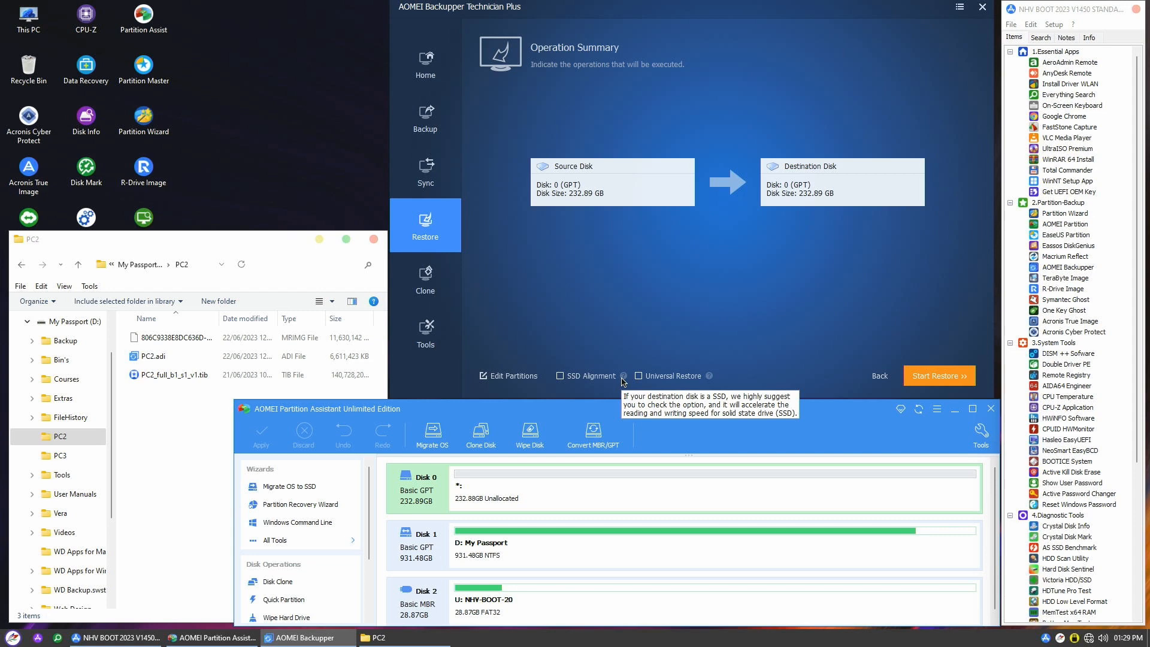
click(509, 376)
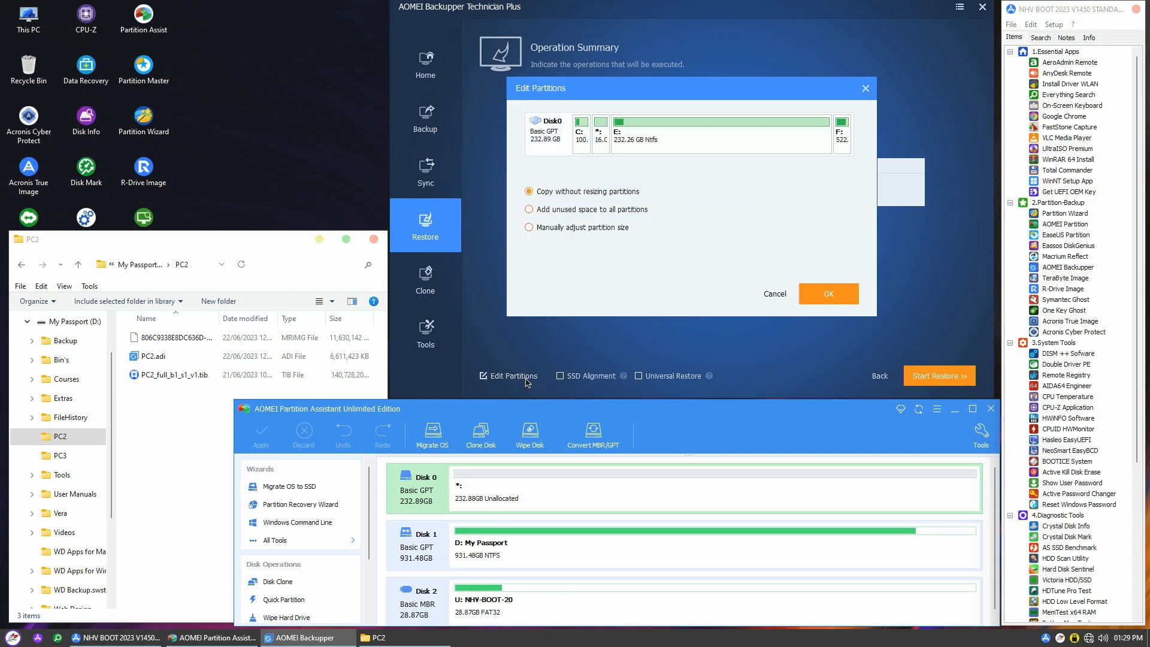
mouse_move(629, 198)
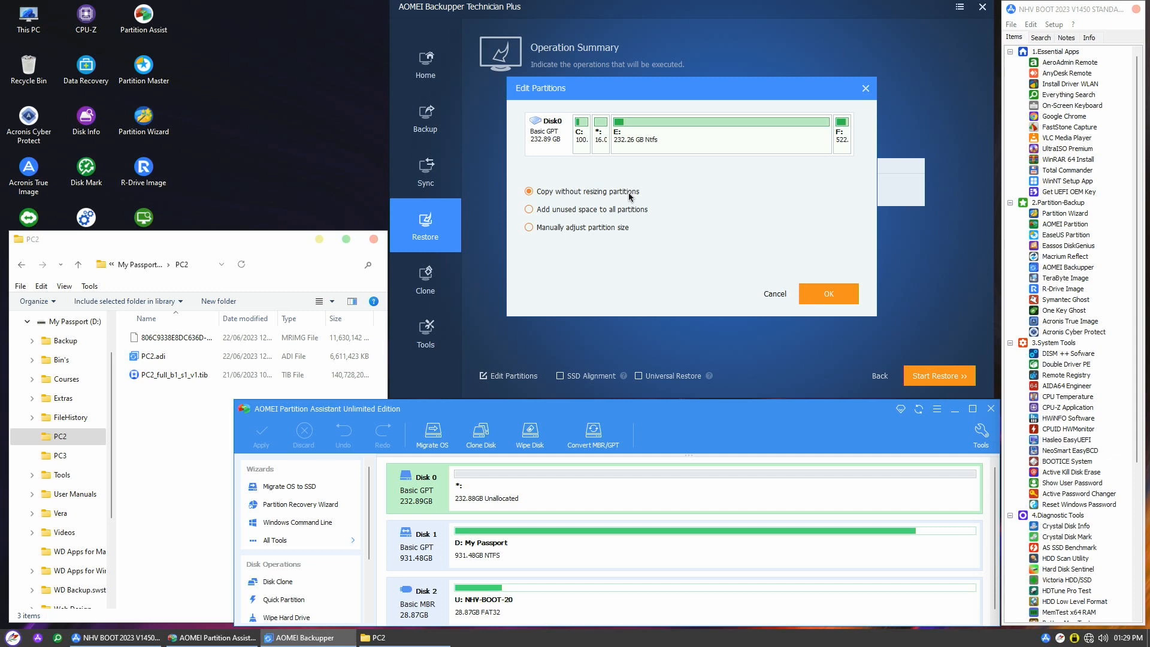
mouse_move(626, 219)
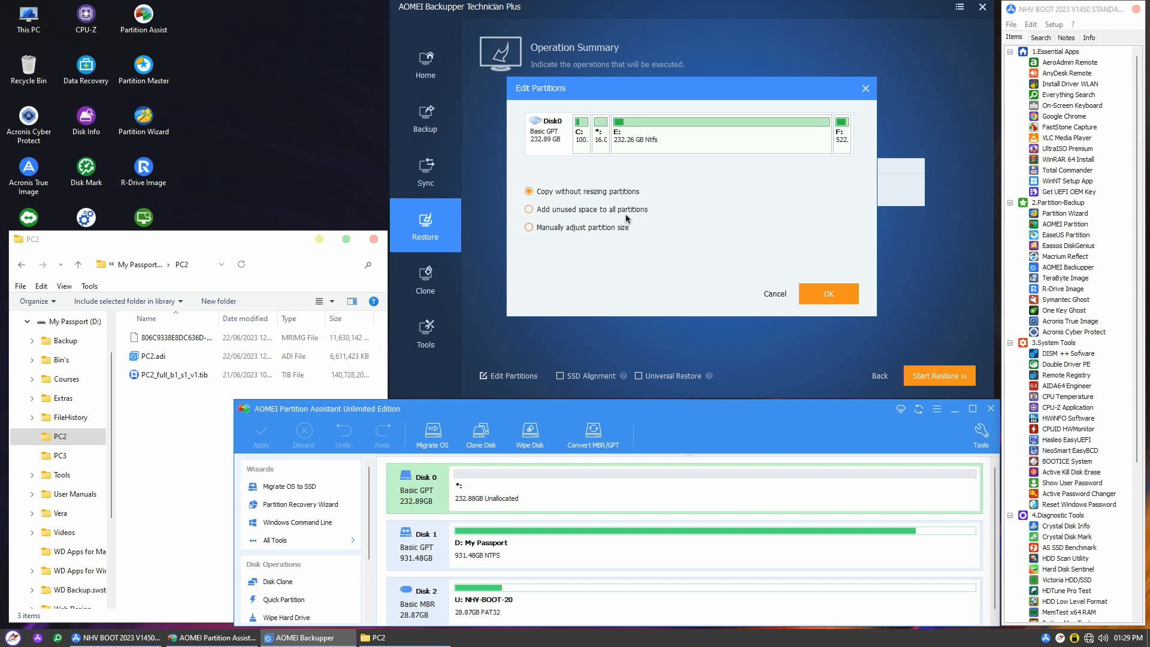
mouse_move(562, 238)
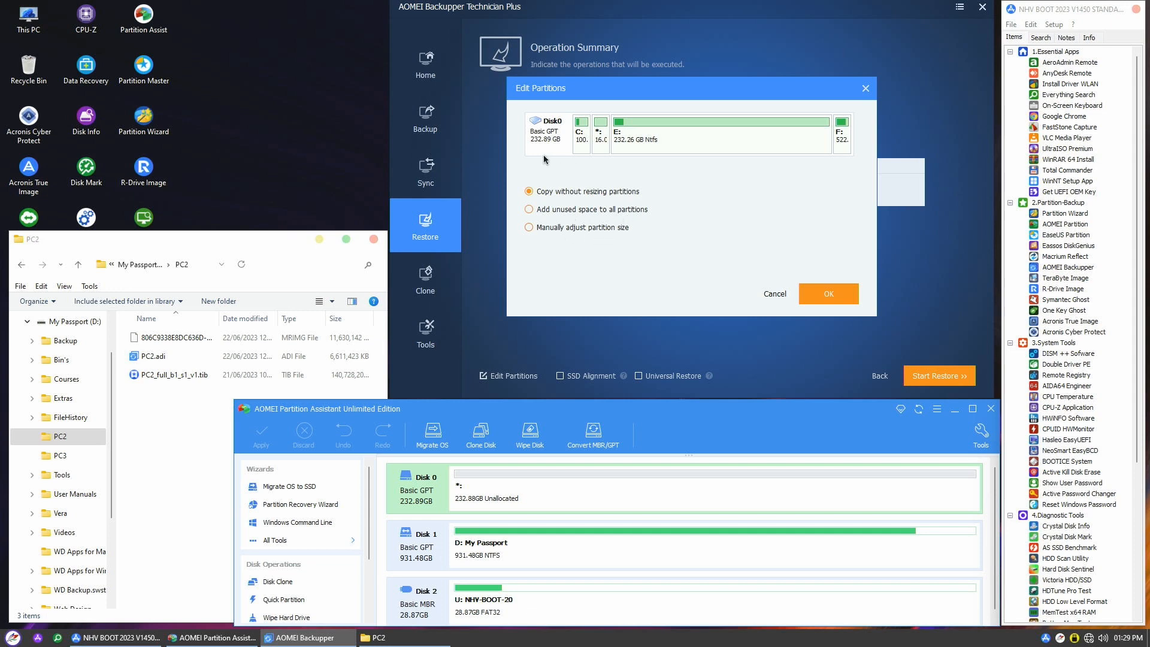
mouse_move(565, 203)
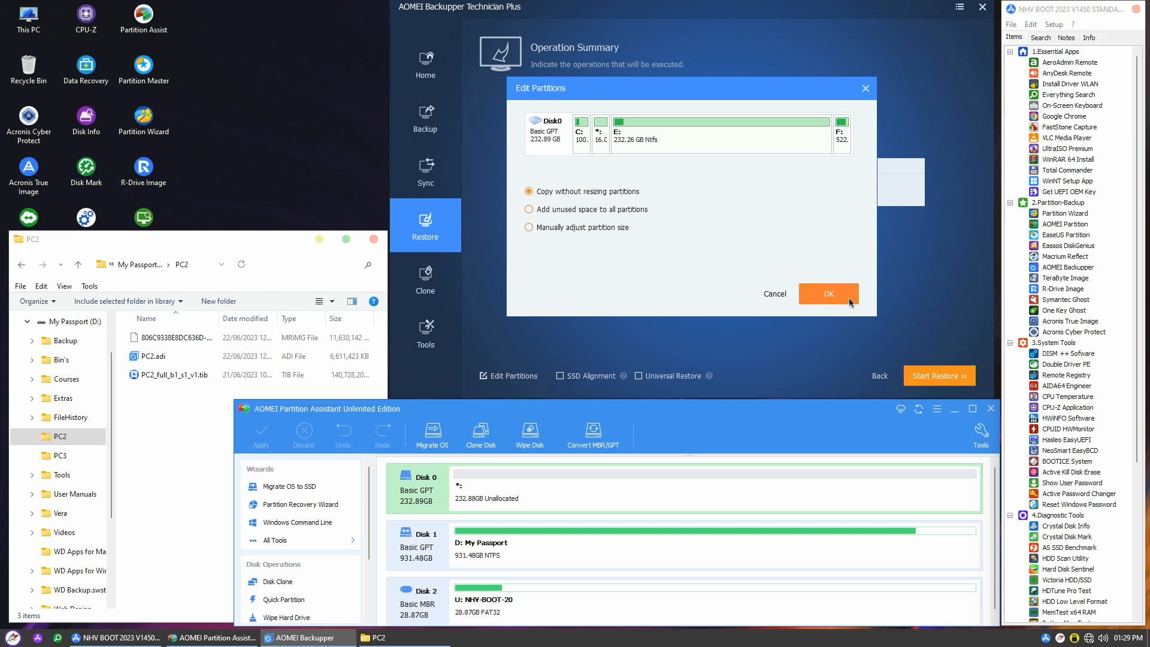
click(828, 293)
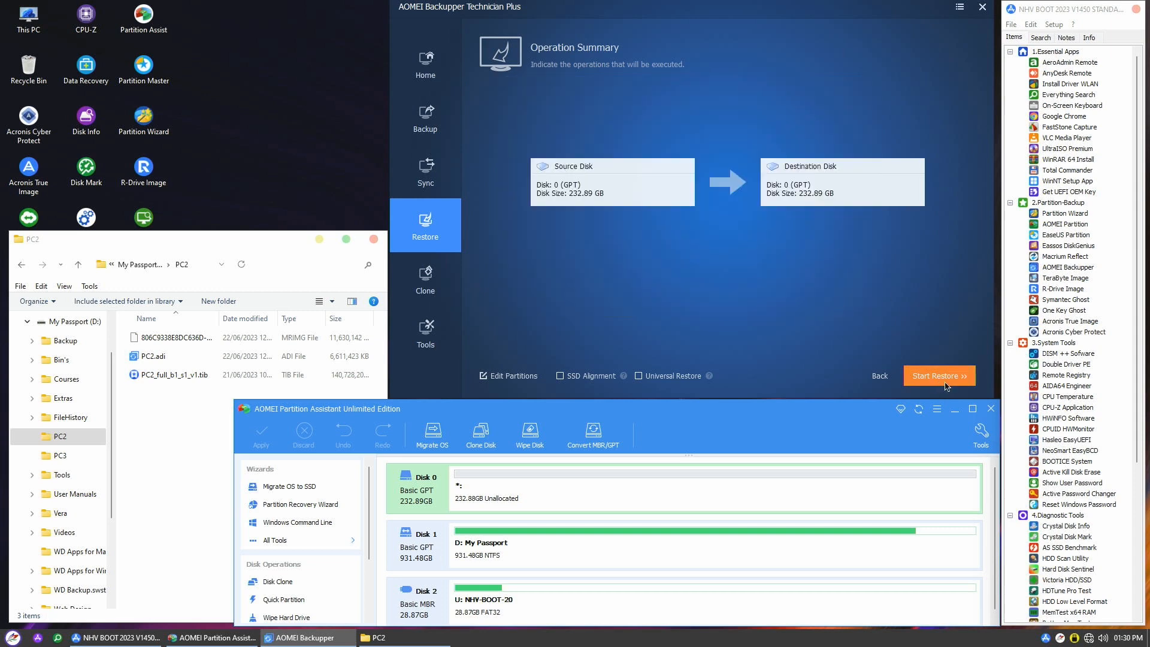
Run the image restore onto Disk 0 to 100% and finish.
click(939, 376)
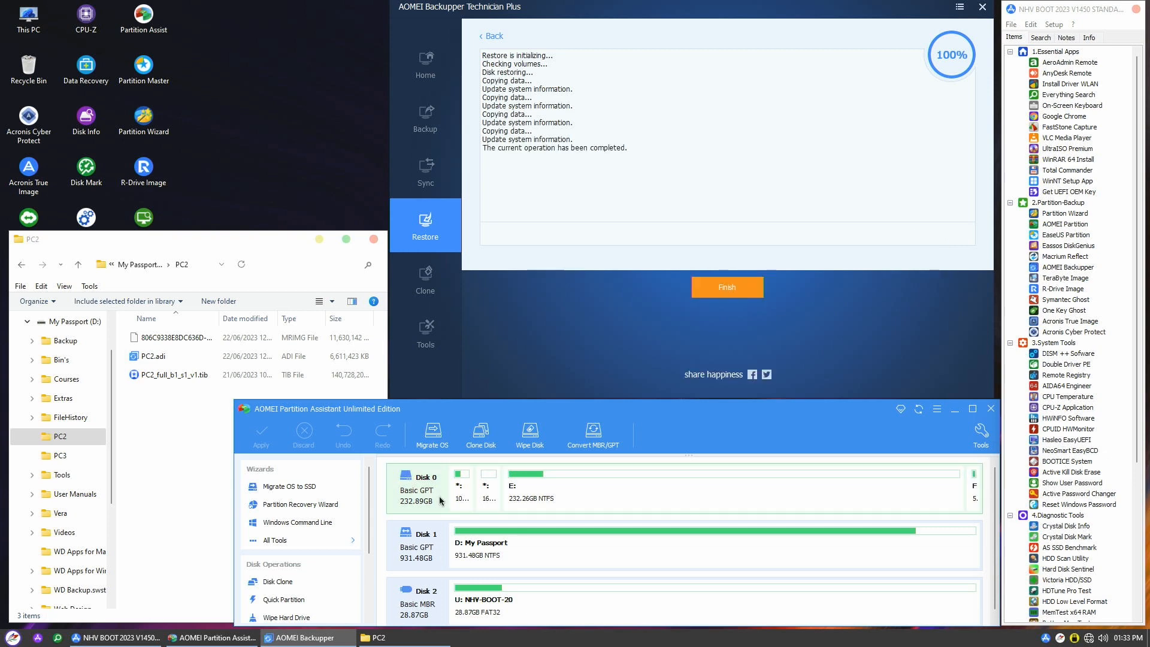
mouse_move(427, 511)
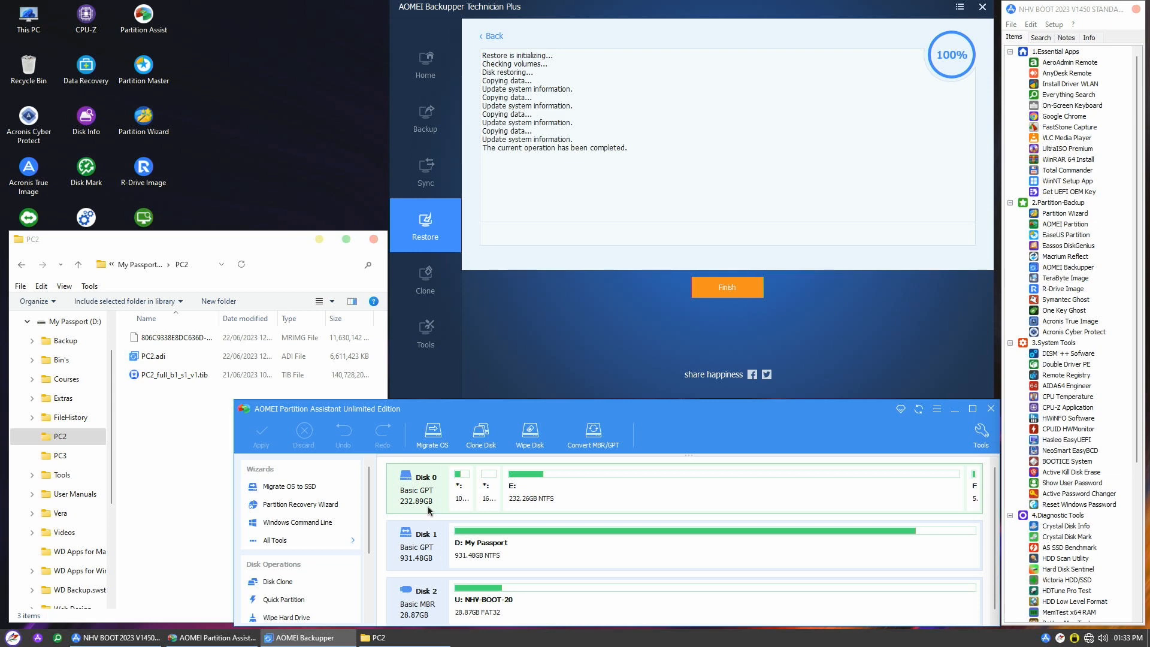
click(726, 287)
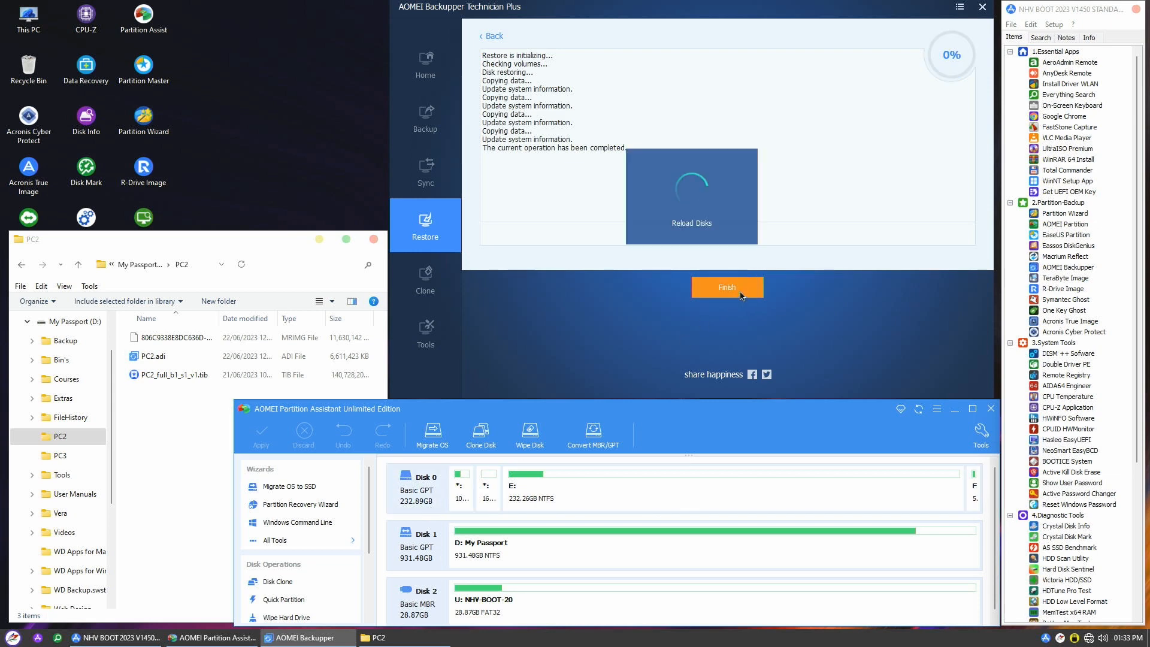
click(726, 287)
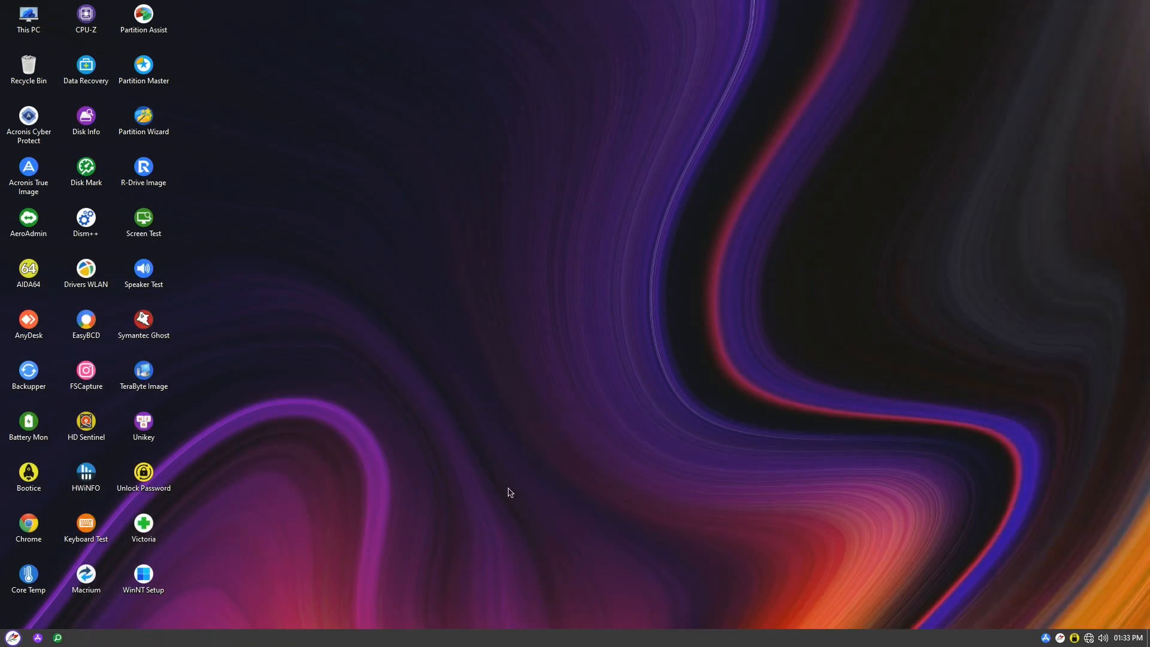
Restart the PC and sign in as PC02 with the password.
click(12, 637)
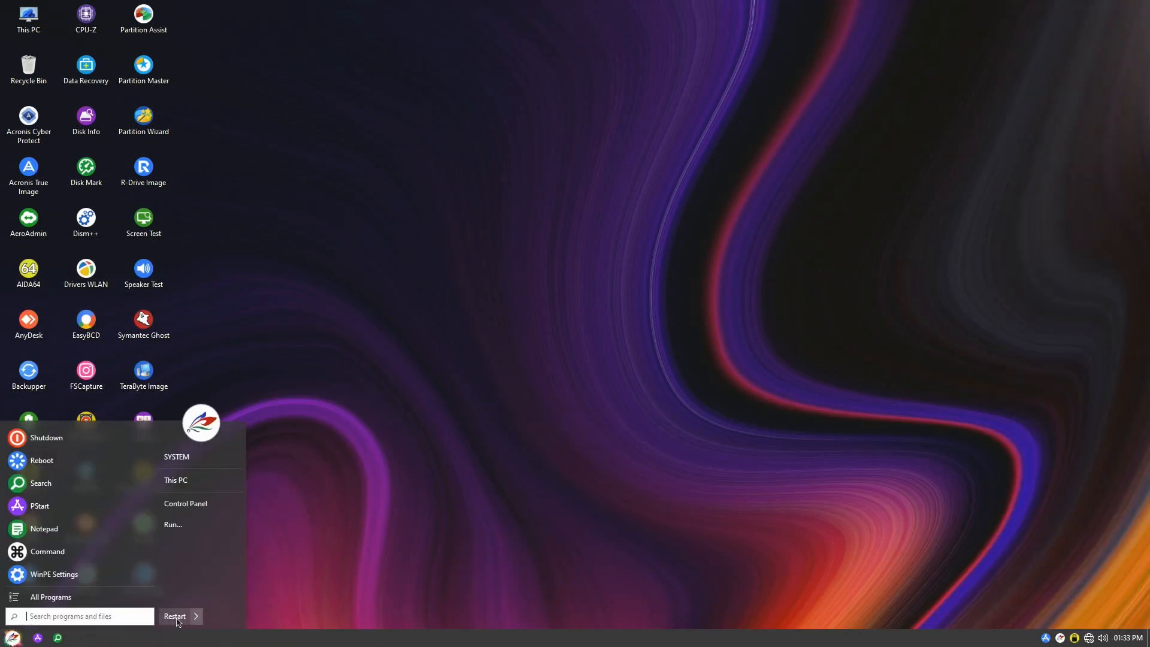
click(174, 616)
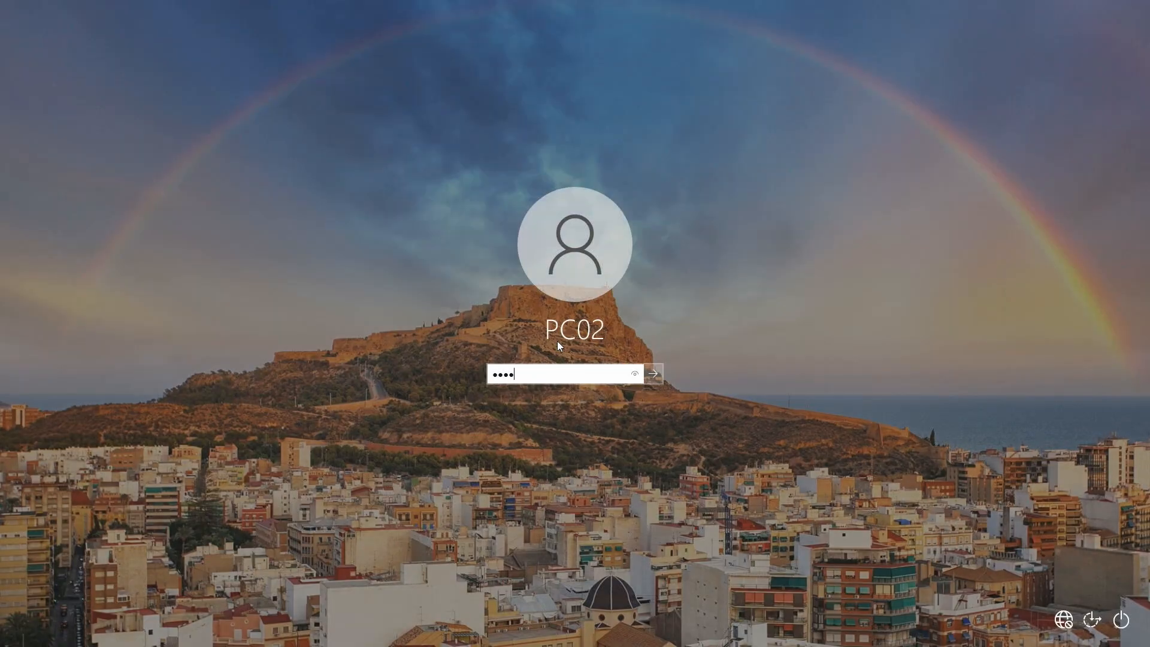
click(651, 374)
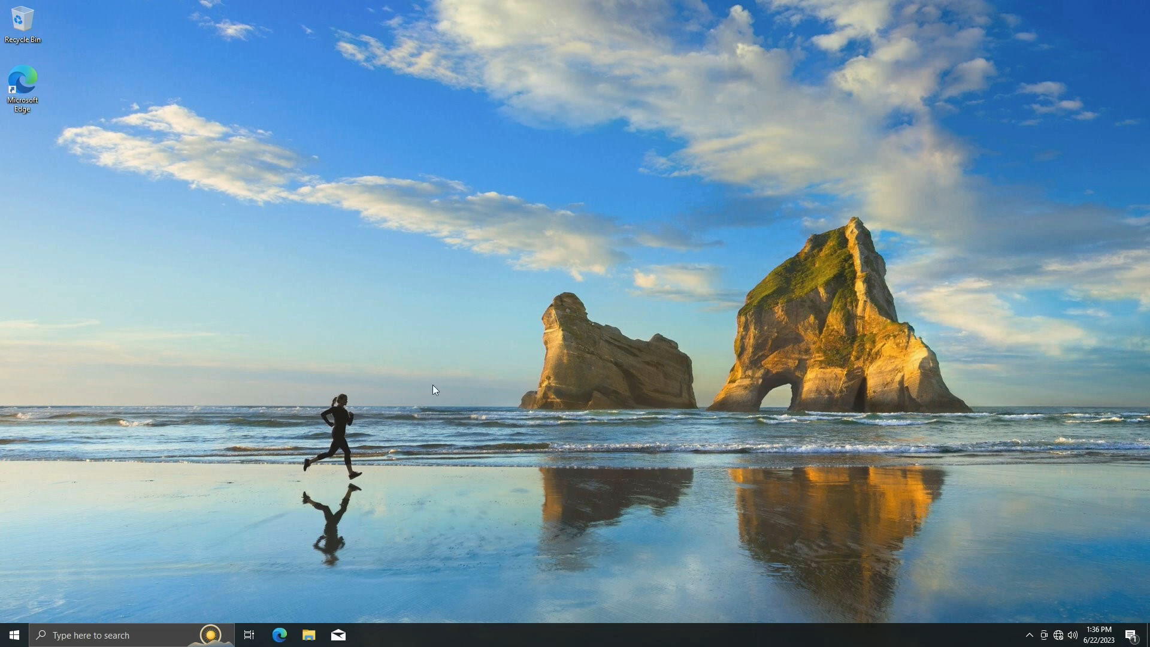
mouse_move(102, 421)
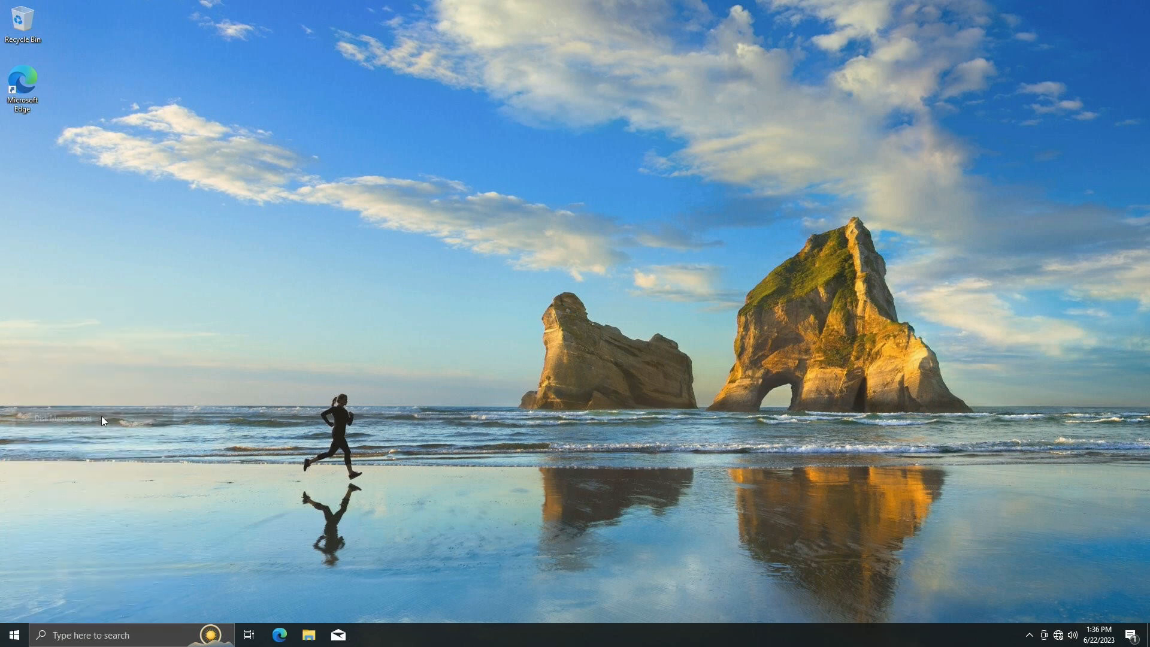